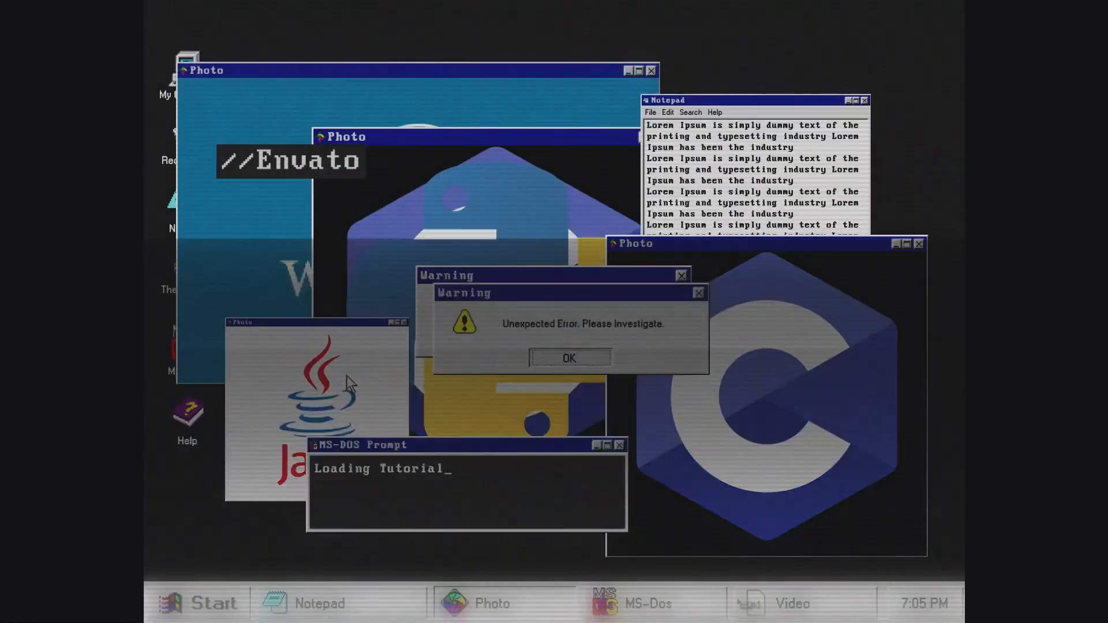
Step: Open the phphtml folder so the Explorer shows the empty PHPHTML workspace
left_click(568, 358)
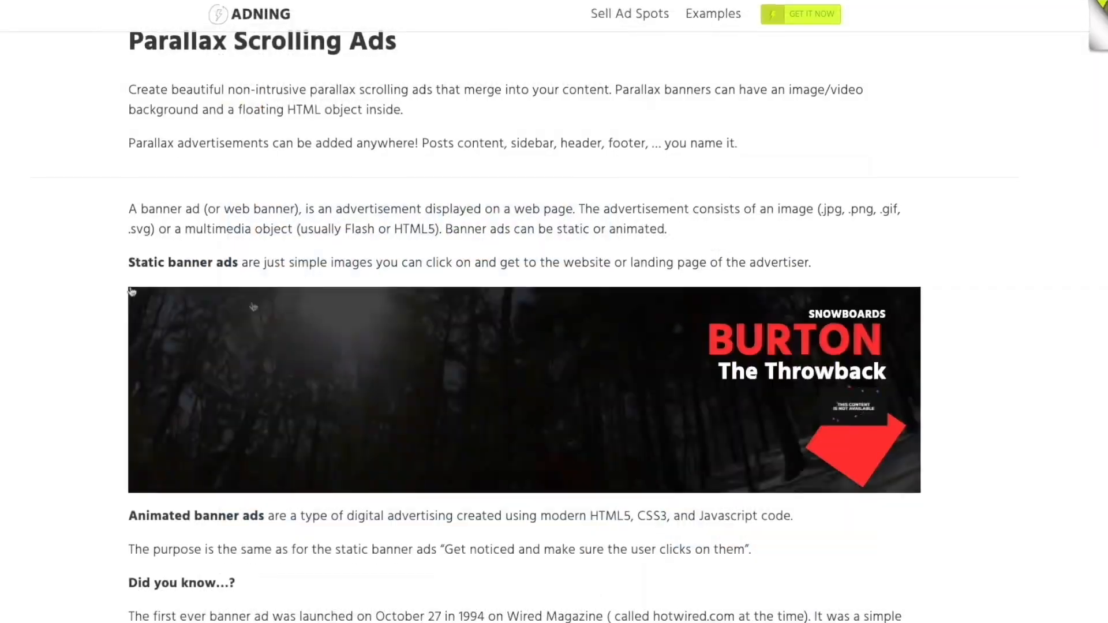
scroll("down", 3)
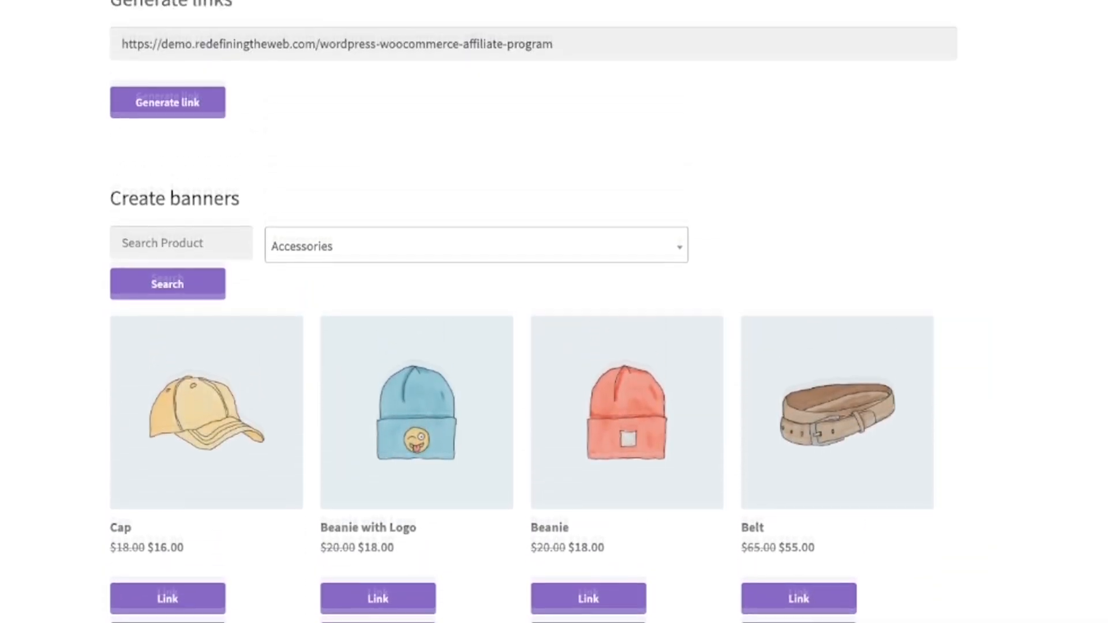
left_click(167, 101)
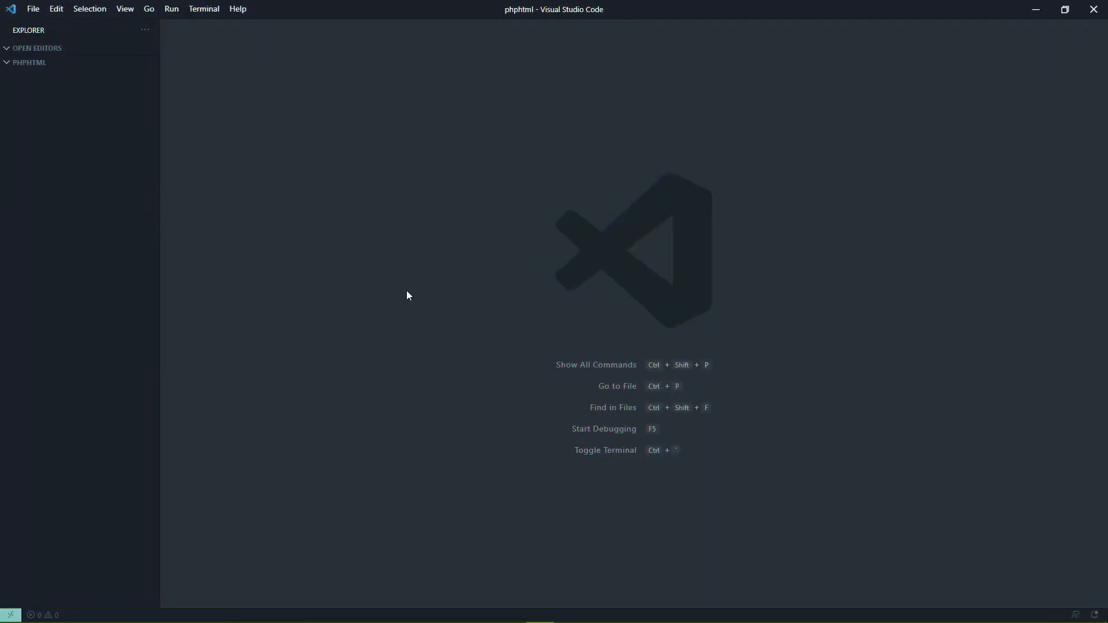
Step: Run File: New File from the Command Palette and name the new file time.php
type("name")
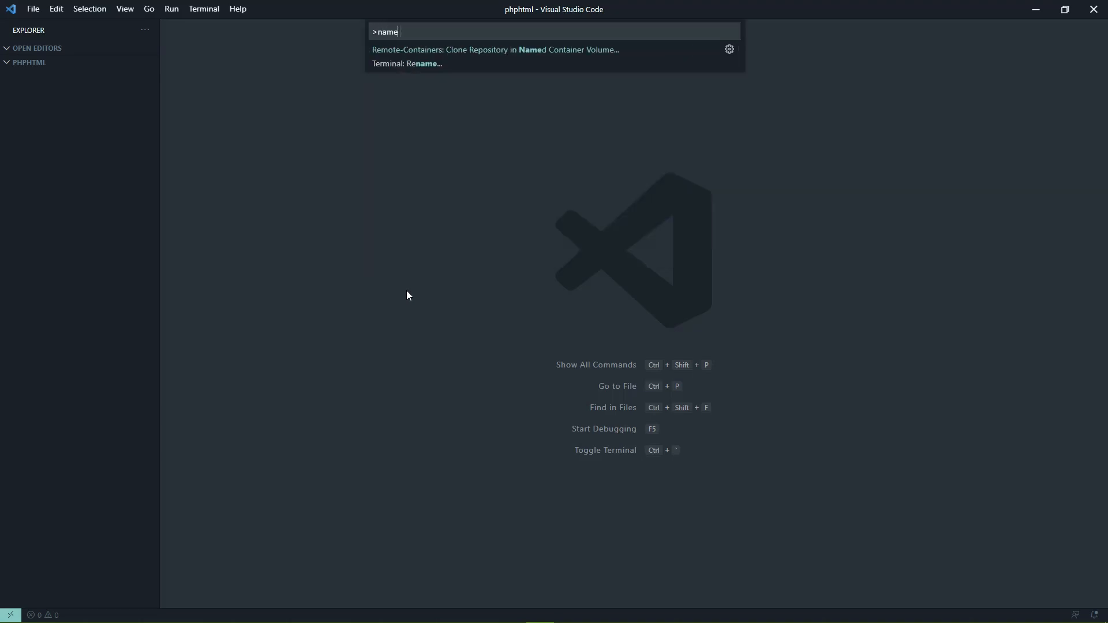
type("new")
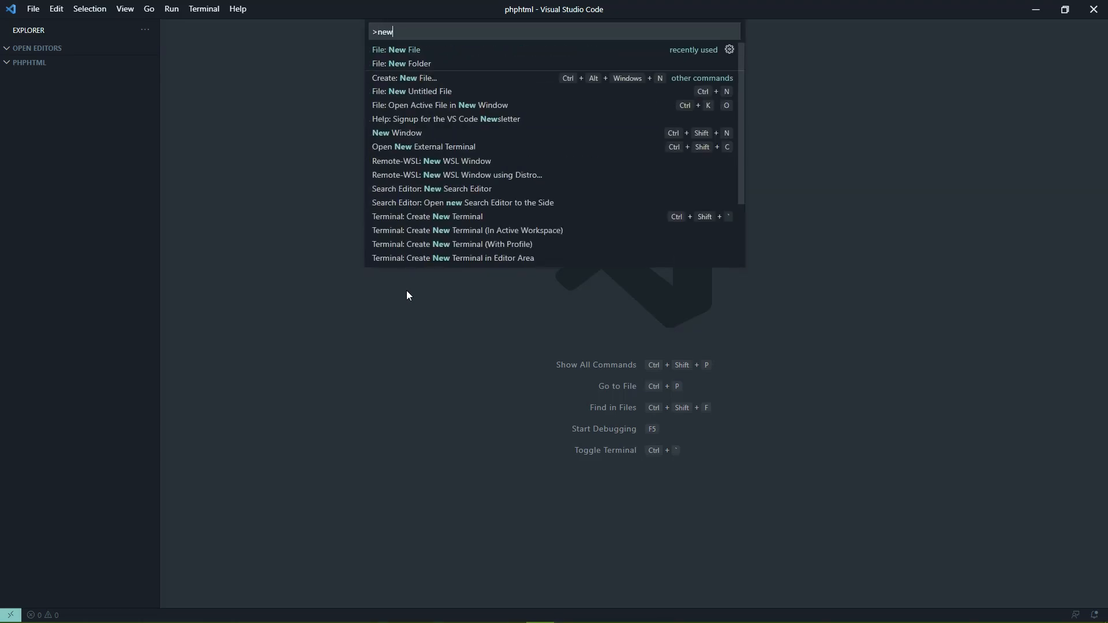
left_click(396, 50)
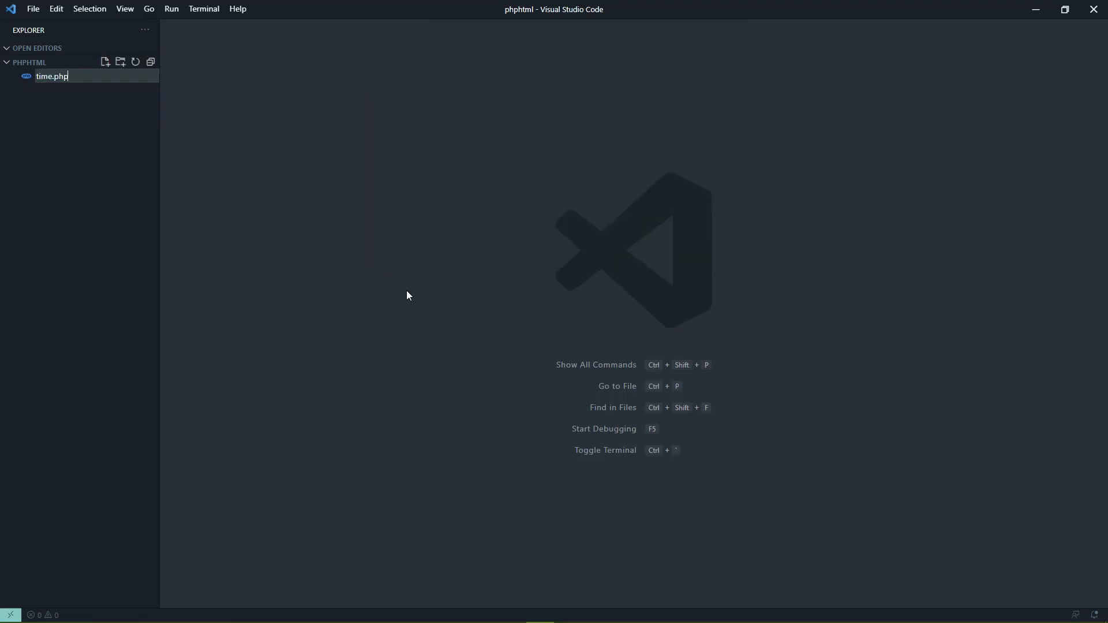
key("Enter")
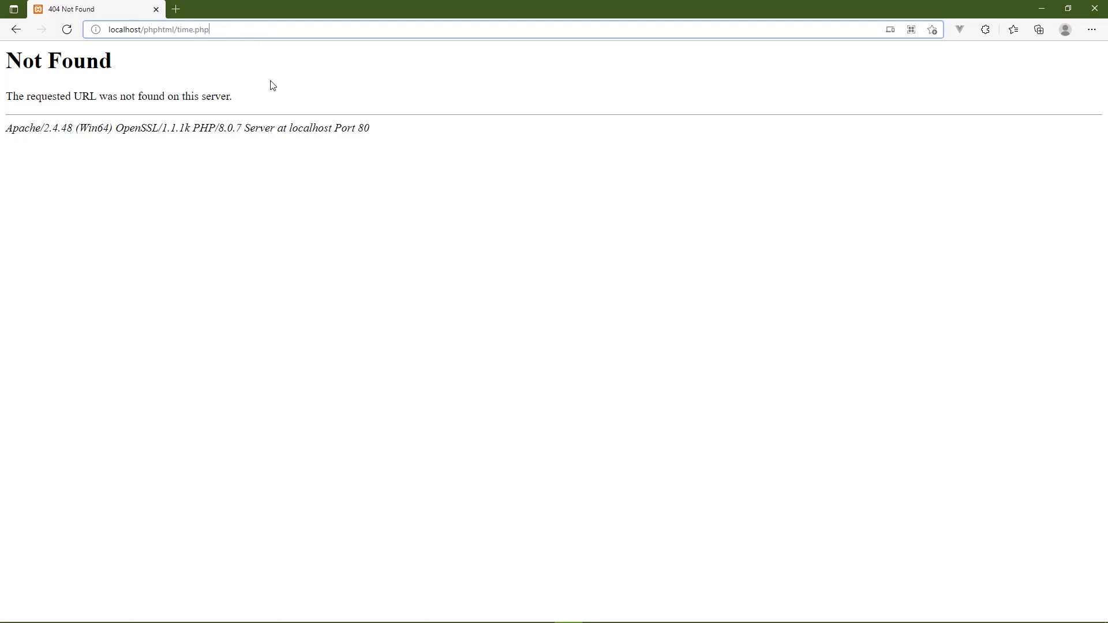
mouse_move(256, 87)
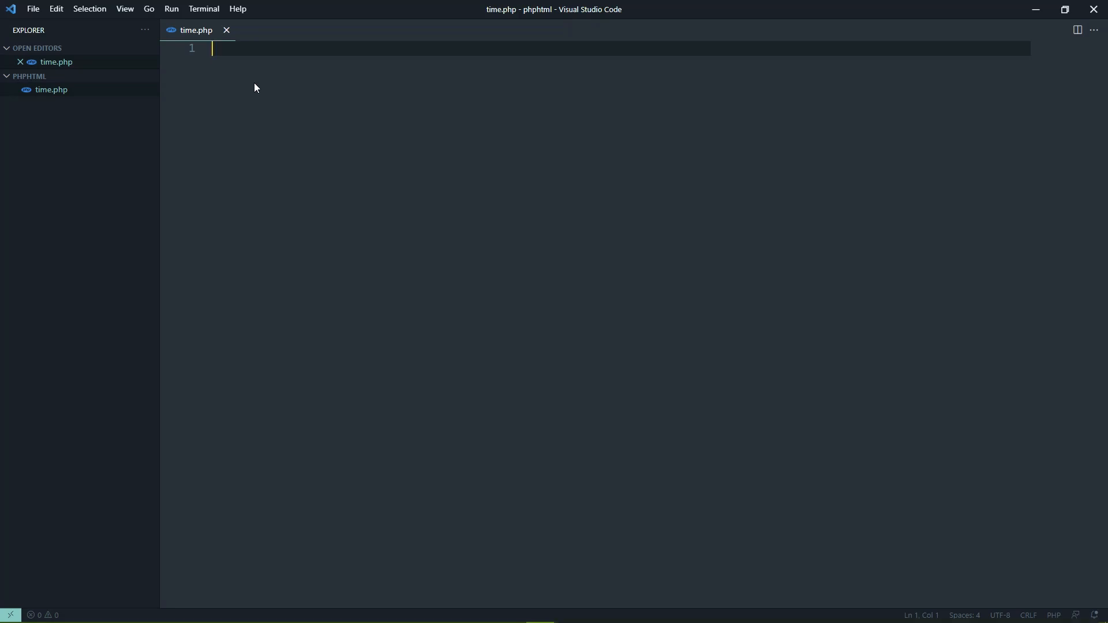
Step: Expand the ! Emmet boilerplate and write 'content here' in the body
type("!")
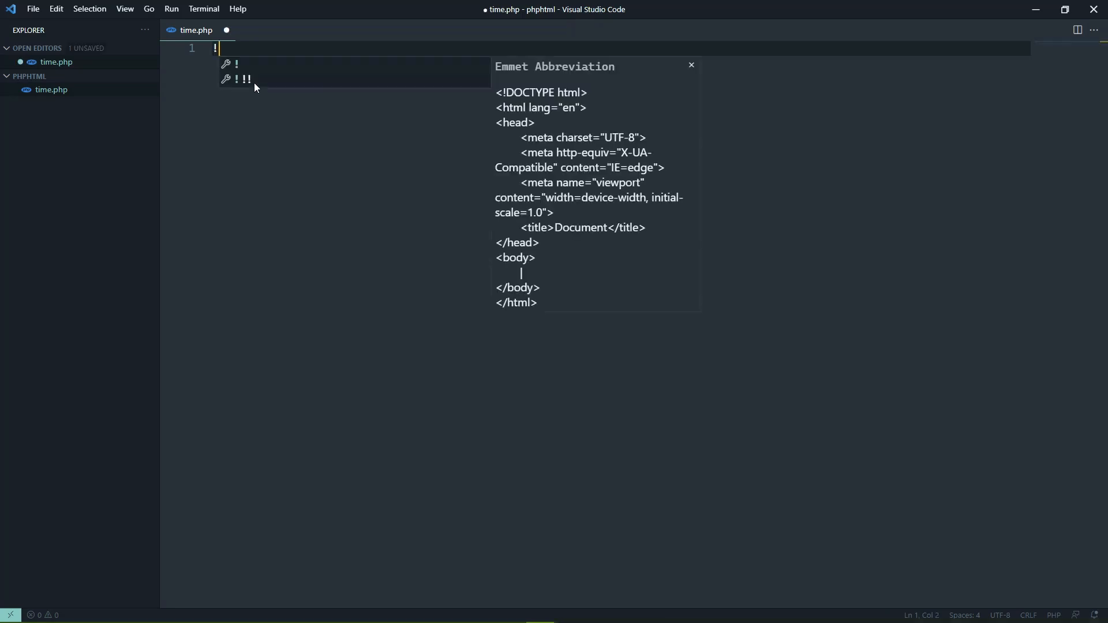
key("Tab")
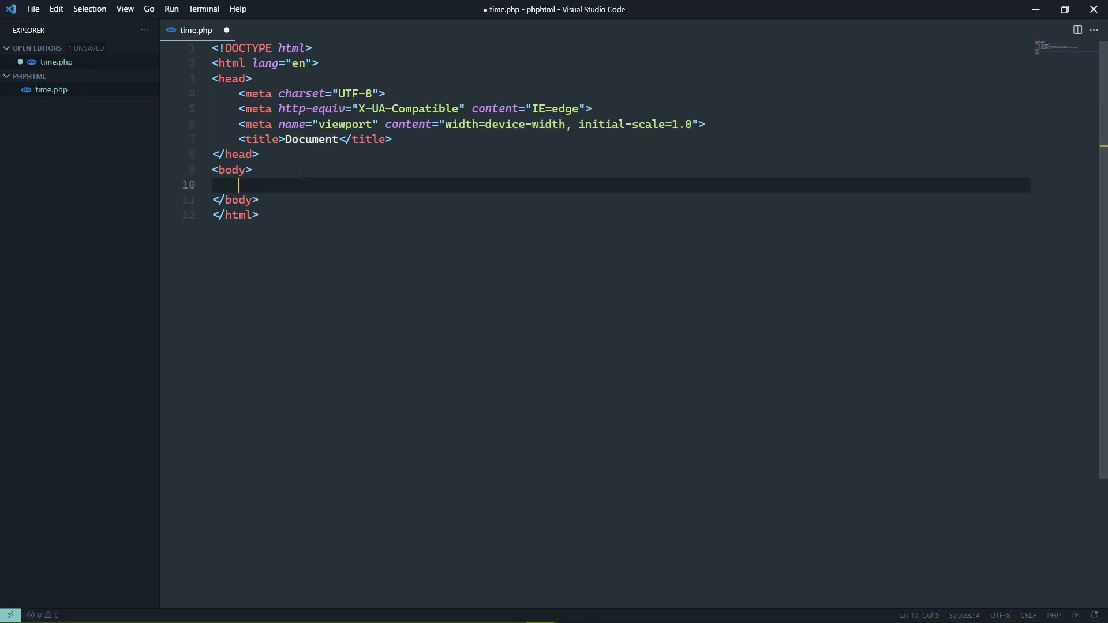
type("content here")
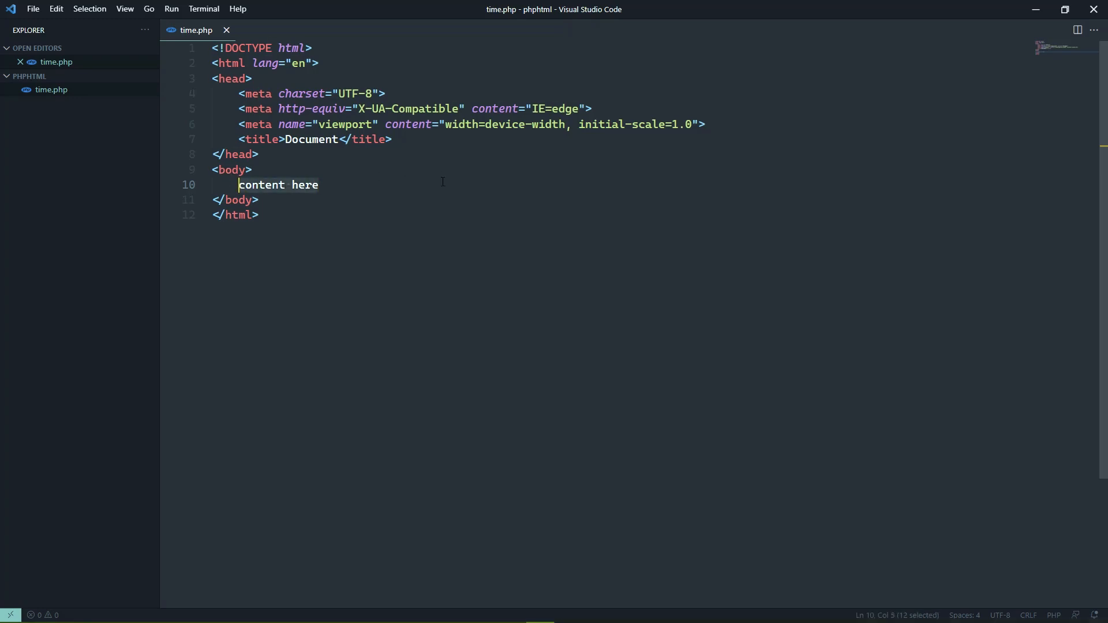
Step: Delete the 'content here' placeholder and start an opening <?php tag in the body
key("Delete")
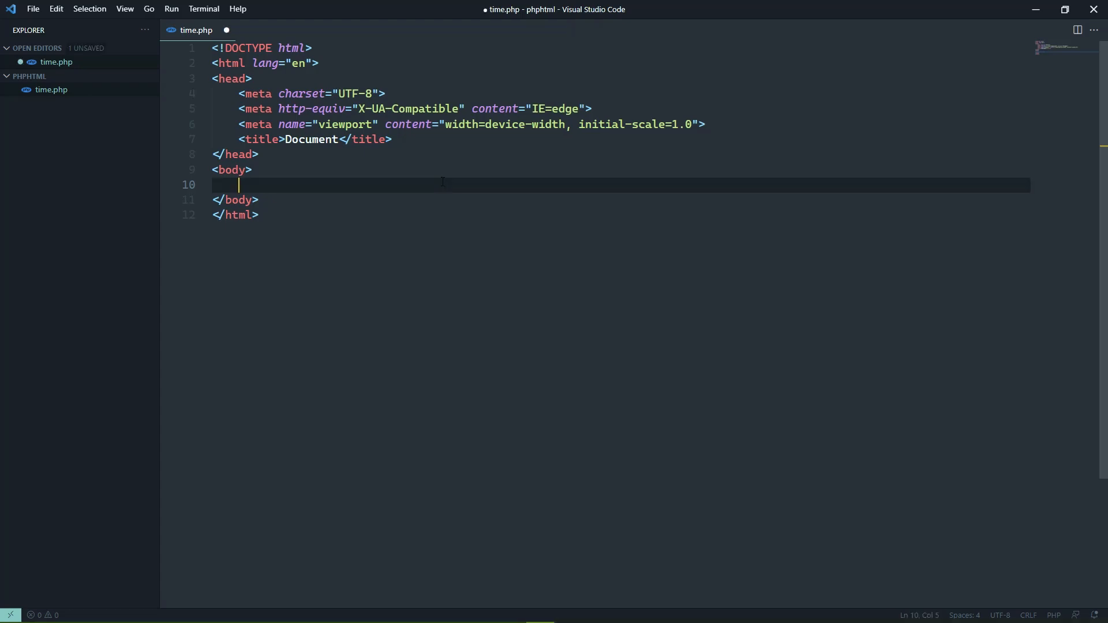
type("<?")
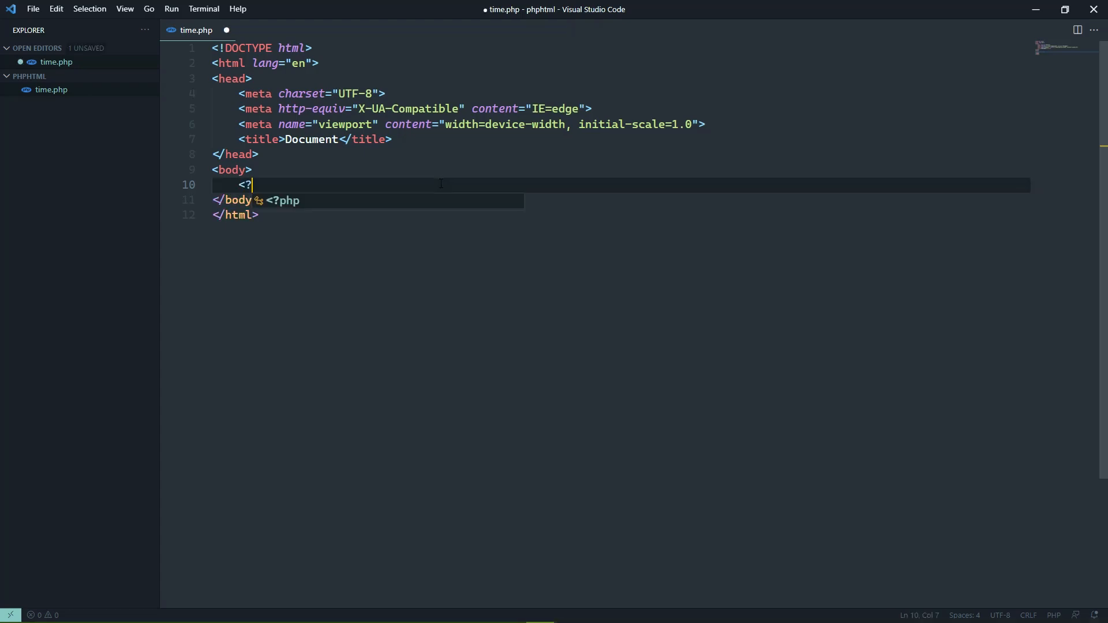
type("php")
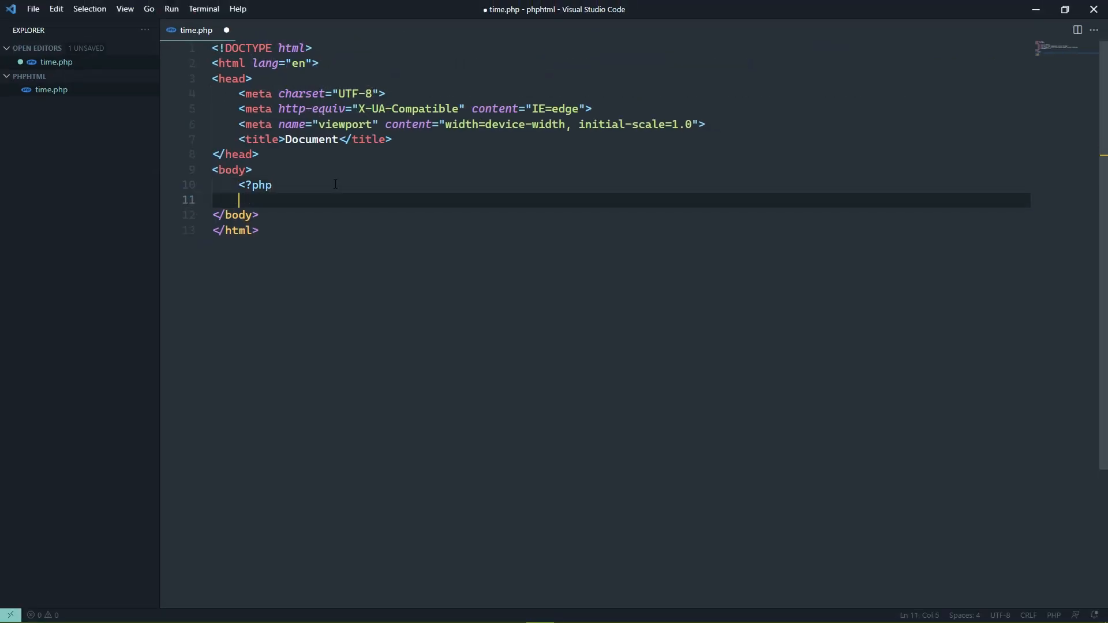
Step: Switch to Edge and view the time.php source, which reports a parse error on line 12
key("alt+tab")
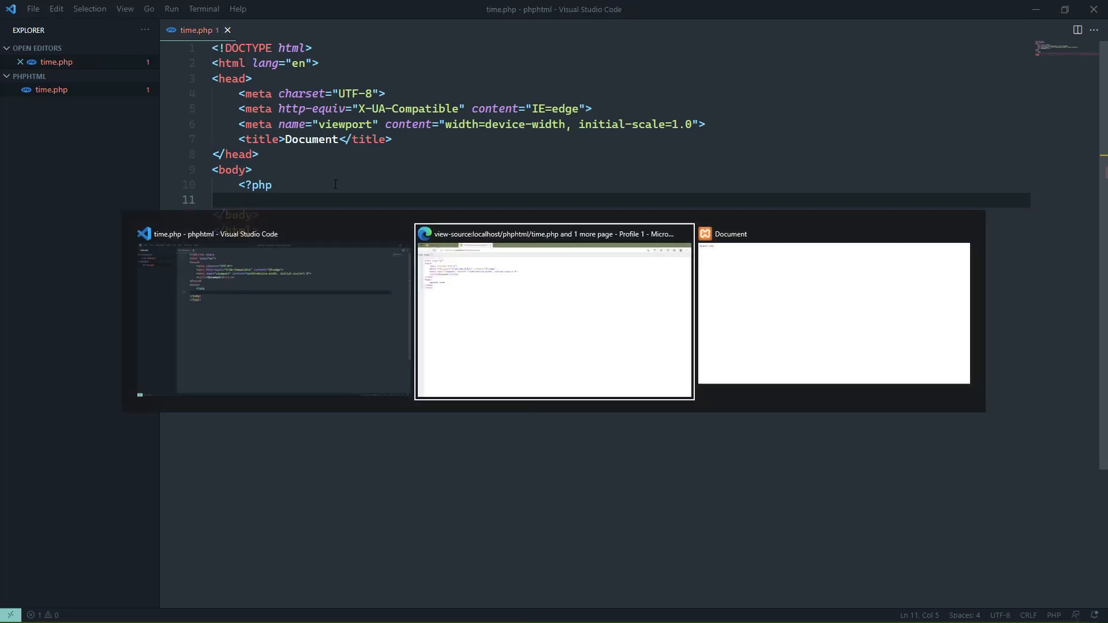
left_click(554, 234)
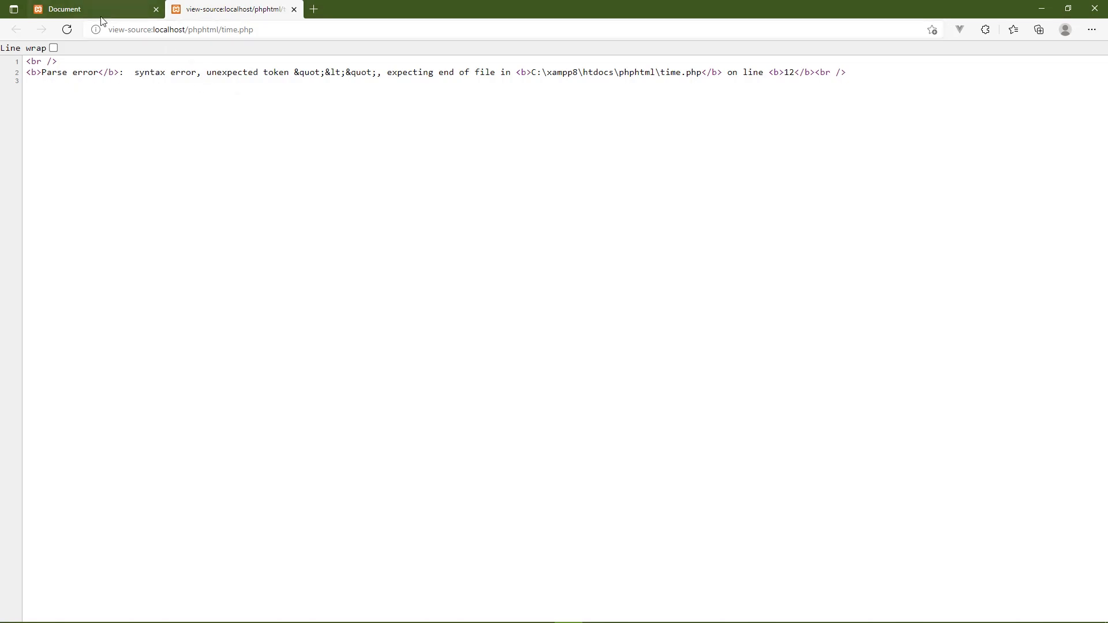
left_click(84, 8)
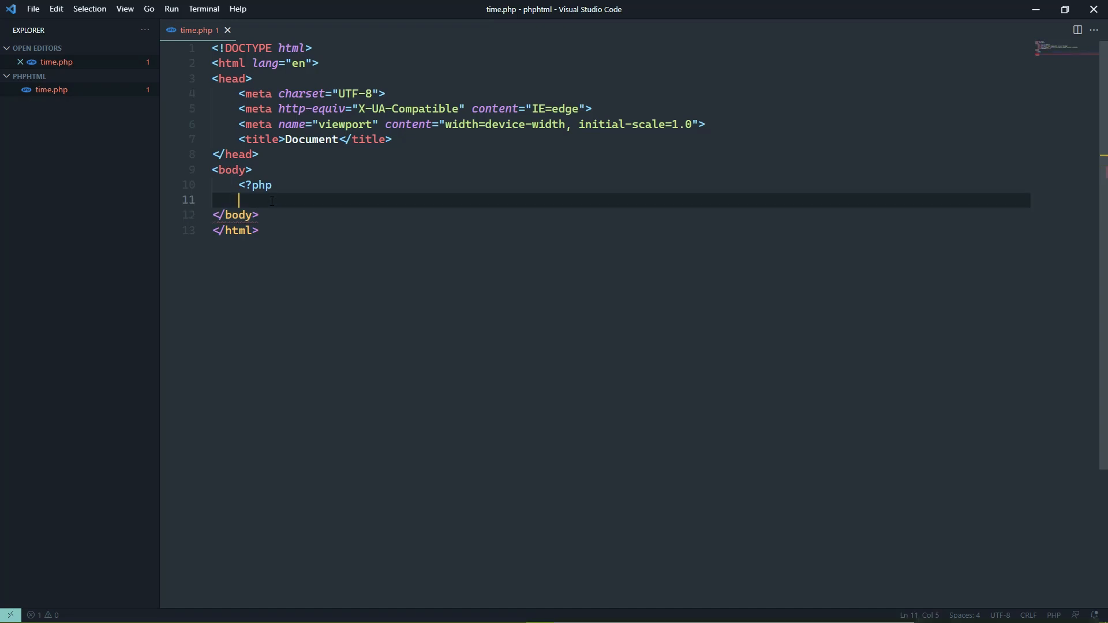
Step: Close the block with ?> and add echo 'content here'; inside it
type("?")
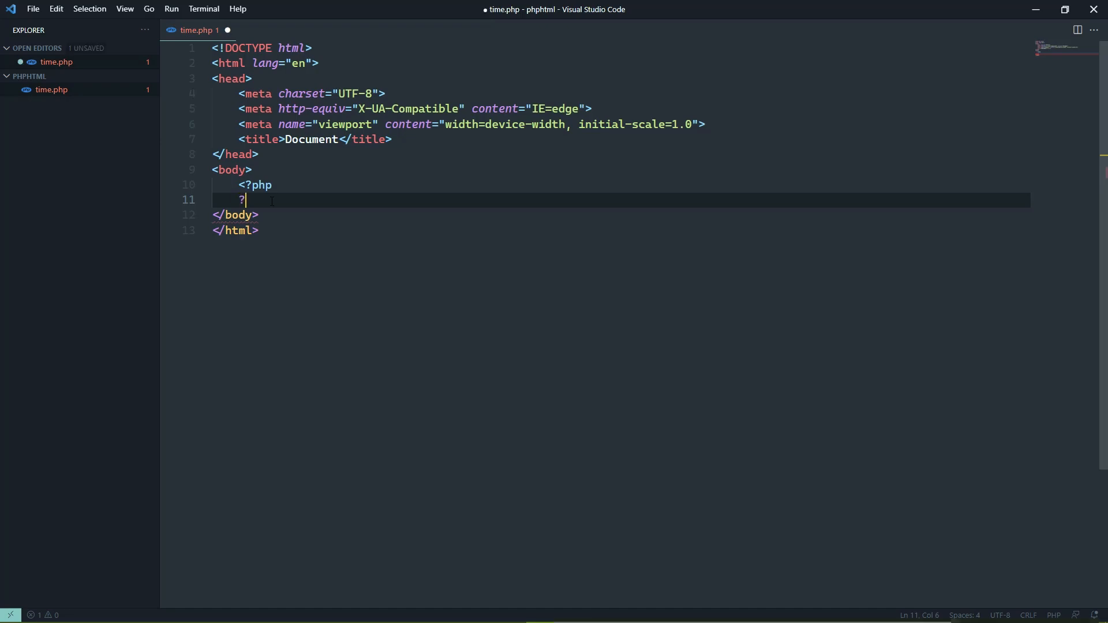
type(">")
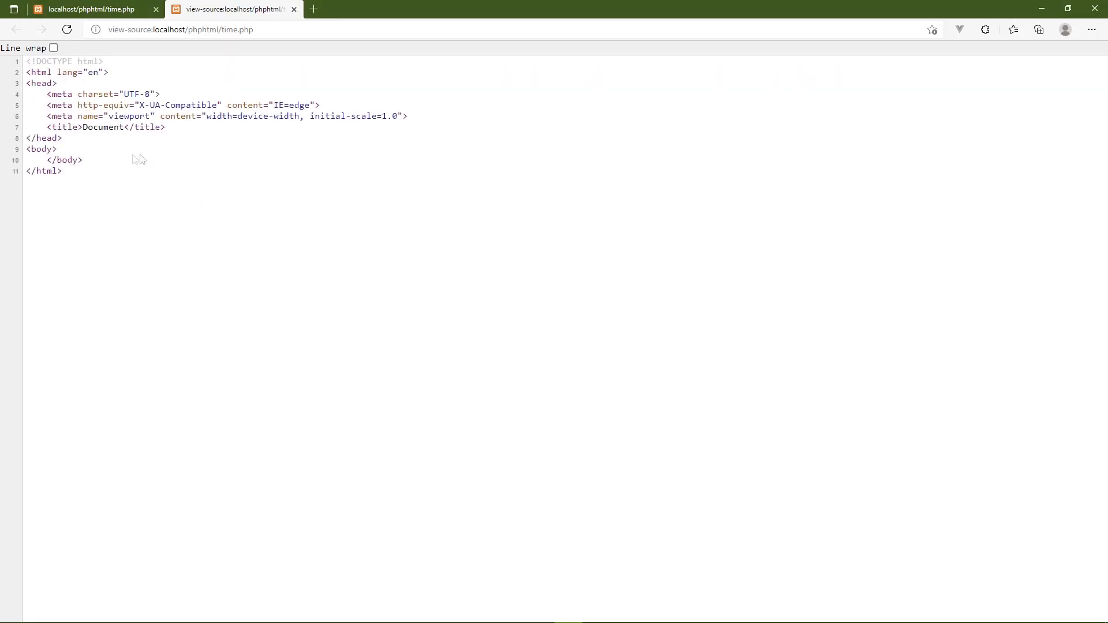
mouse_move(250, 193)
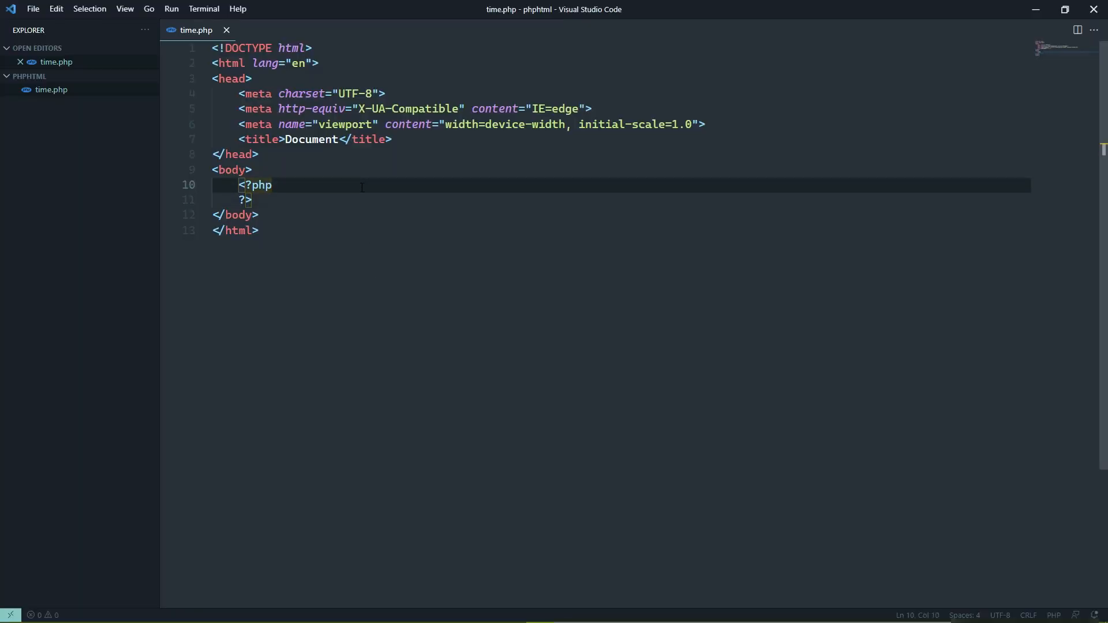
type("echo")
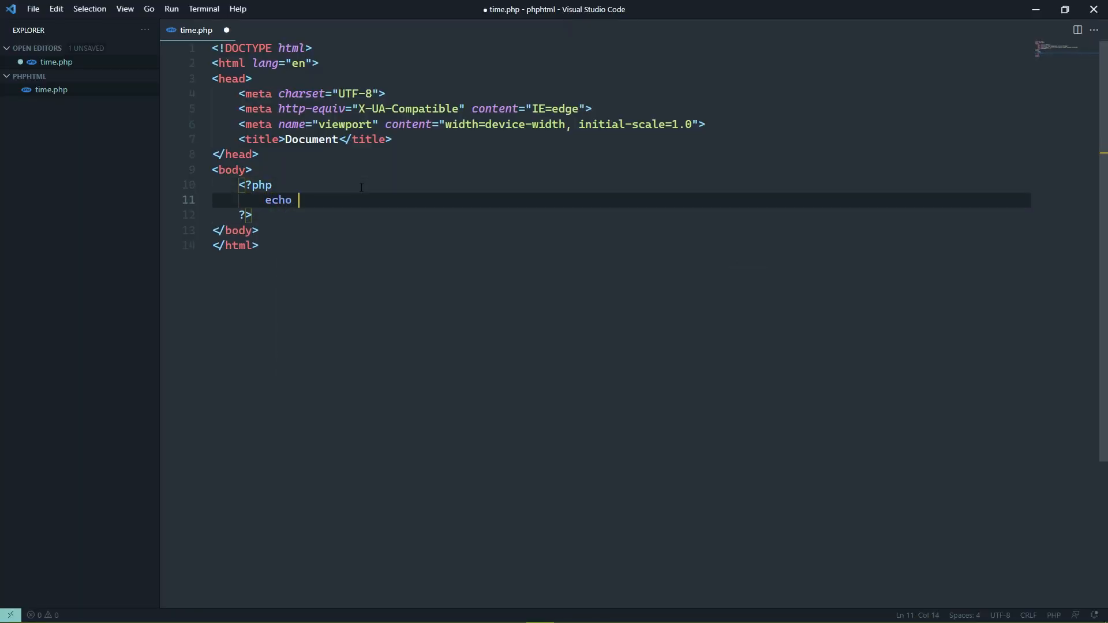
type("'")
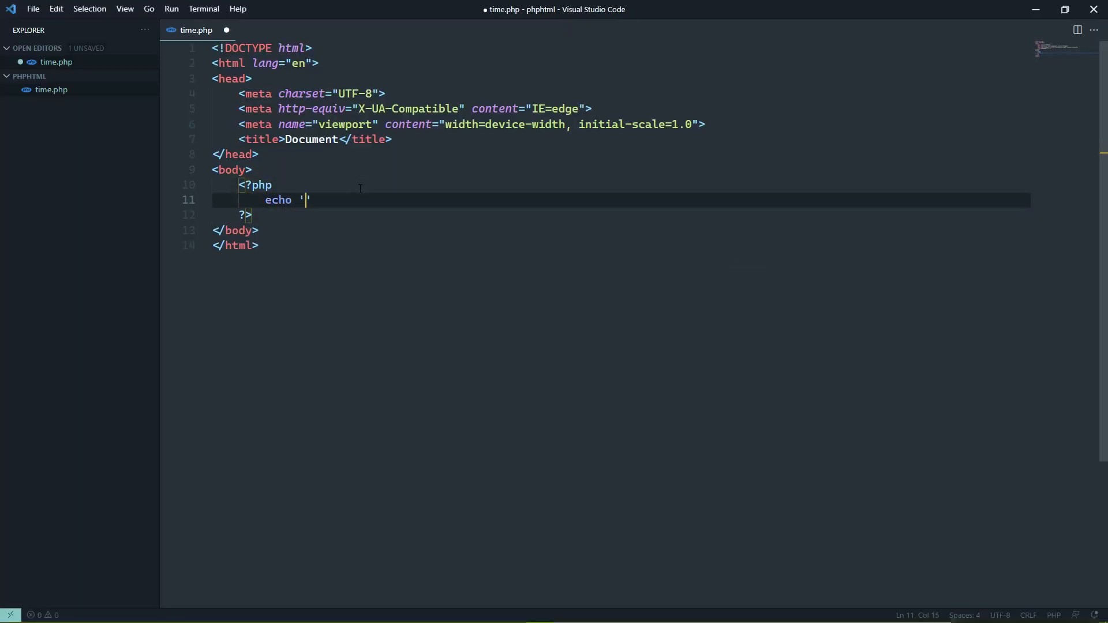
type("content here")
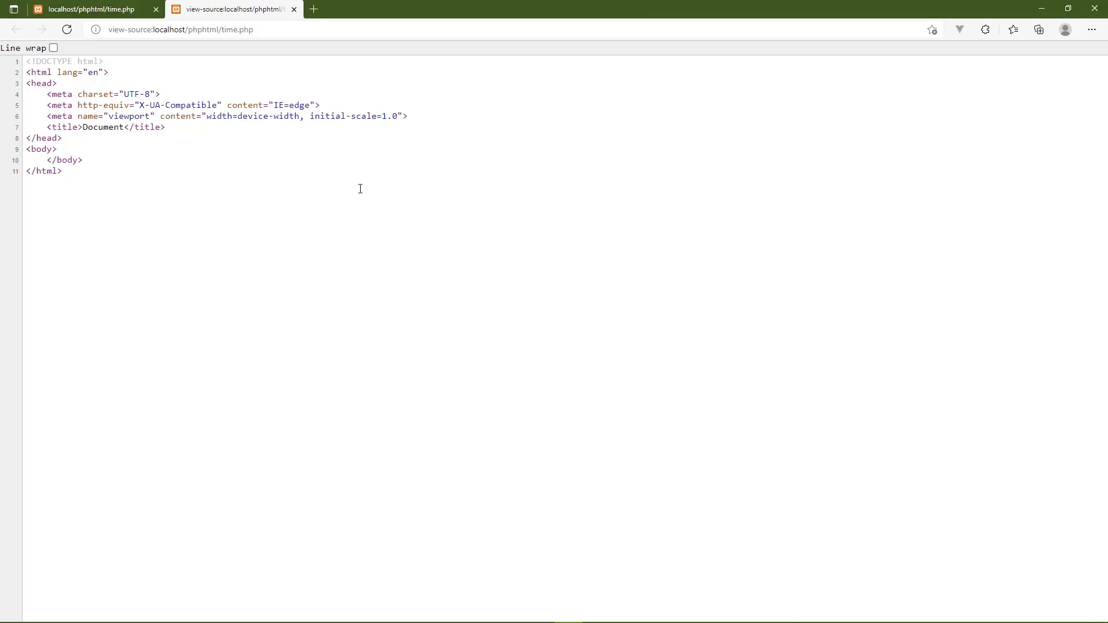
type("content here';")
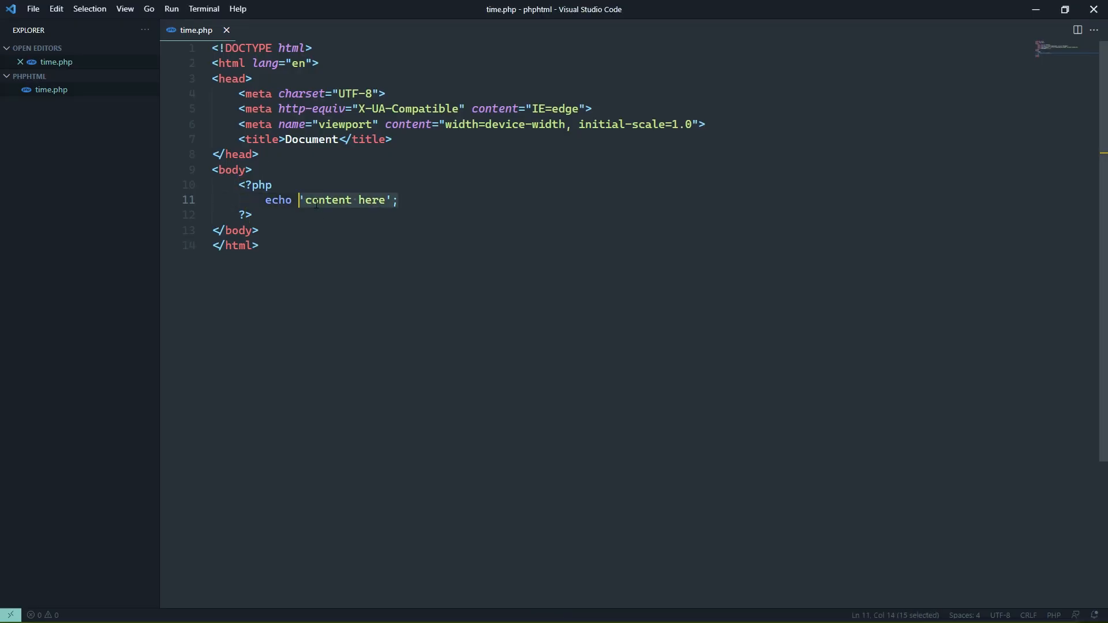
Step: Replace the echoed string with date('h:i:s A'); and save time.php
key("Delete")
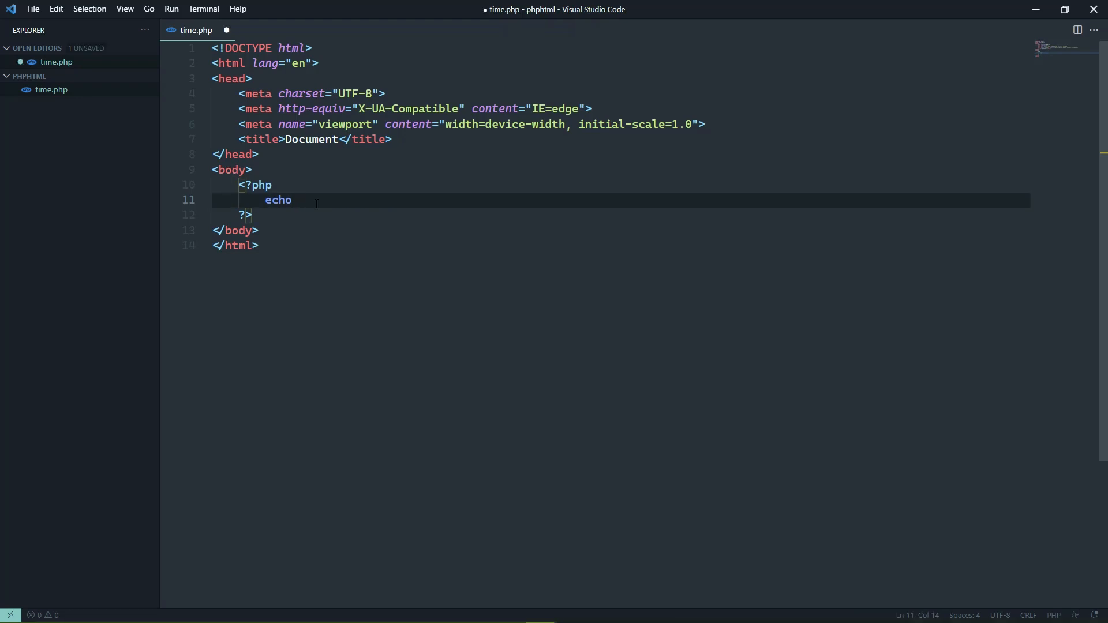
type("date()")
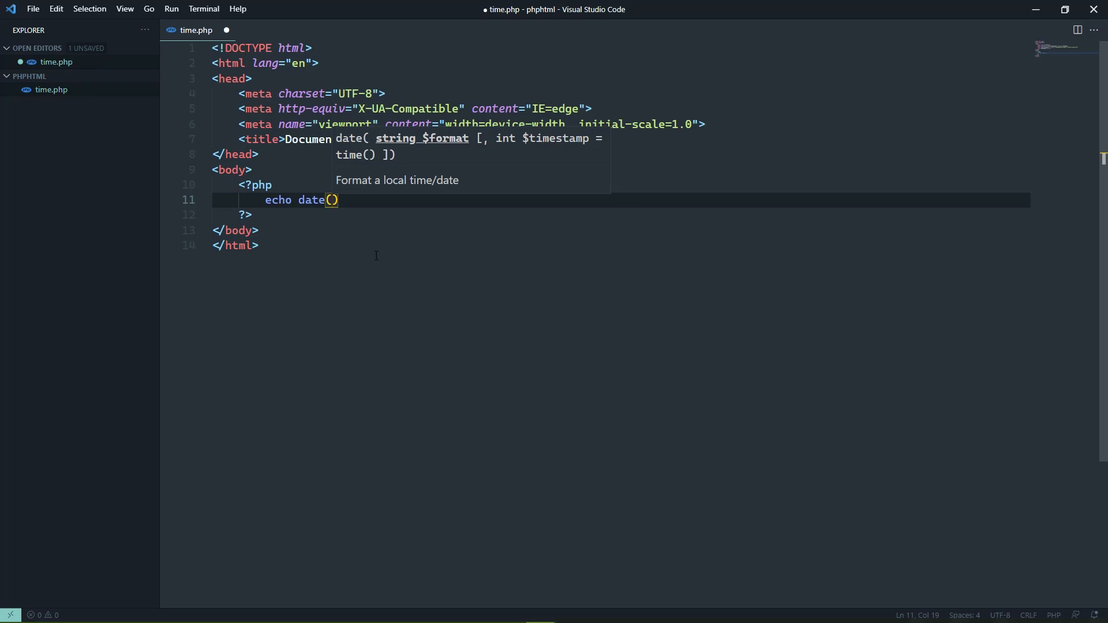
type("'")
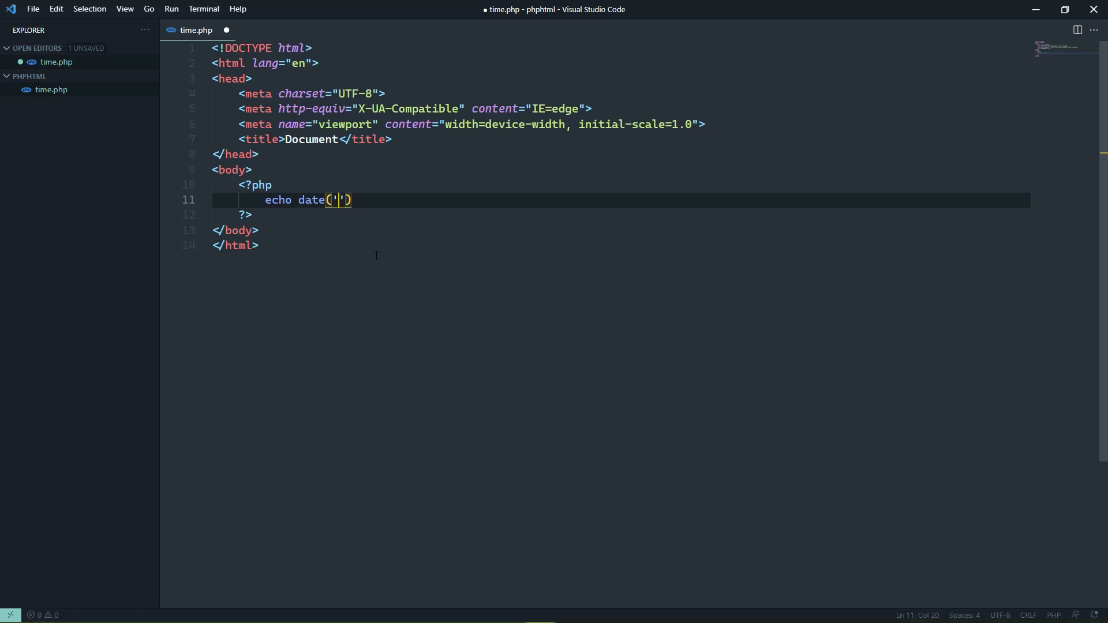
type("h")
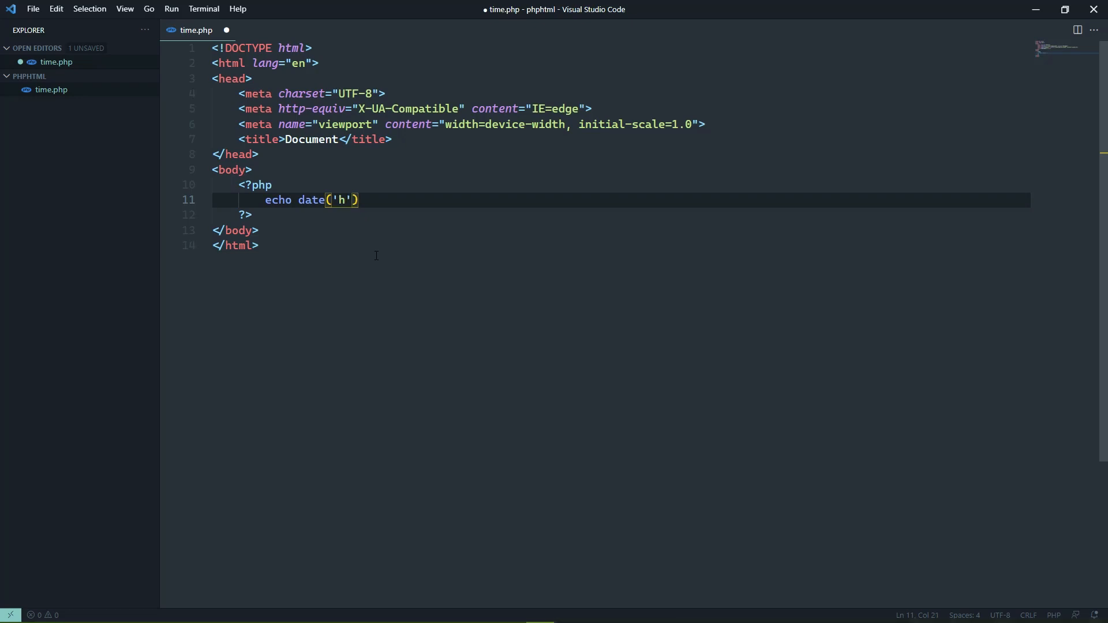
type(":")
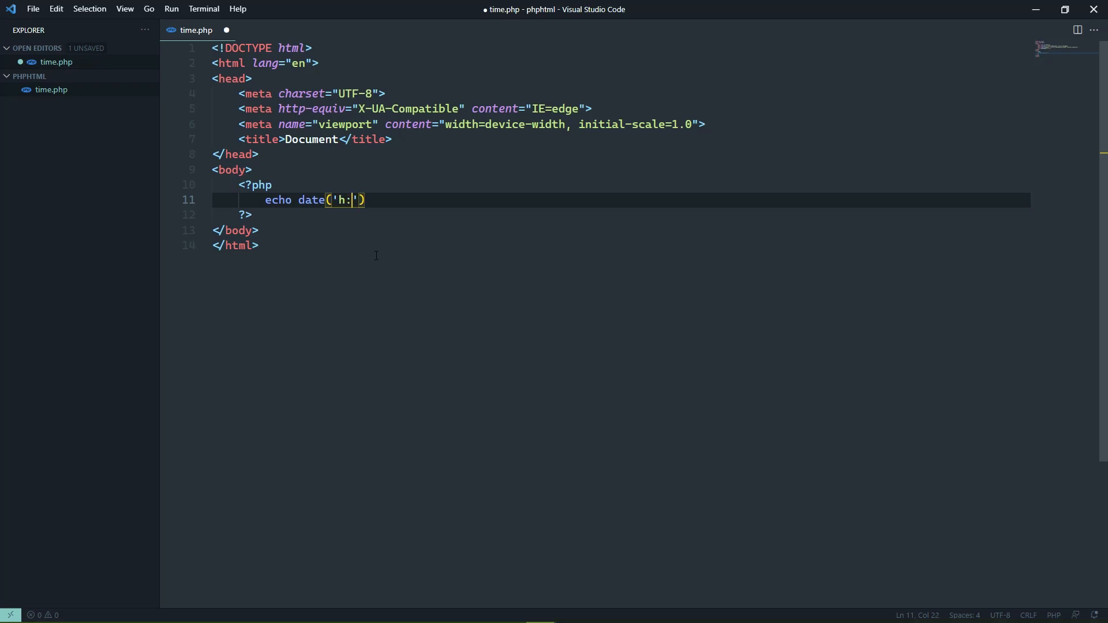
type("i")
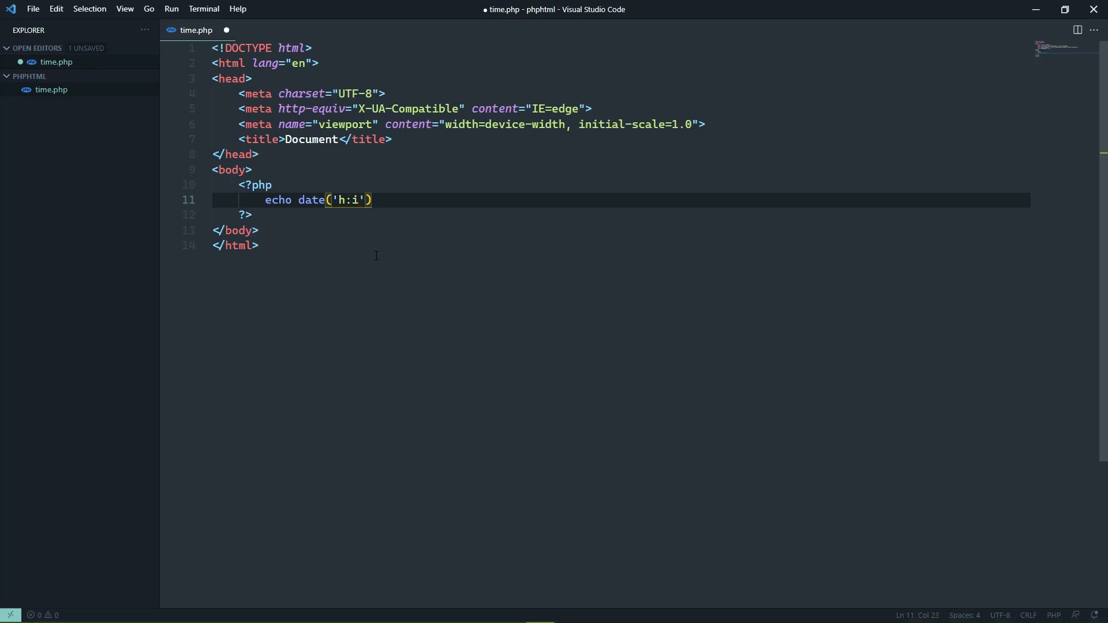
type("s")
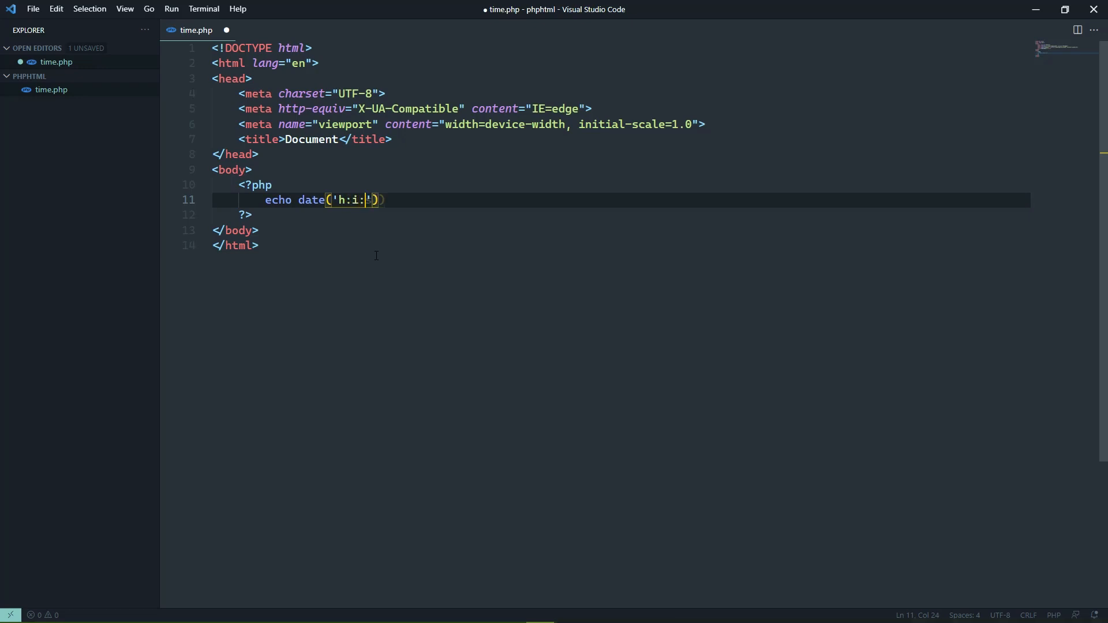
type("s")
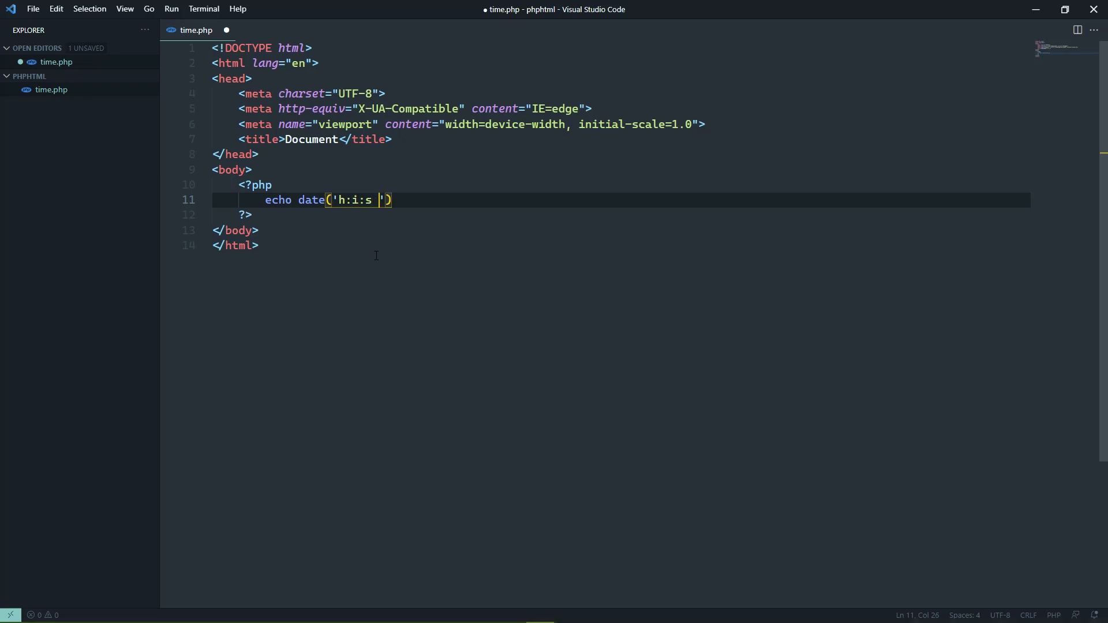
type("A")
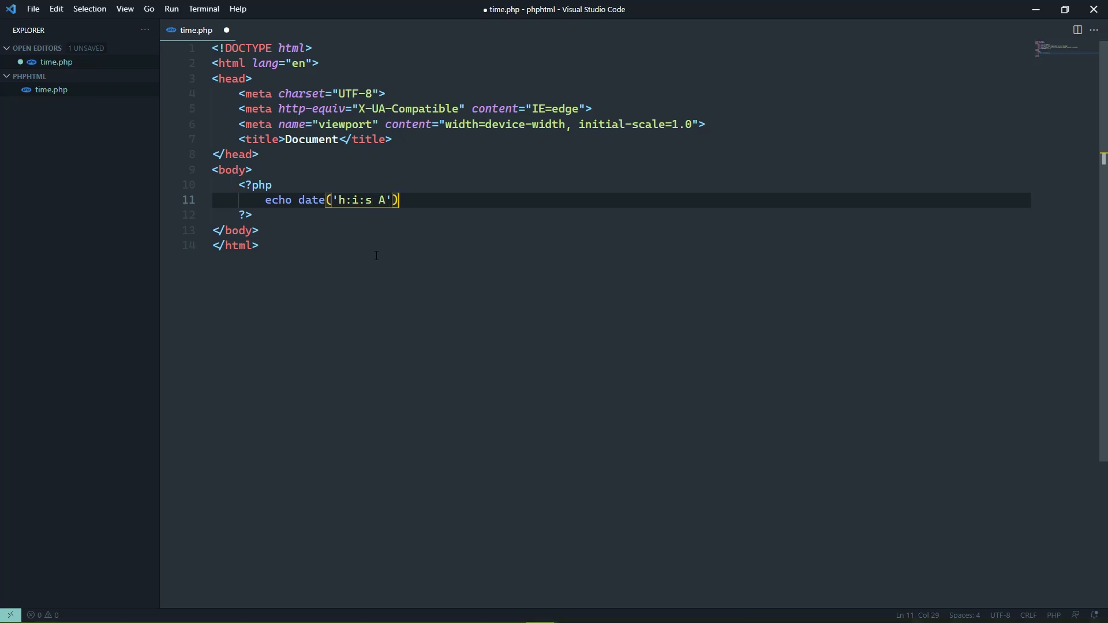
type(";")
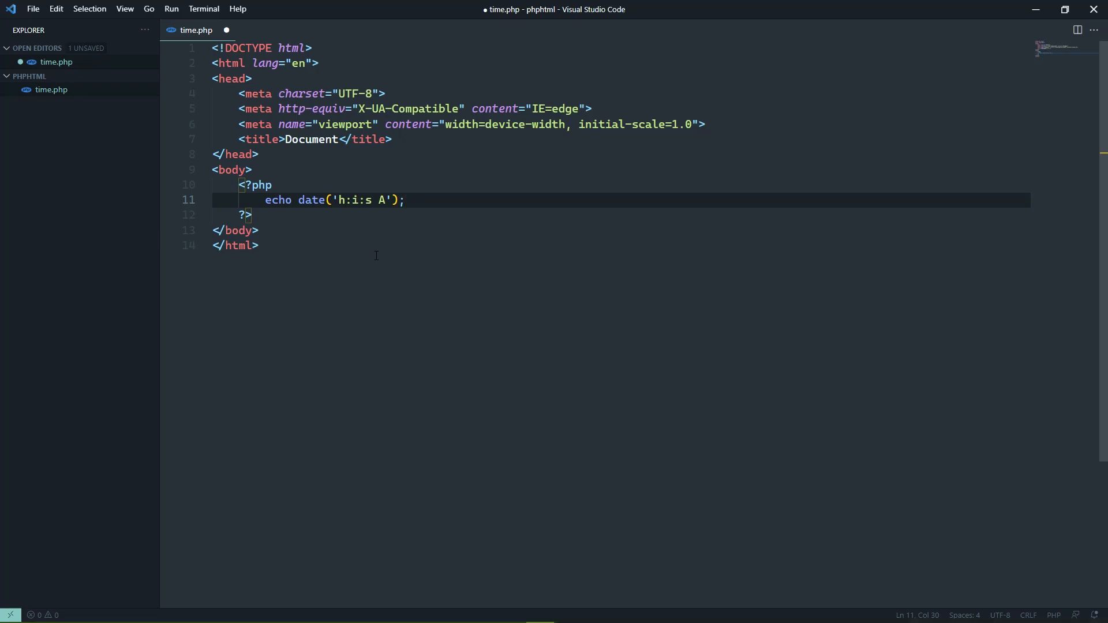
key("ctrl+s")
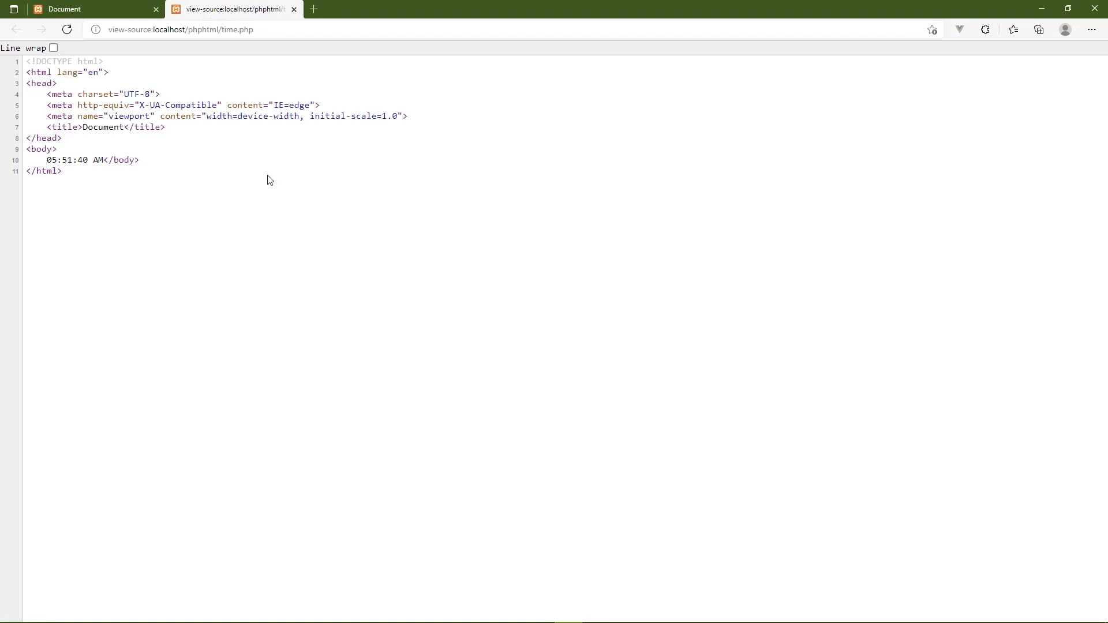
mouse_move(204, 185)
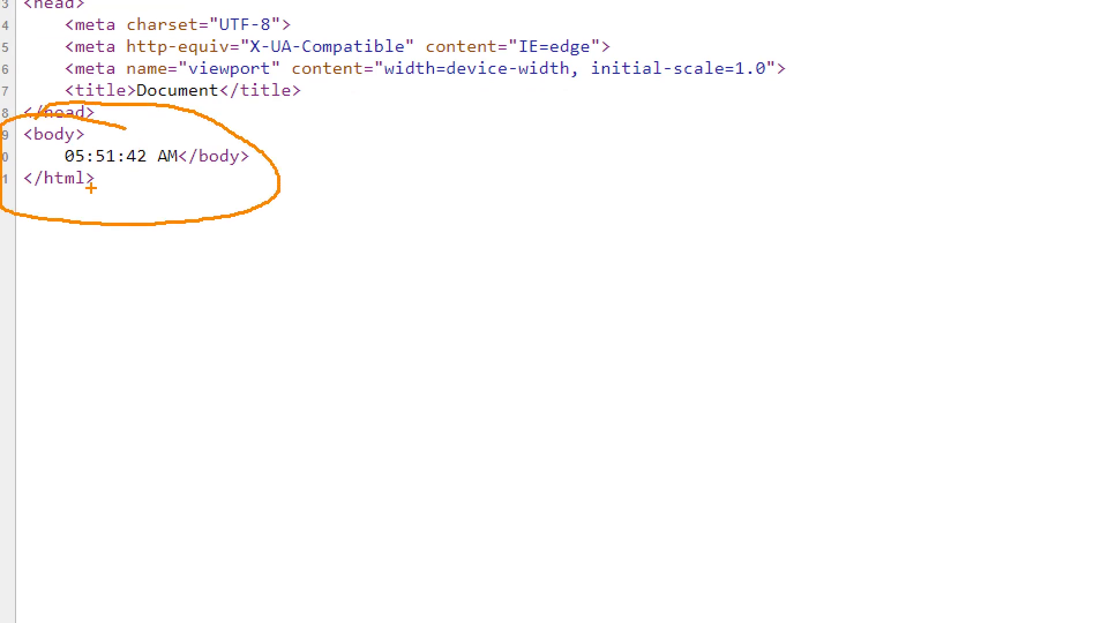
Step: Select the generated time 05:51:42 AM inside the body in Edge's page source
left_click_drag(67, 171, 180, 170)
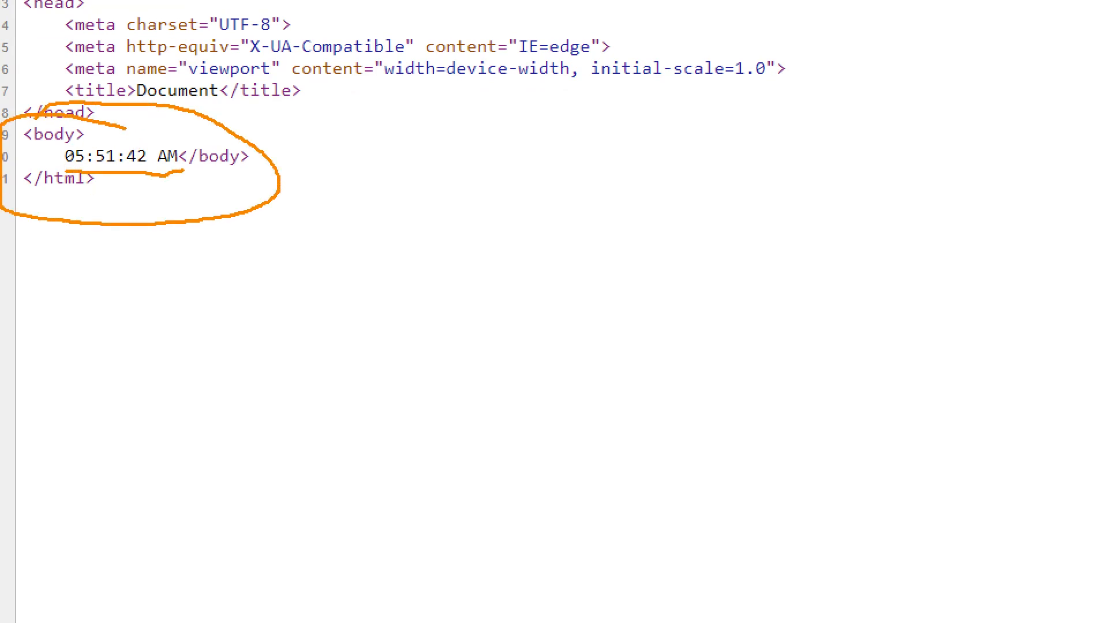
mouse_move(584, 291)
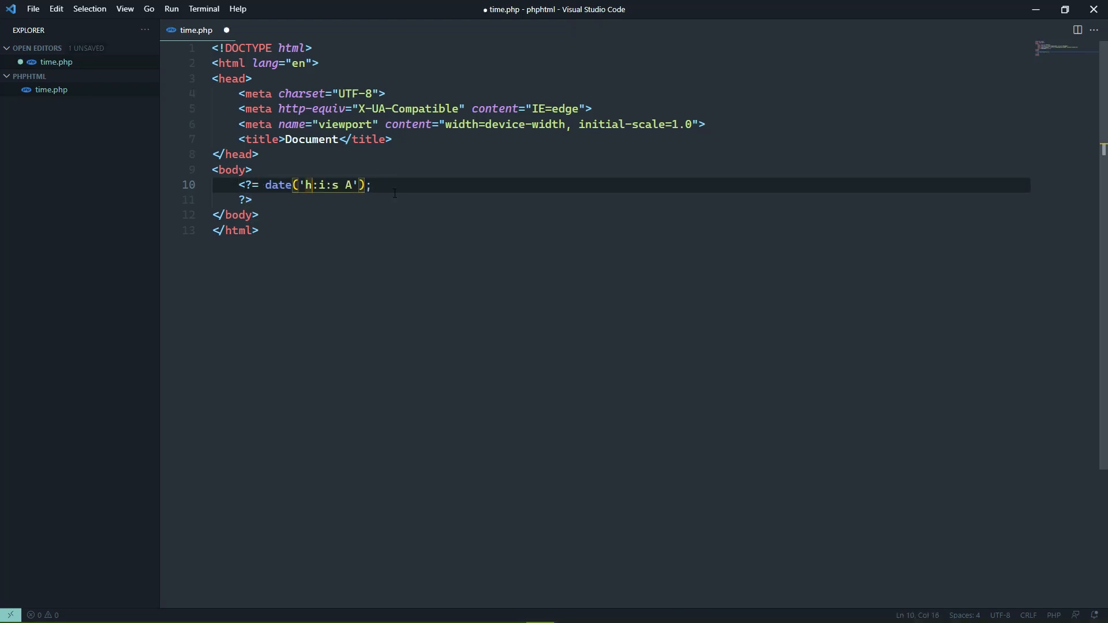
Step: Drop the trailing semicolon after date('h:i:s A') in the <?= short echo tag and save
key("Backspace")
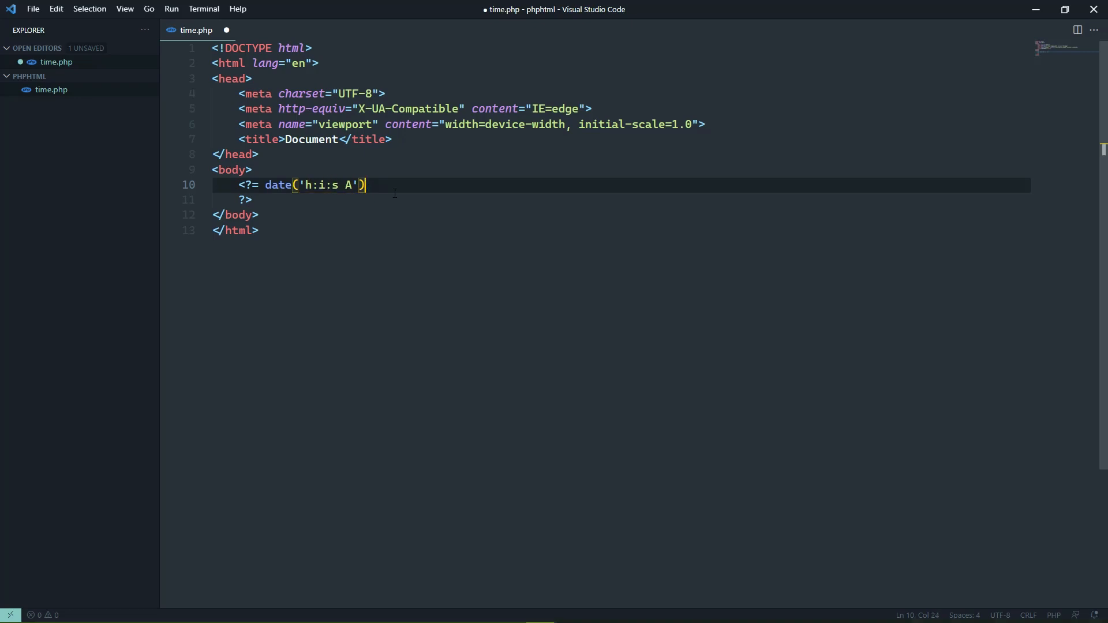
key("ctrl+s")
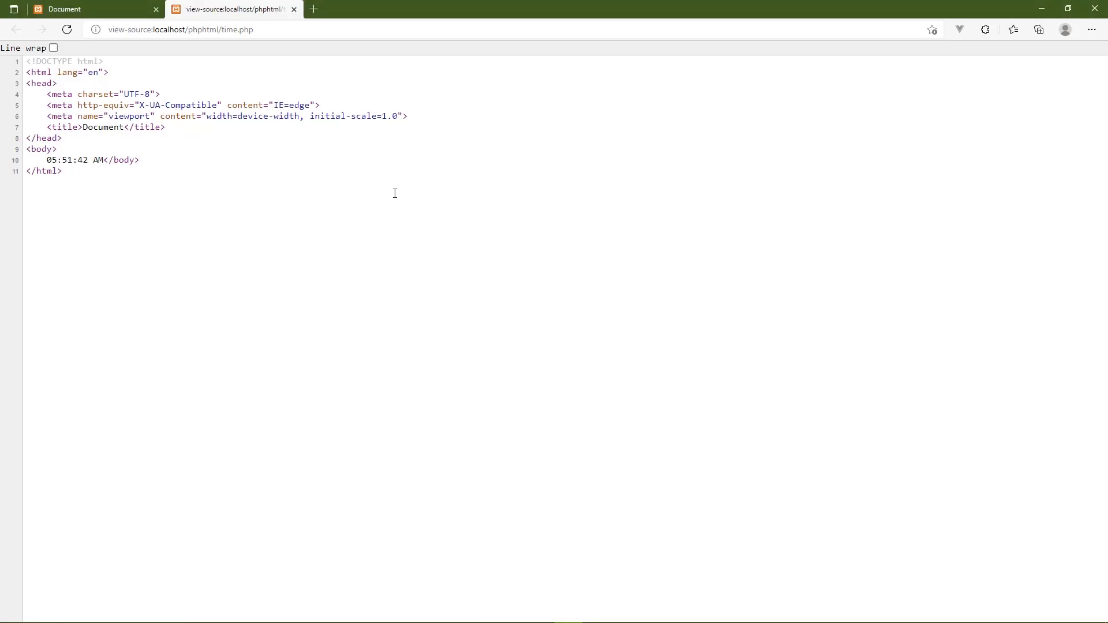
Step: Return to VS Code to put ?> on the same line as the short echo in time.php
key("alt+tab")
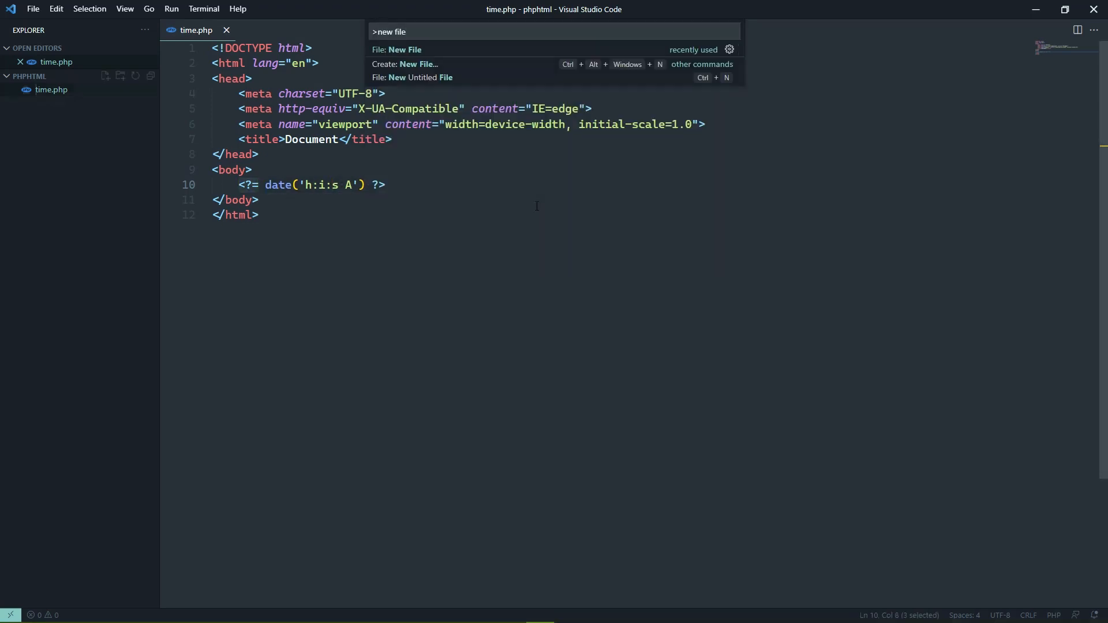
Step: Create names.php with HTML boilerplate, an empty <?php ?> block on top and class="" on <body>
left_click(396, 50)
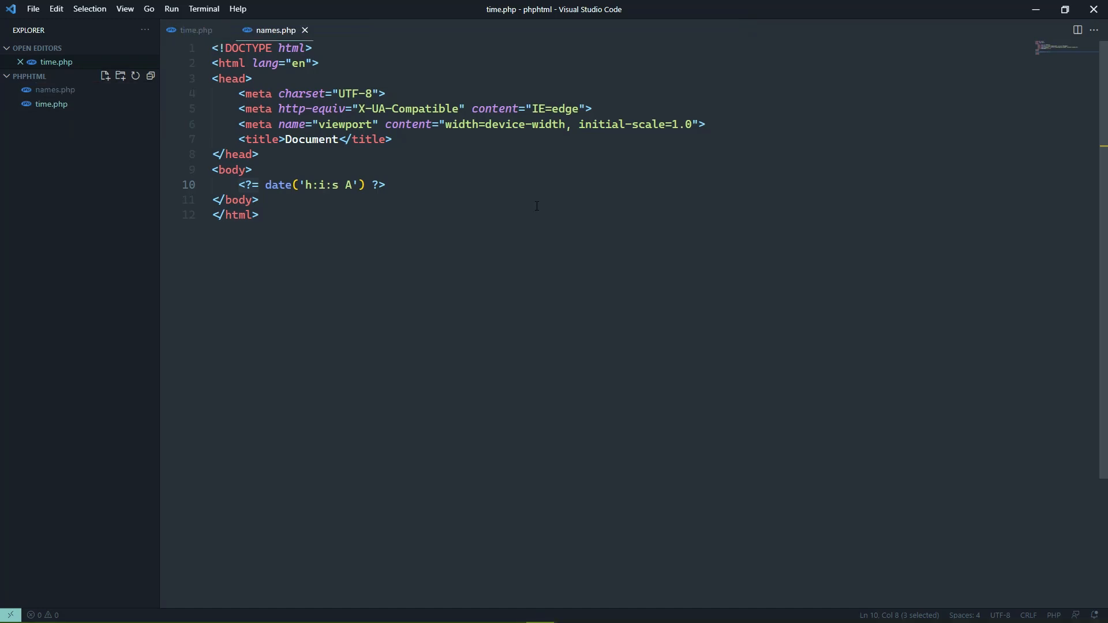
key("Delete")
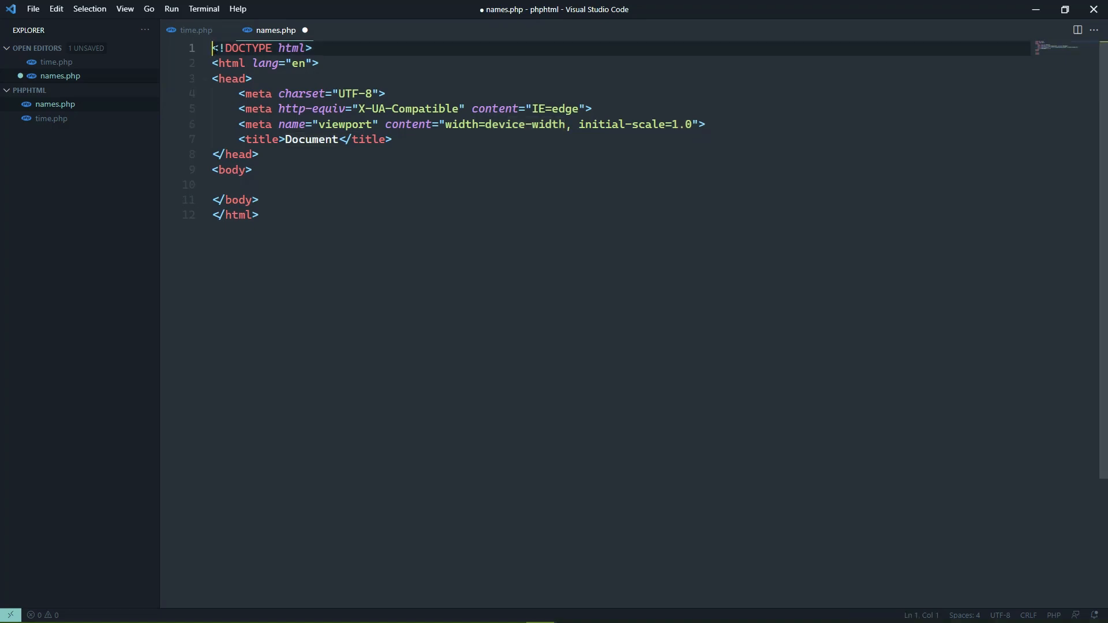
mouse_move(625, 224)
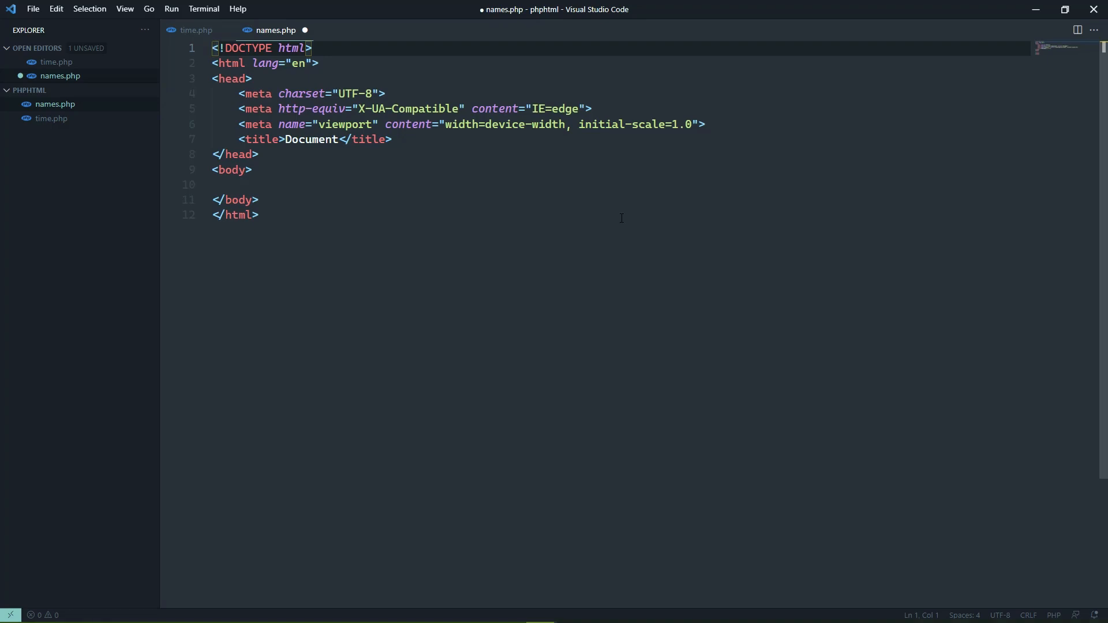
type("<?php")
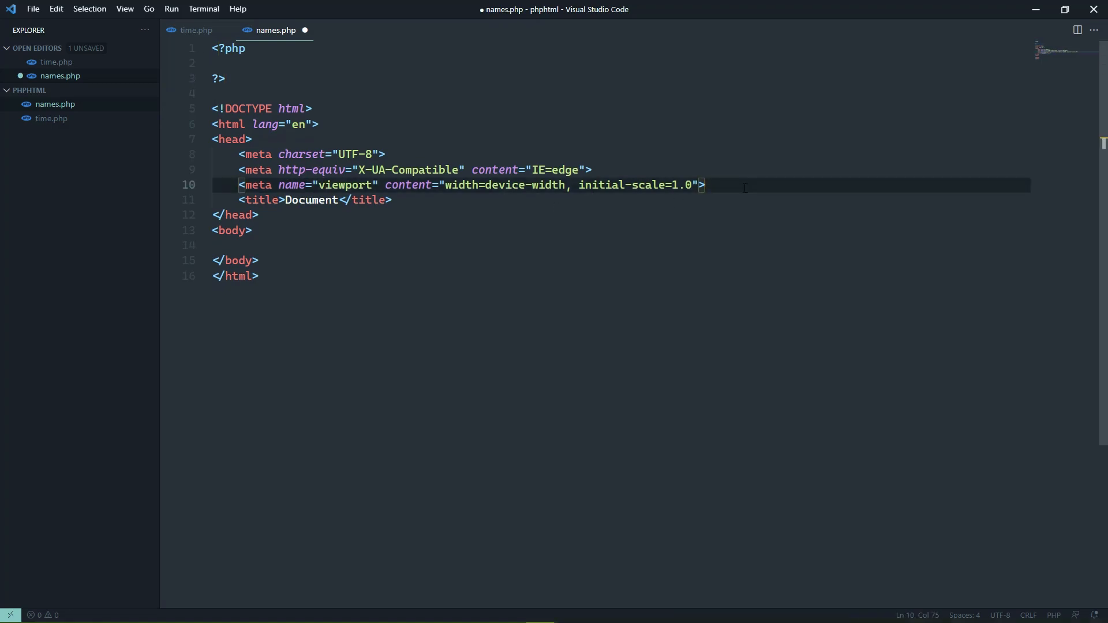
type("<?php")
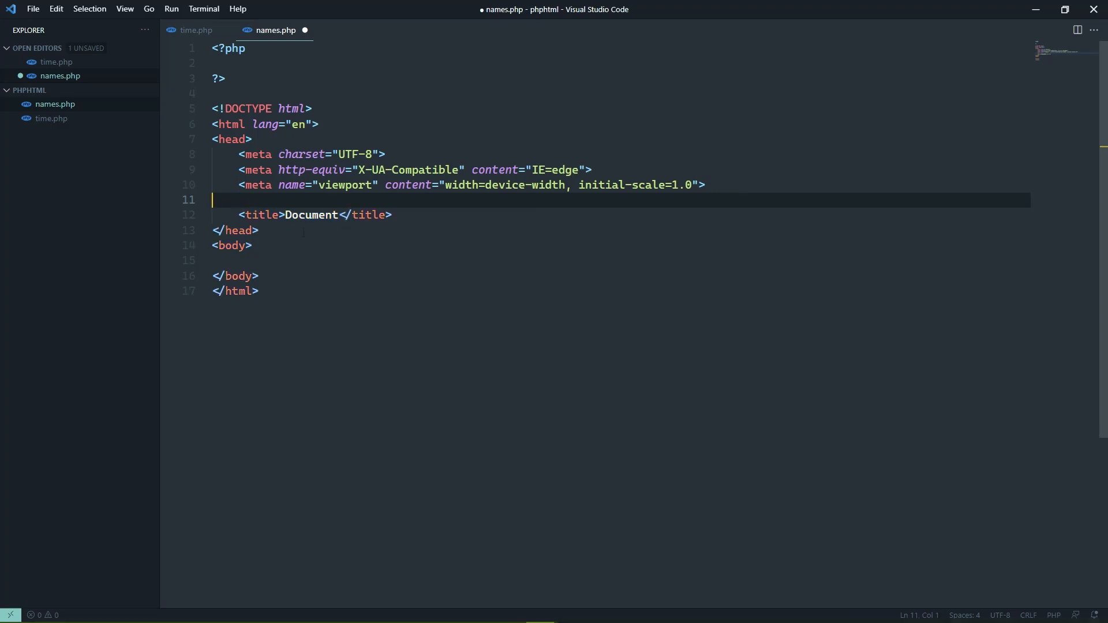
type("class=\"")
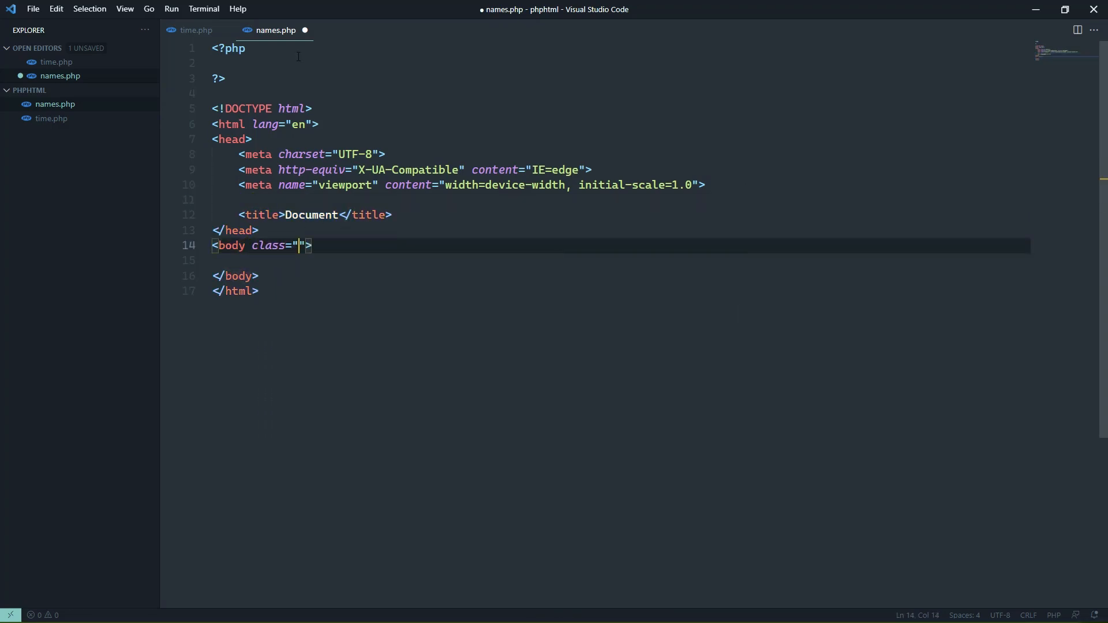
Step: Define $names = ['James', 'Michelle', 'John']; in the top PHP block
type("$")
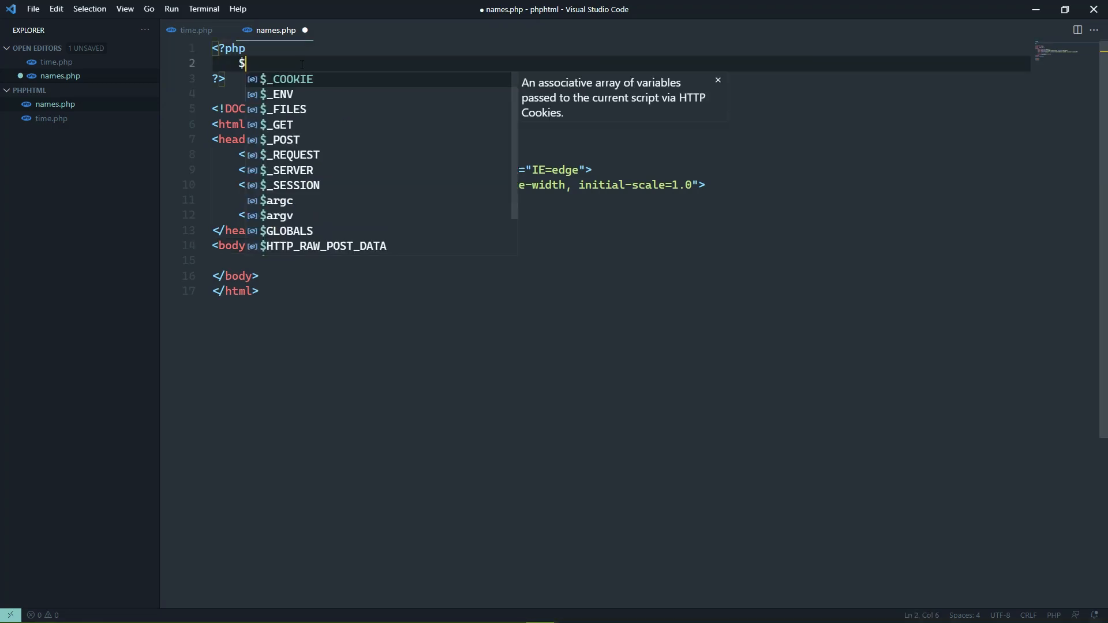
type("names = []")
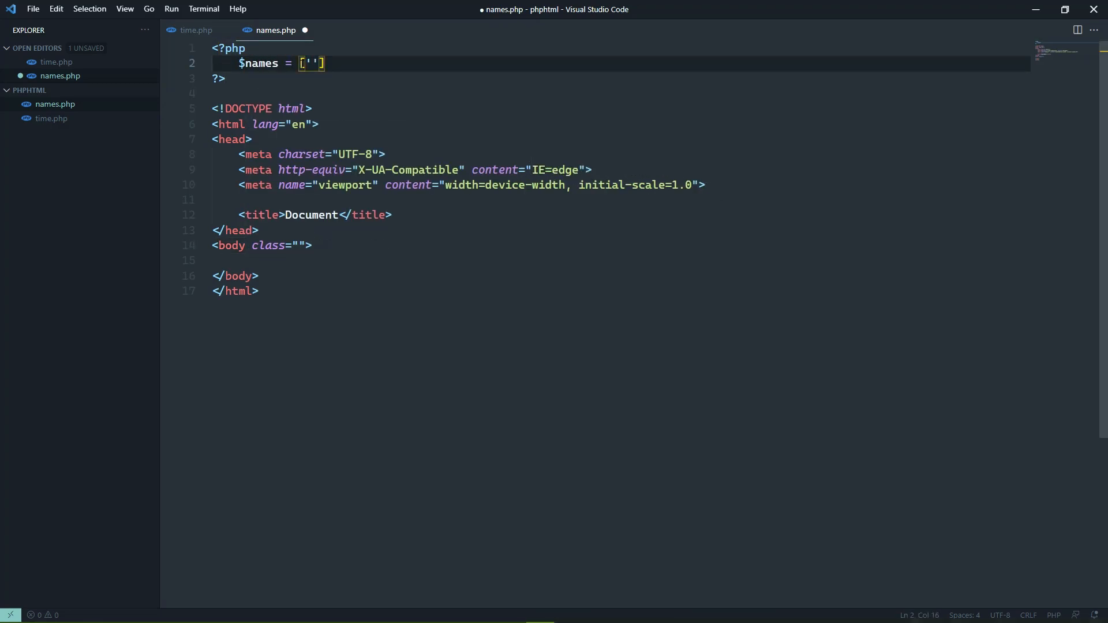
type("James', '")
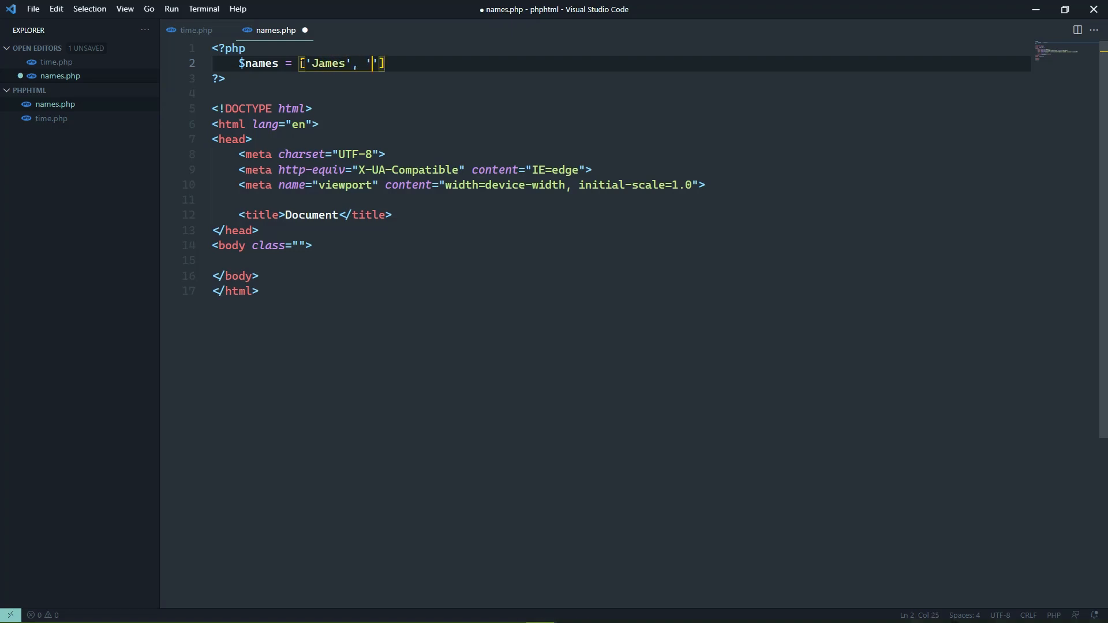
type("Michelle")
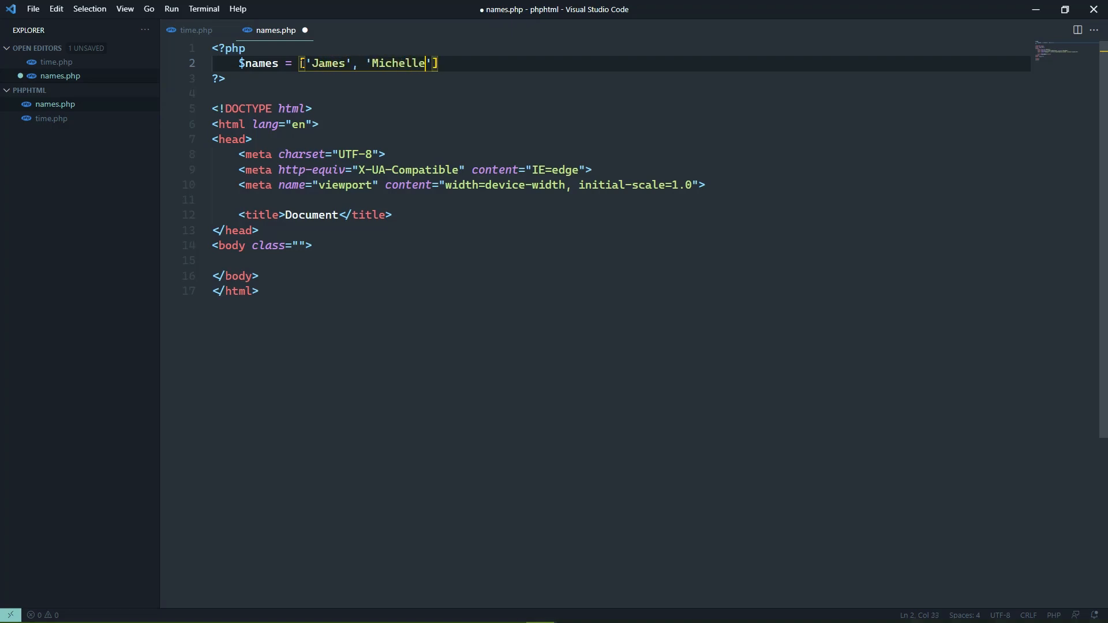
type(", '")
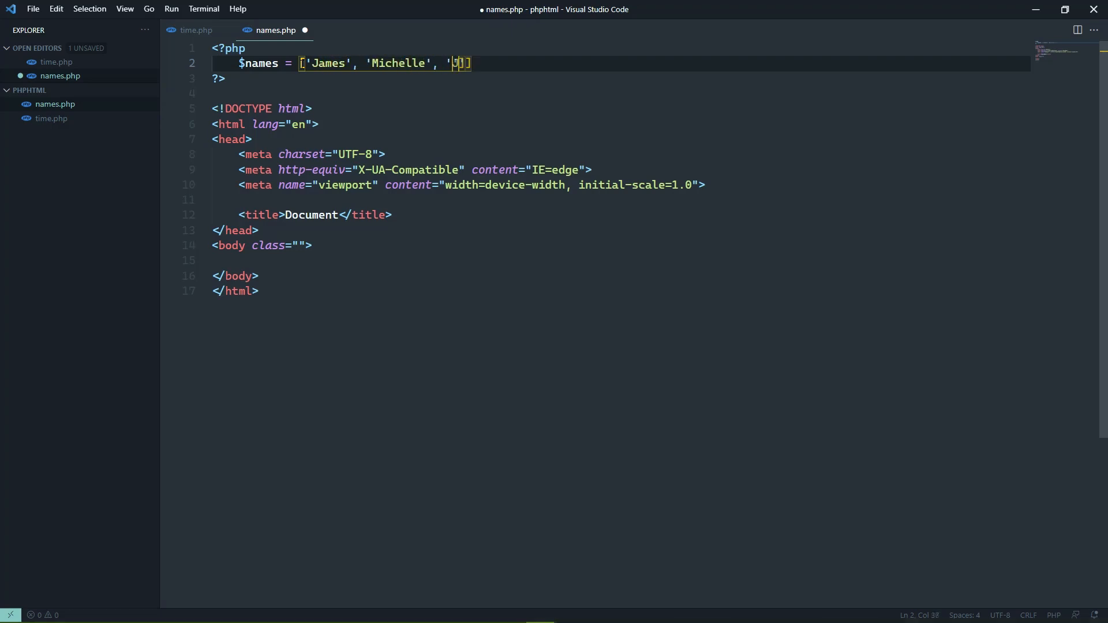
type("ohn")
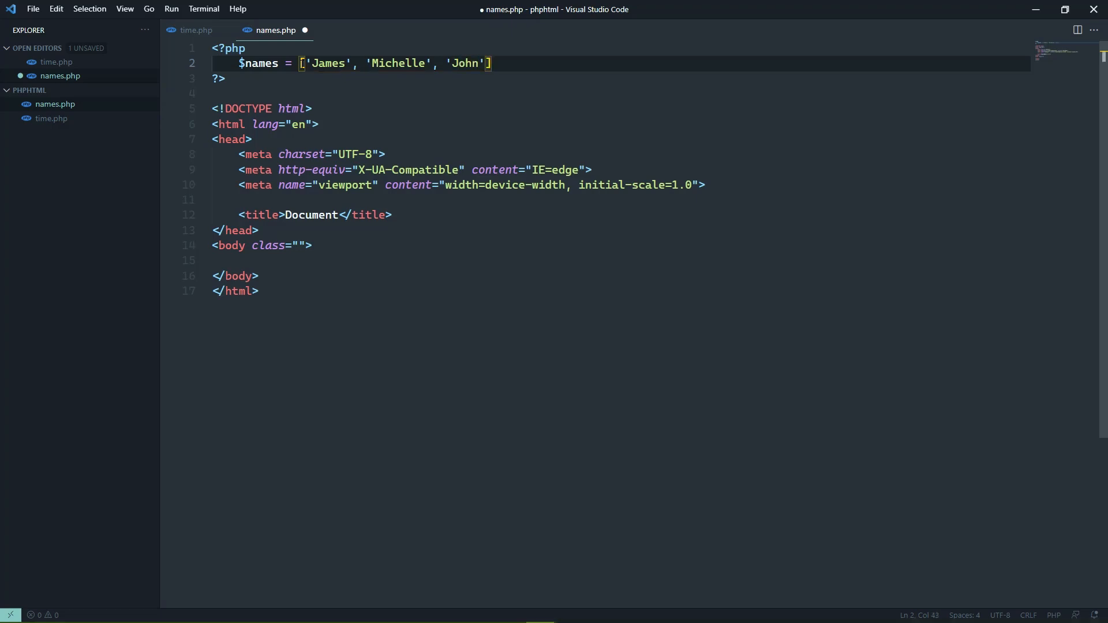
type(";")
left_click(621, 259)
type("<h1></h1>")
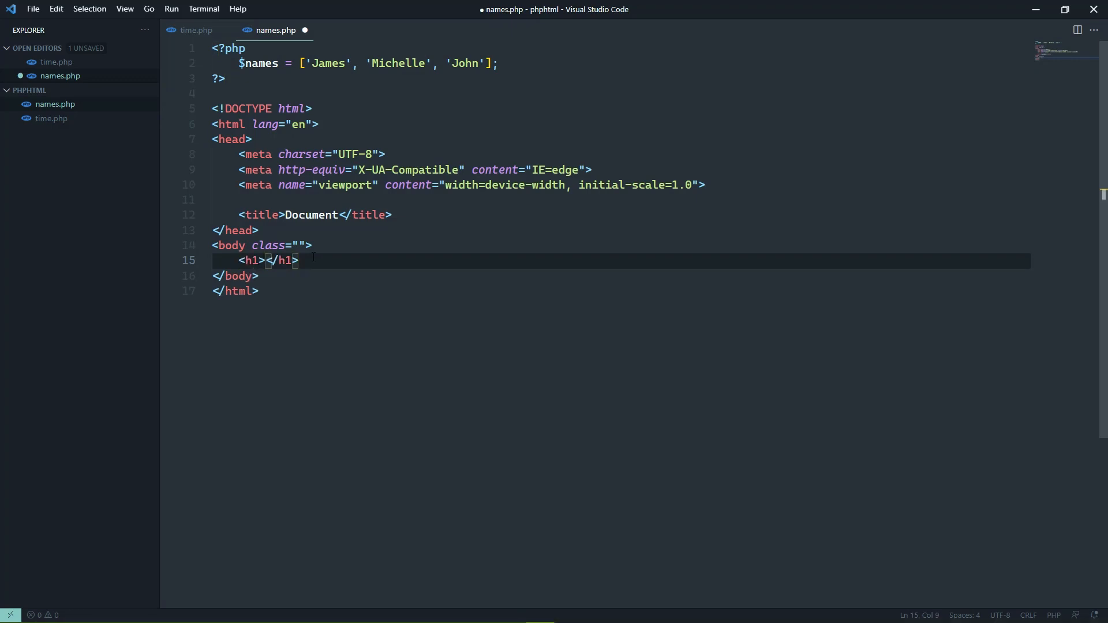
Step: Add <h1>Names</h1> and an Emmet-expanded <ul> with an empty <li> to the body
type("Names")
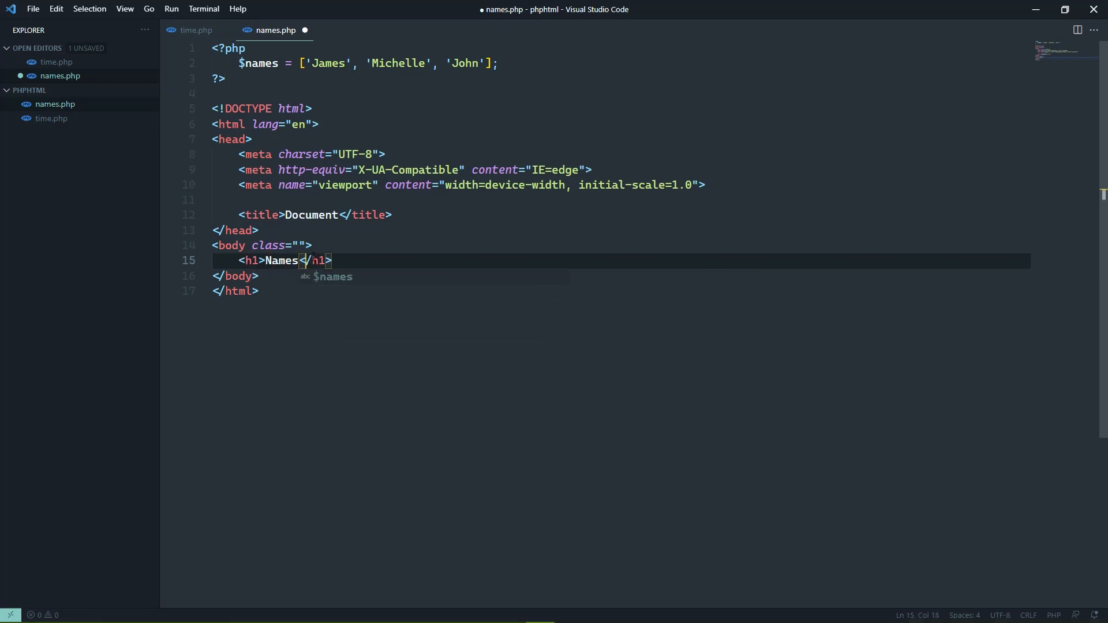
type("ul")
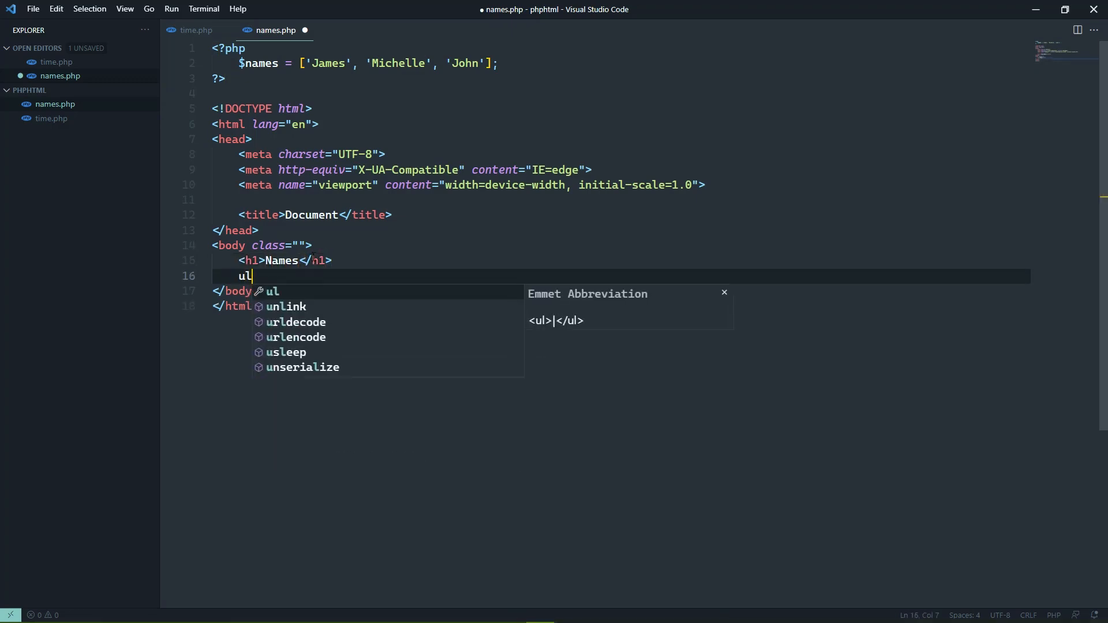
key("Tab")
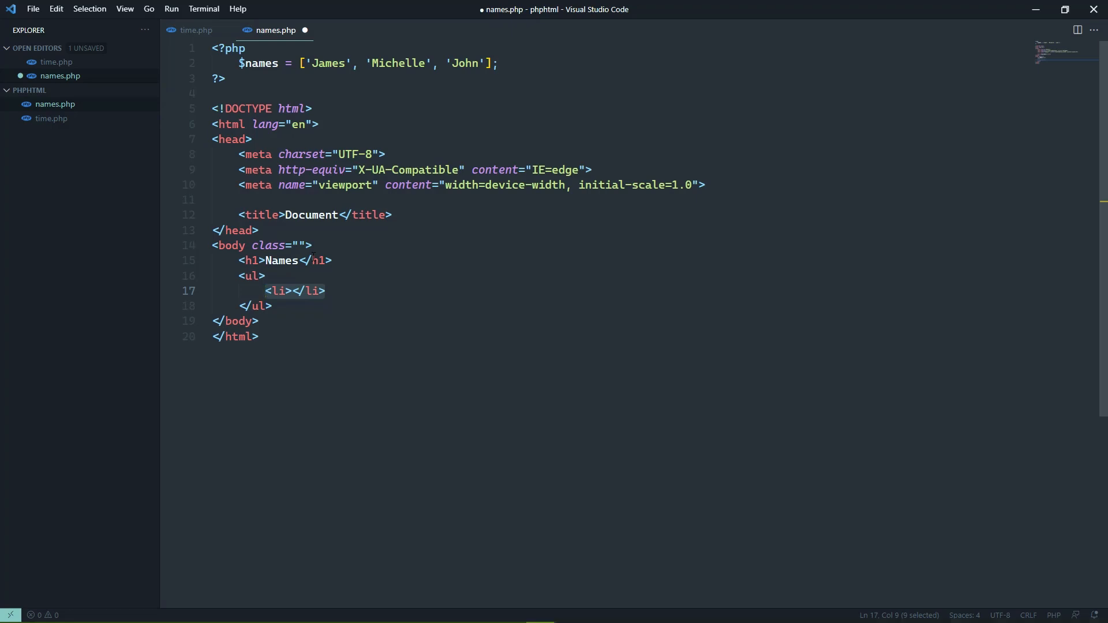
Step: Replace the placeholder li with a foreach ($names as $name) loop whose opening brace is followed by ?>
key("Delete")
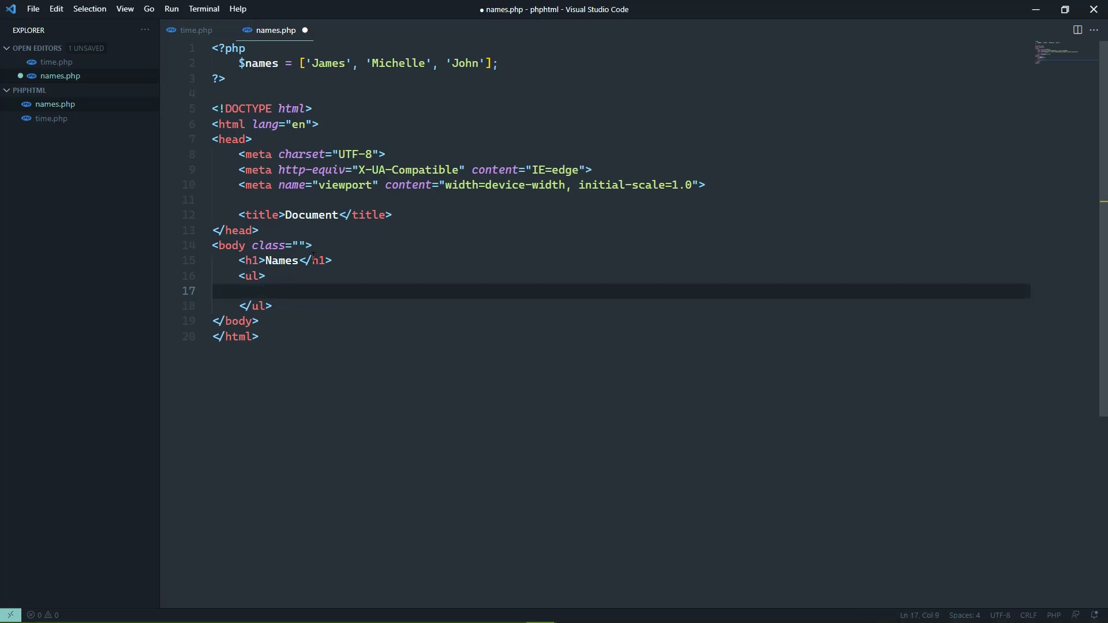
type("<?php")
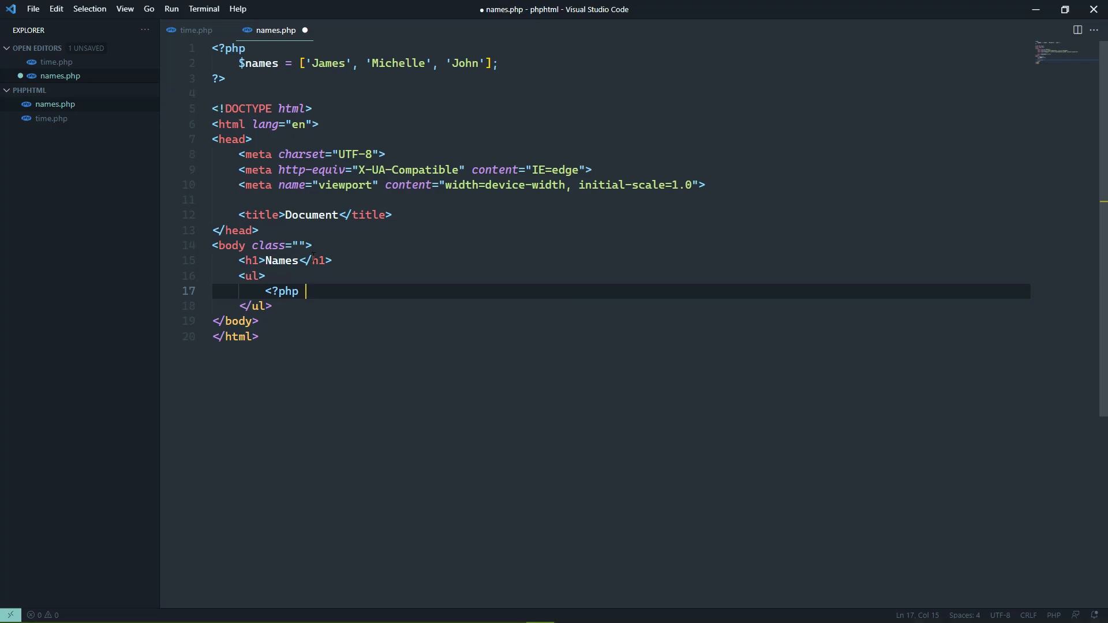
type("foreach()")
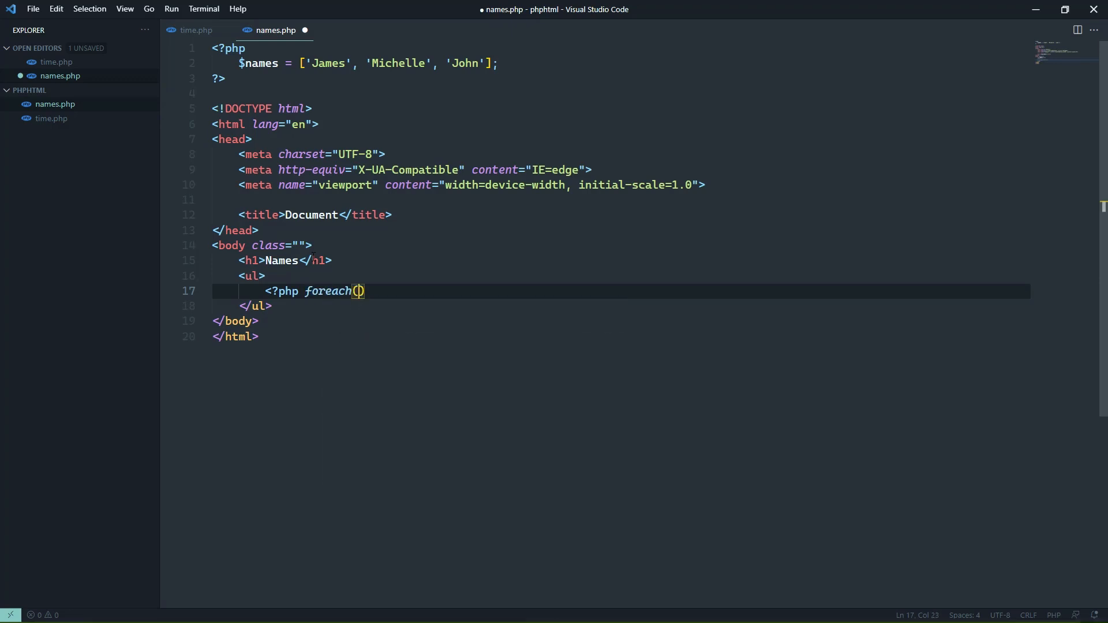
type("$names as $name")
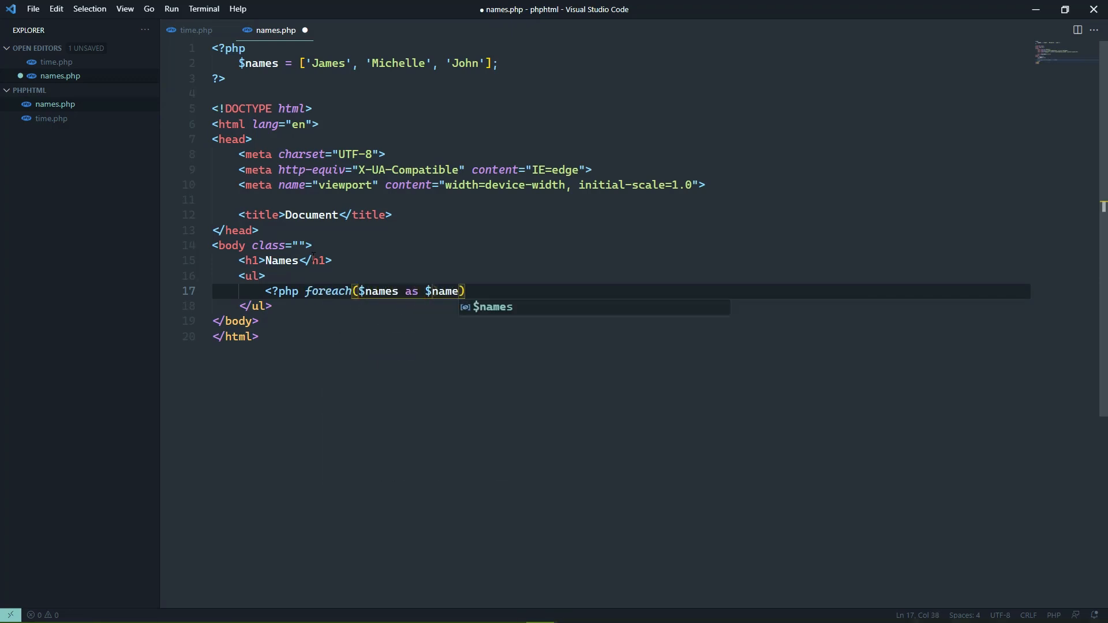
type("{")
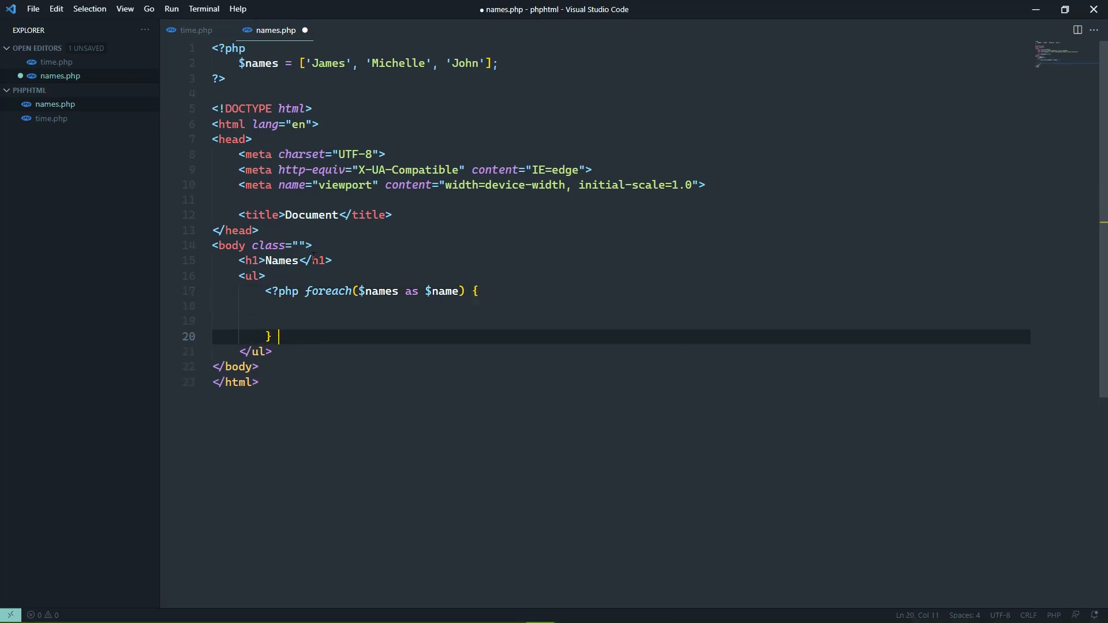
type("?>")
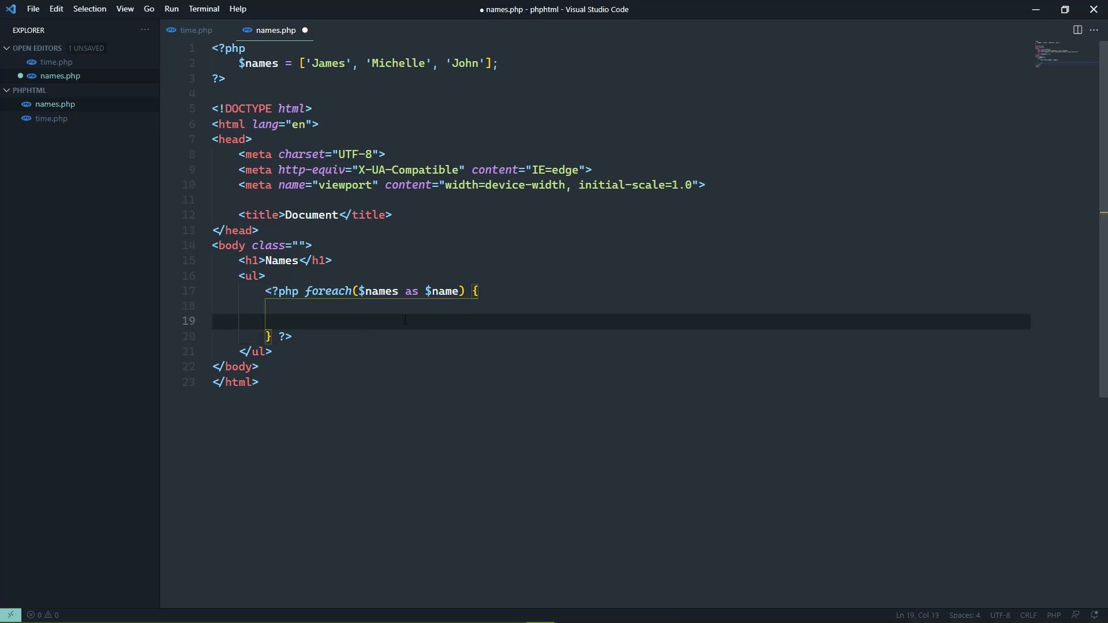
Step: Emit <li>$name</li> inside the loop, reopen <?php before the closing brace, and save
type("<")
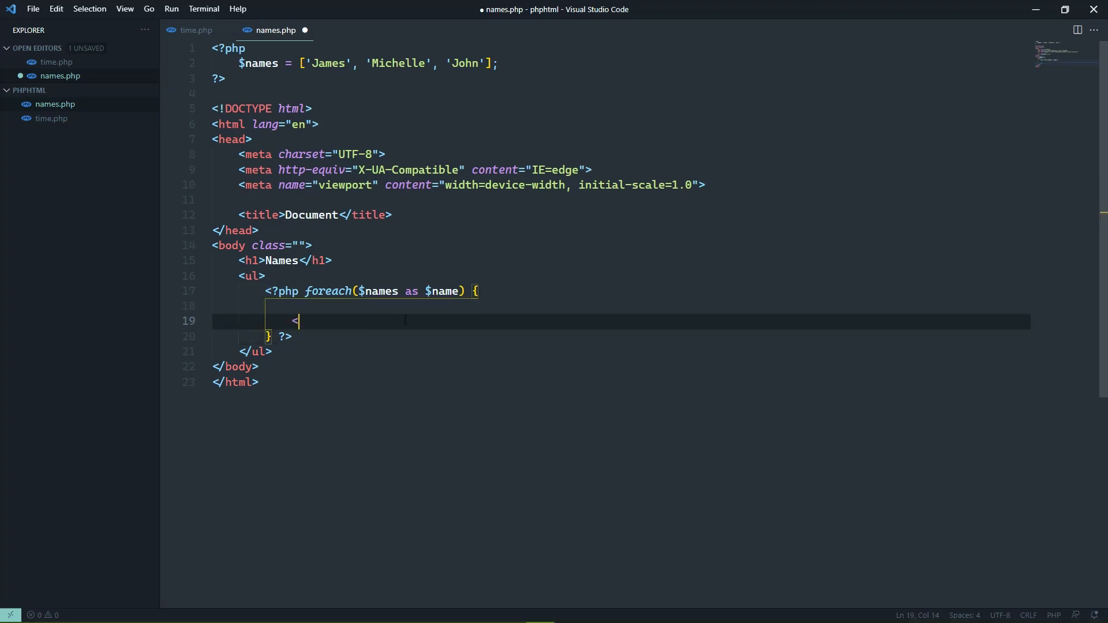
type("li>")
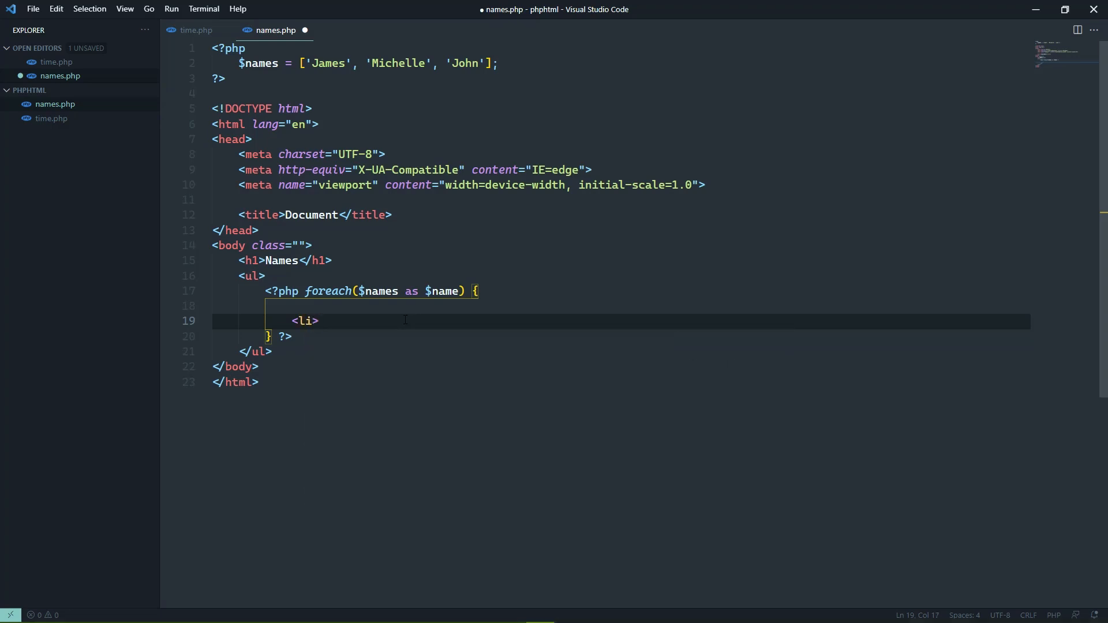
type("$name")
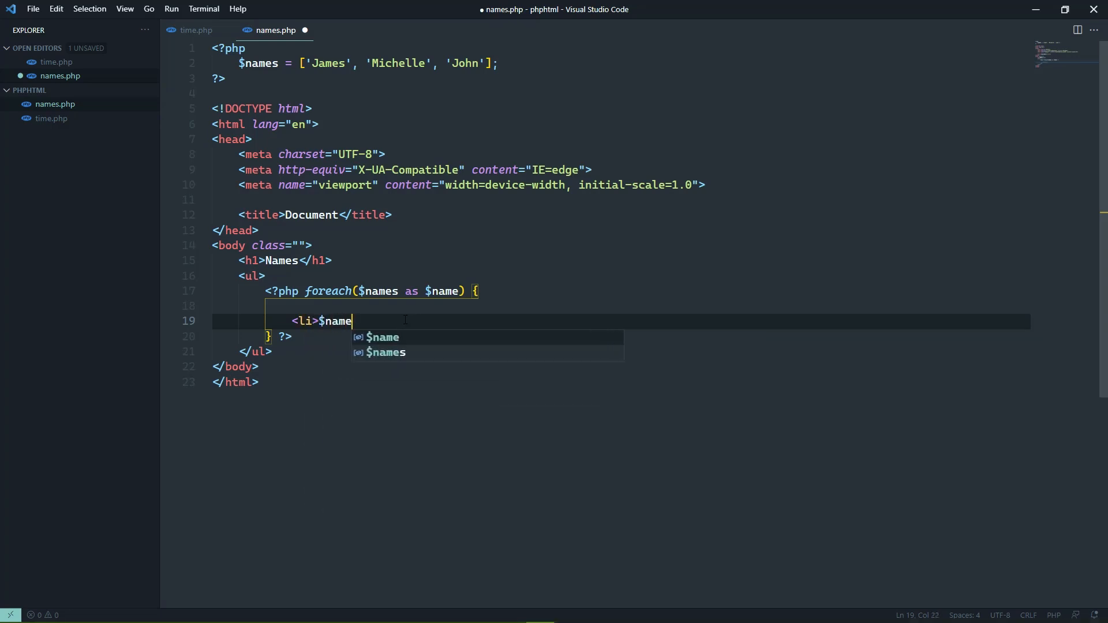
type("</li>")
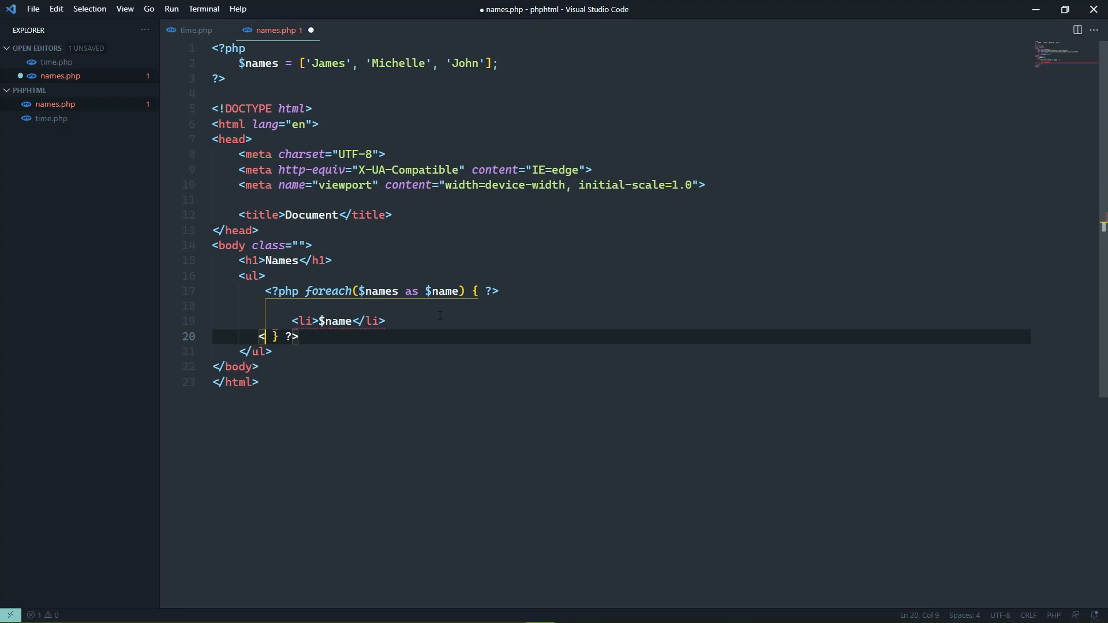
type("?php")
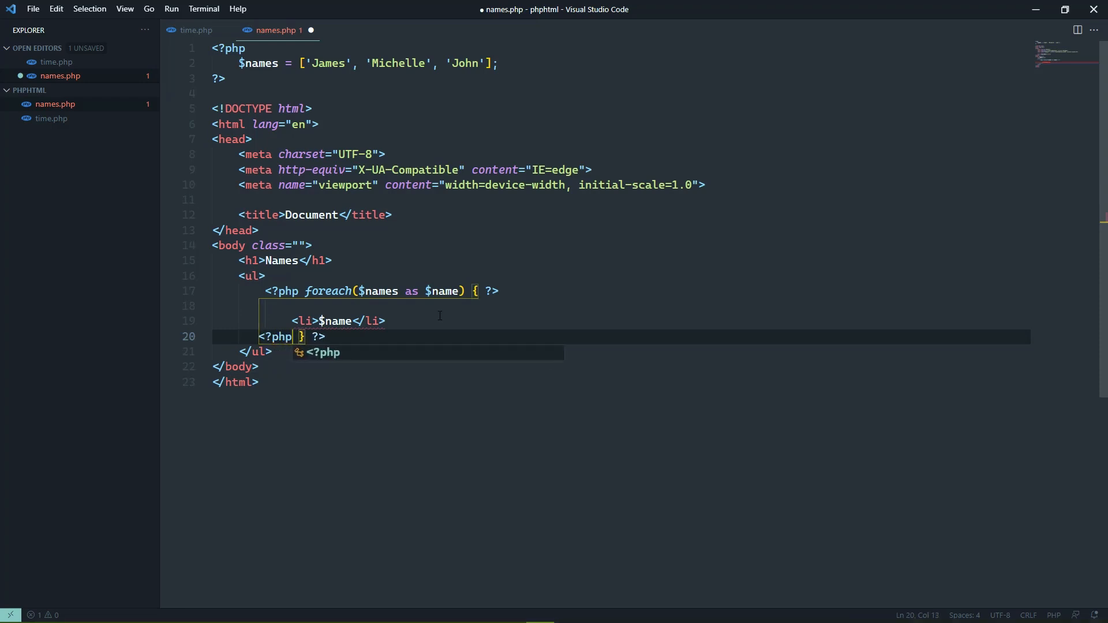
key("ctrl+s")
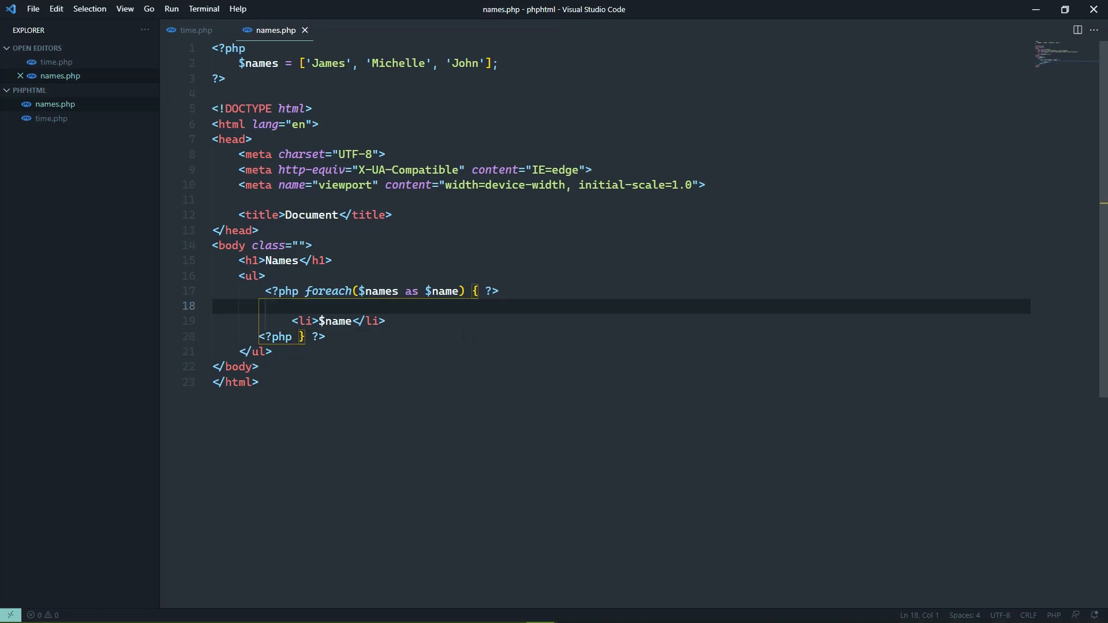
Step: Wrap $name in a short echo tag so each li reads <?= $name ?>, and save
left_click(319, 321)
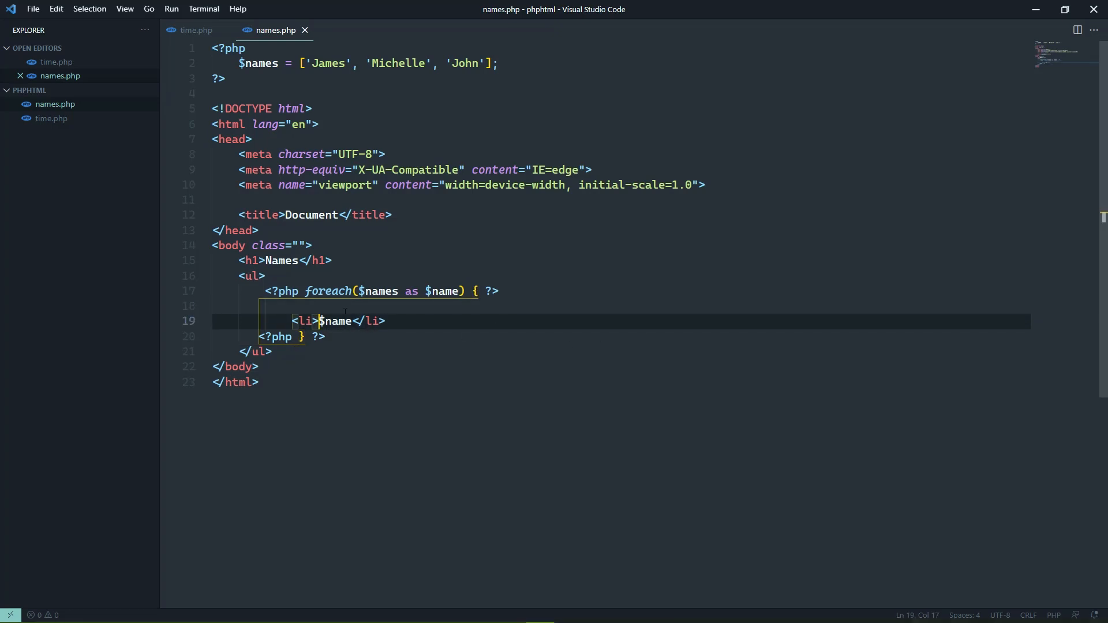
type("<?=")
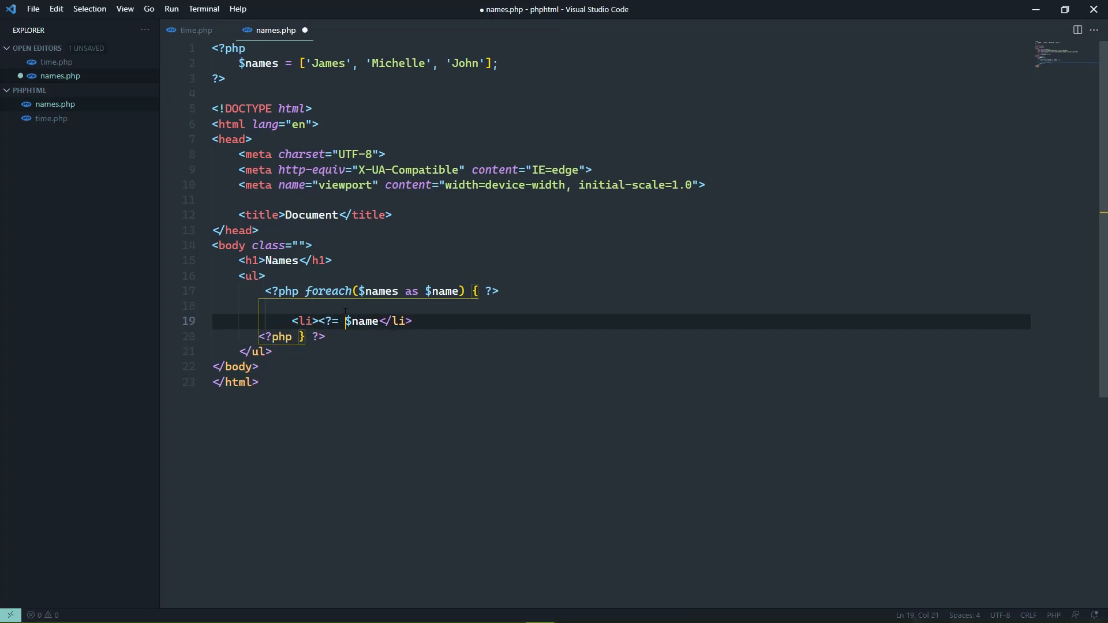
type("\" \"")
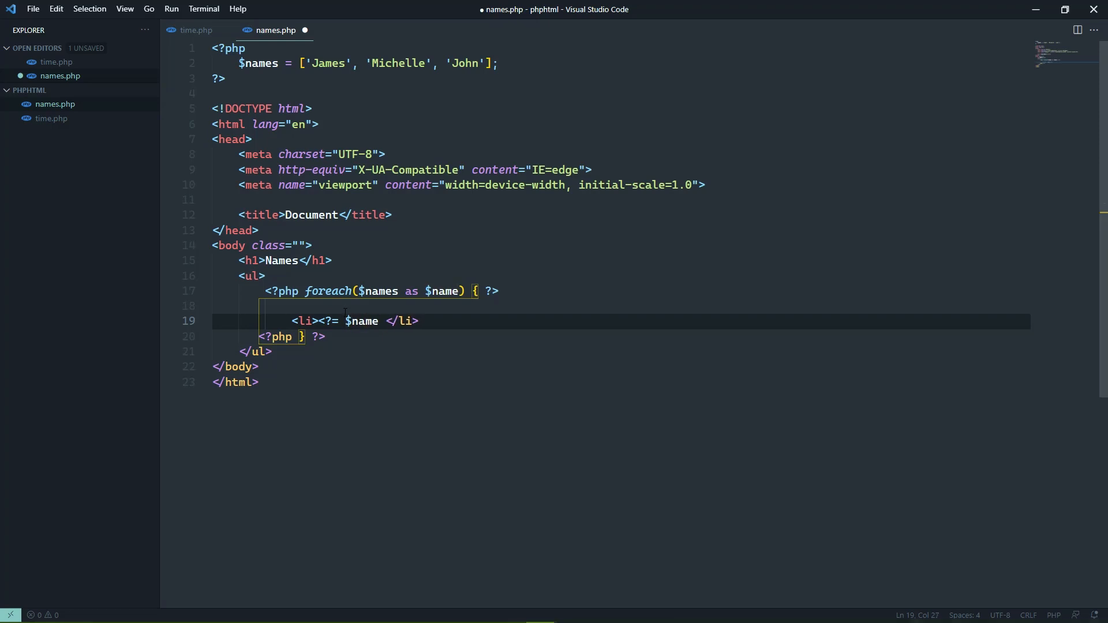
key("alt+tab")
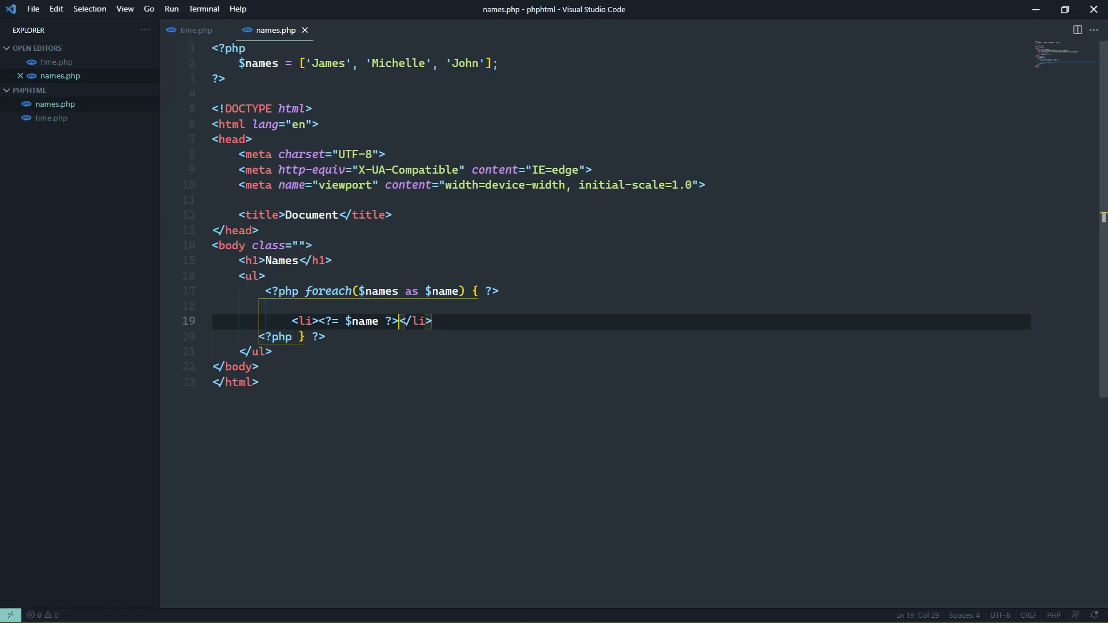
Step: Add 'Jerry' as a fourth entry in the $names array
type(", ''")
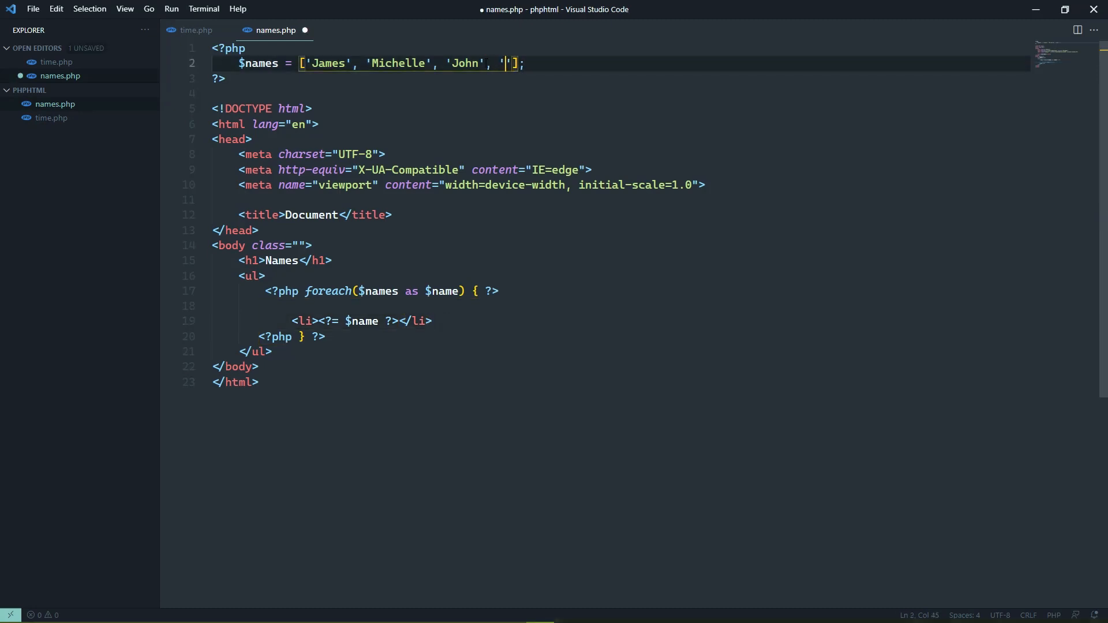
type("Jerry")
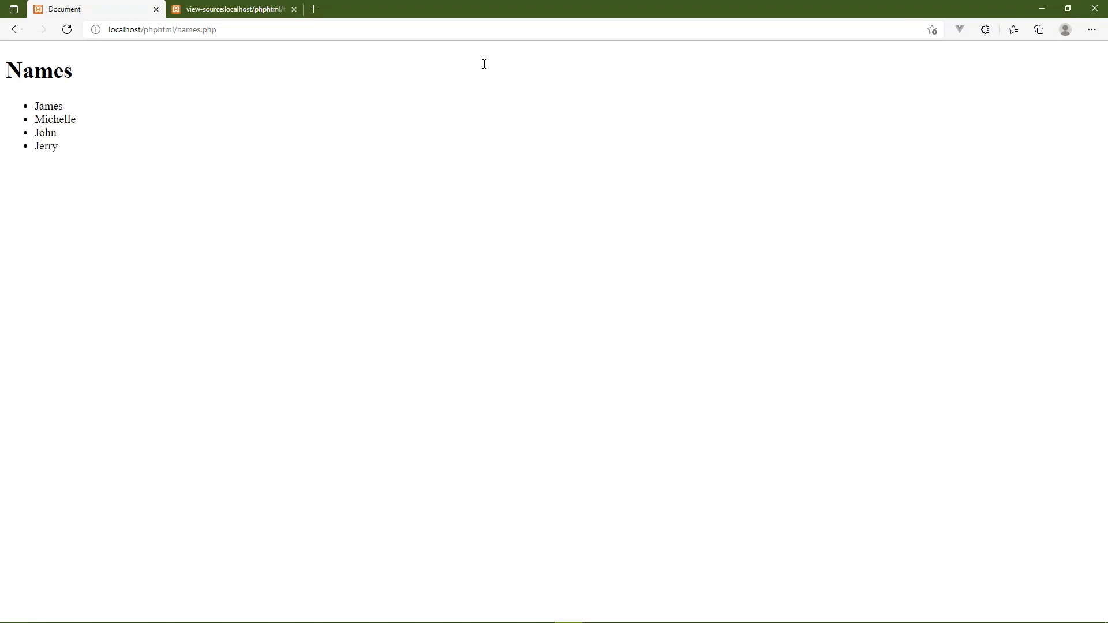
mouse_move(174, 124)
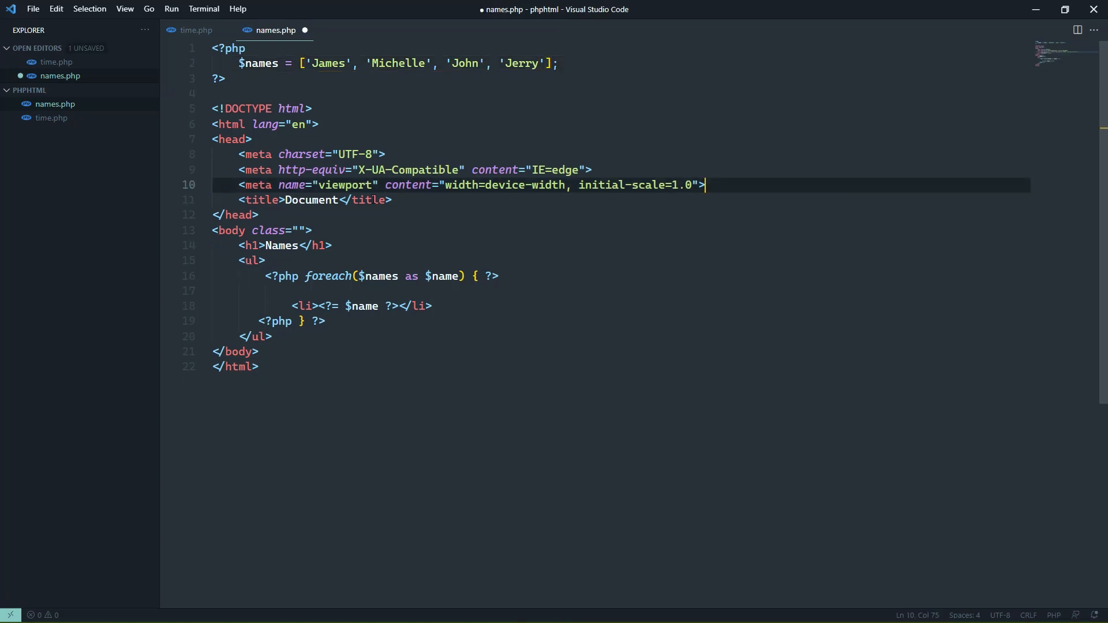
Step: Add a <style> block defining .some-names with background-color navy and color white
type("<style>")
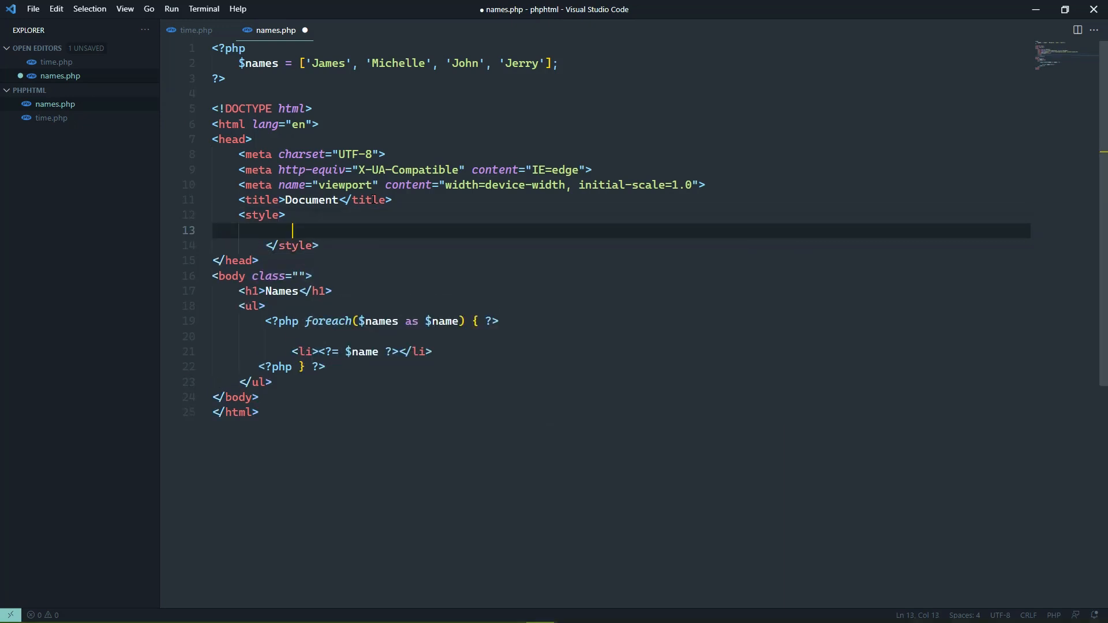
type("$")
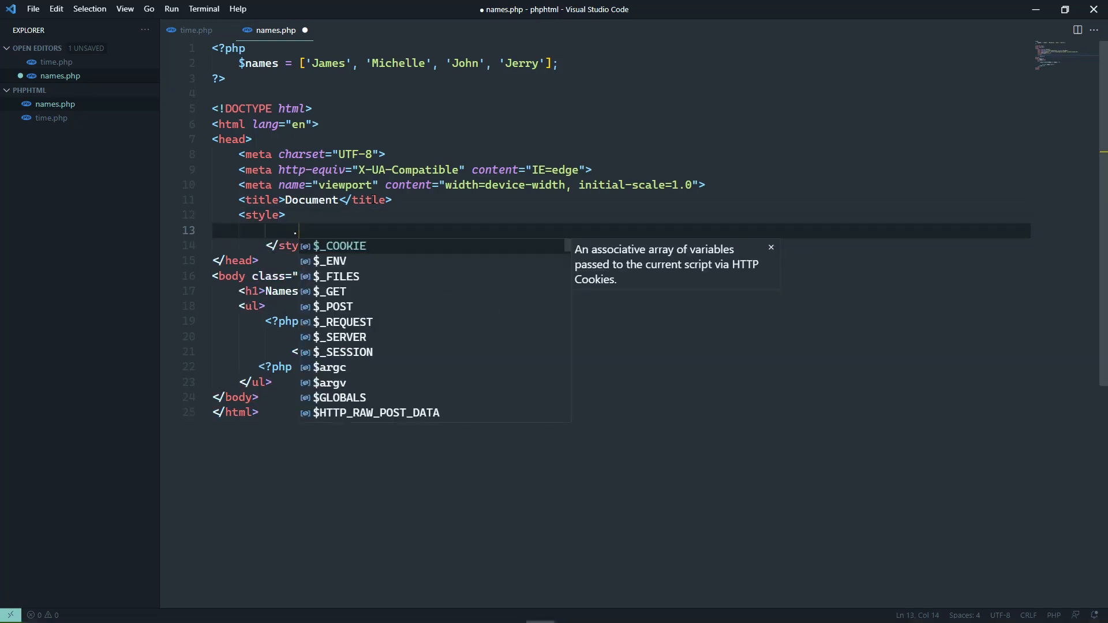
type("some-names")
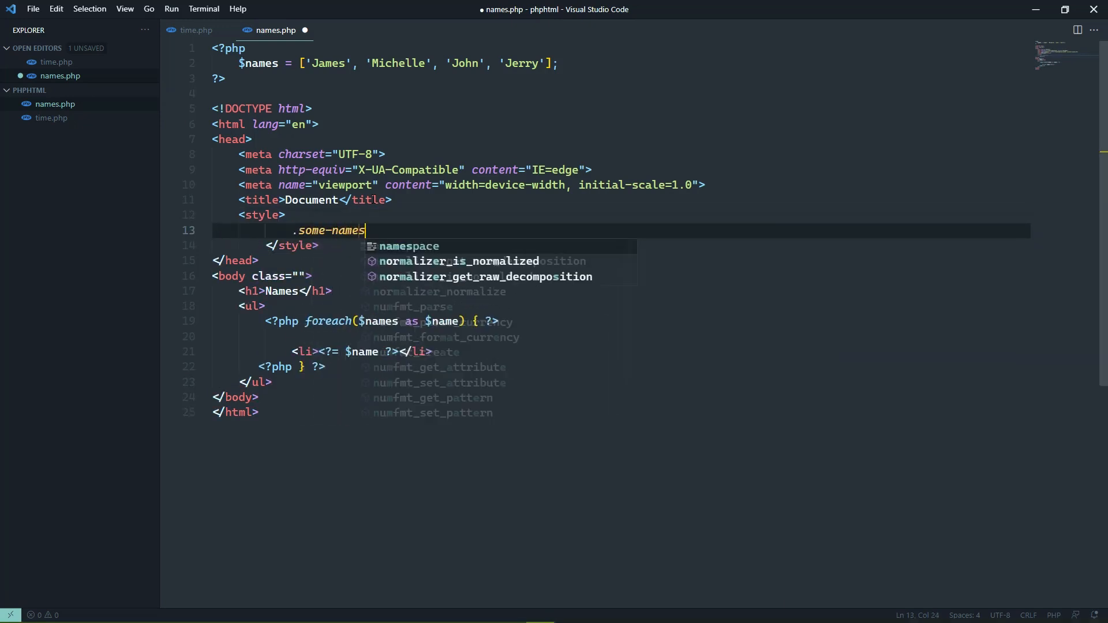
type("{")
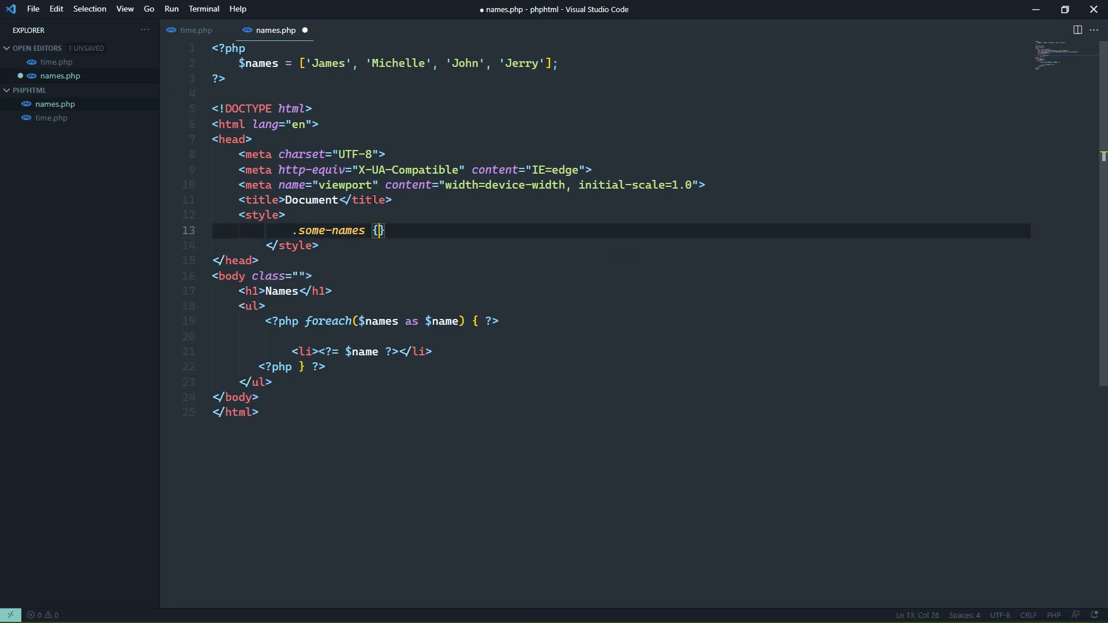
type("background")
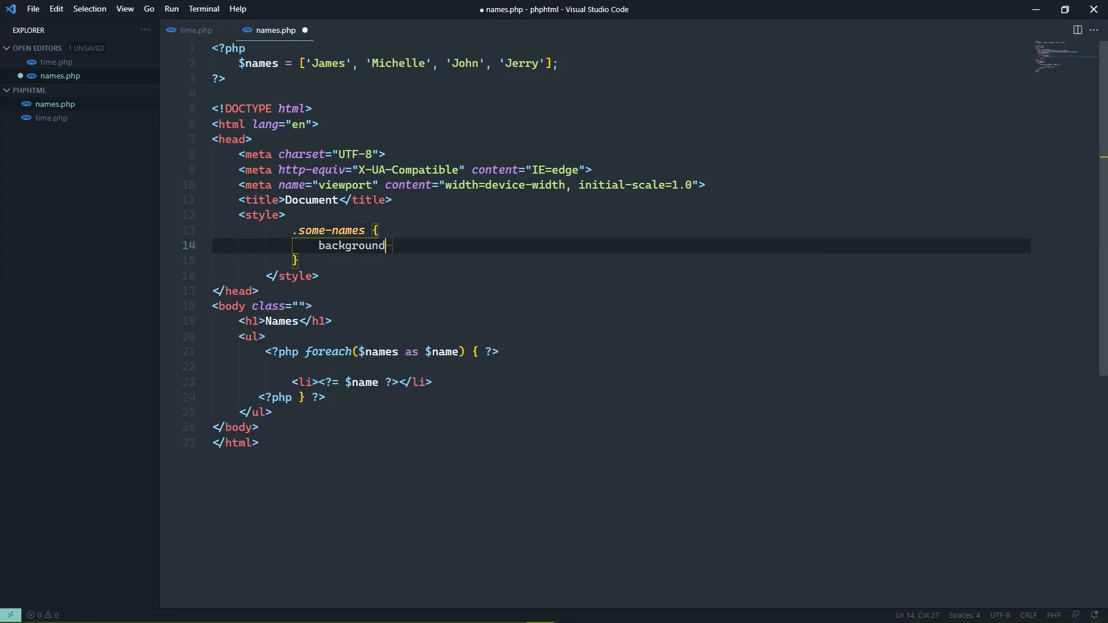
type("-color:navy;")
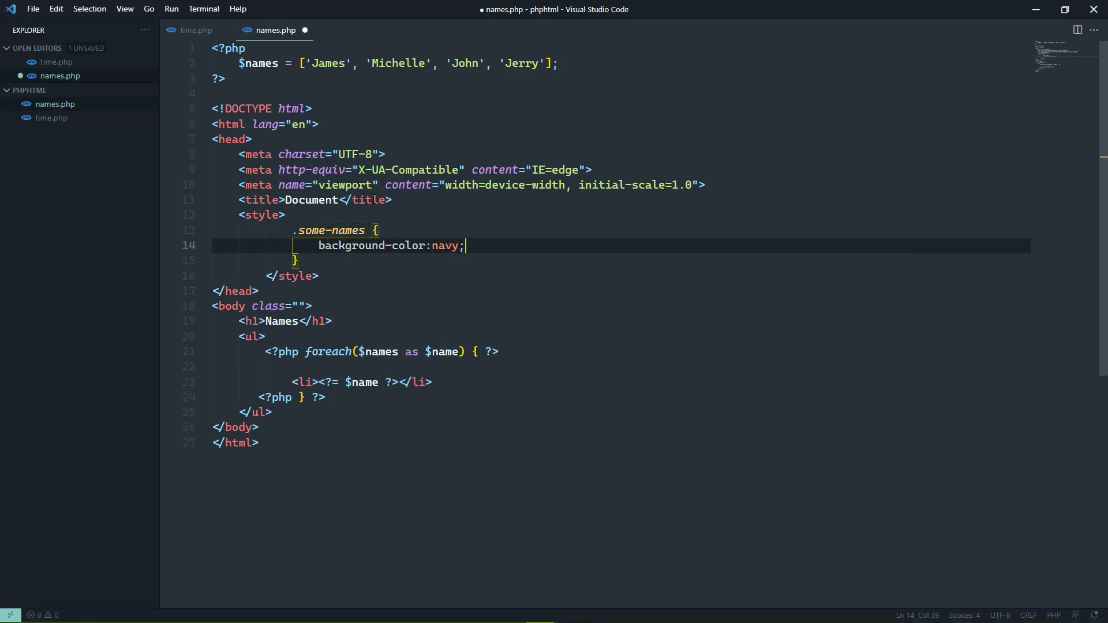
type("color:")
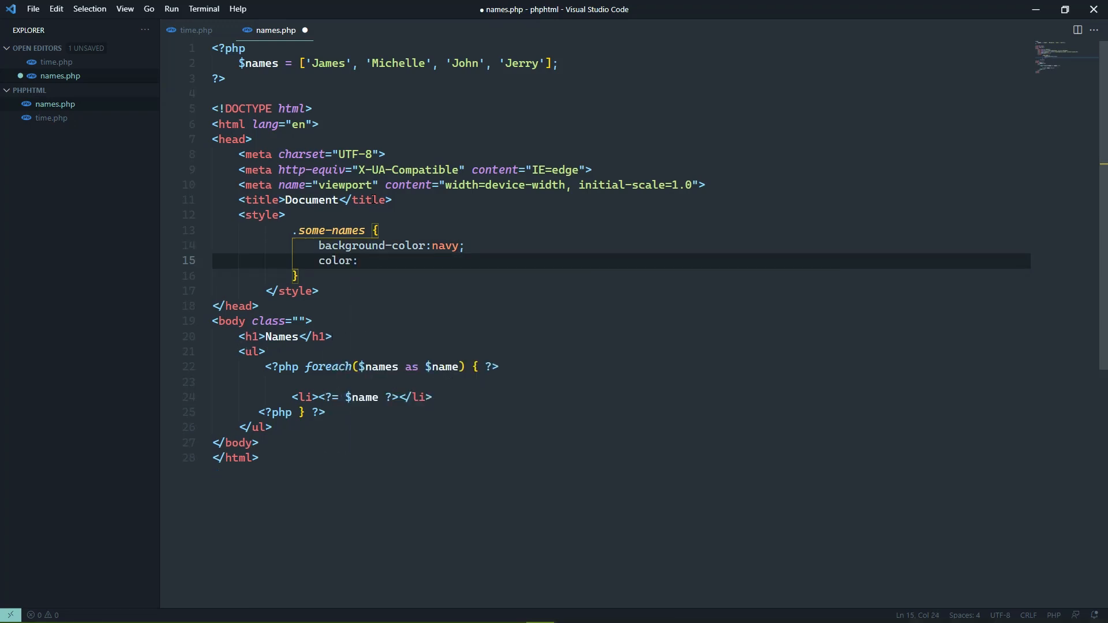
type("white;")
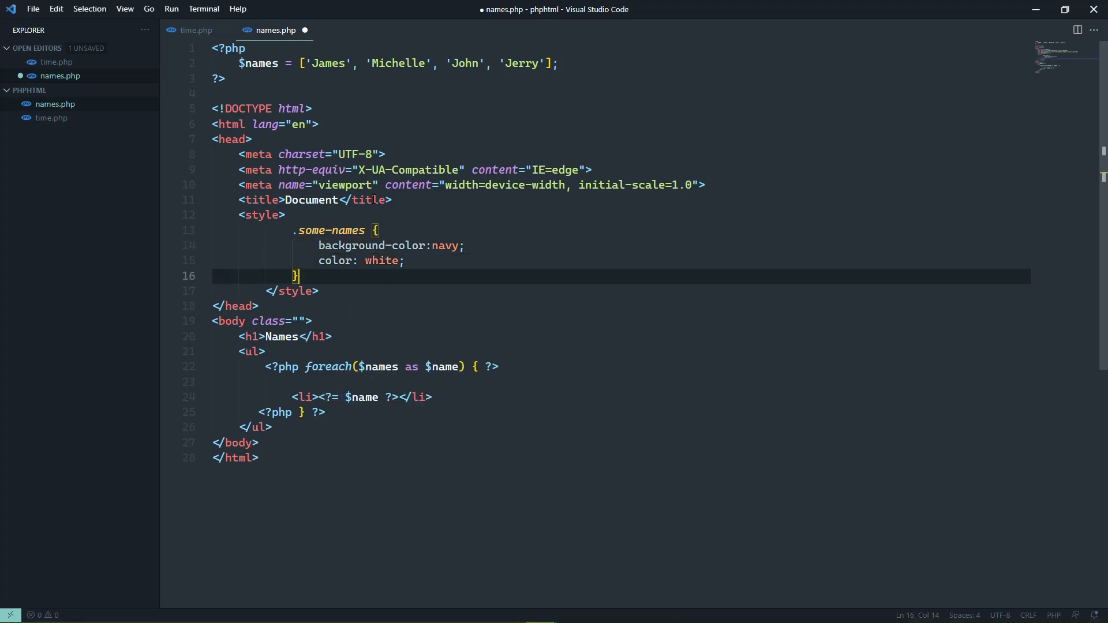
Step: Add a .more-names rule with a gray background-color
type(".more-names {")
type("backg")
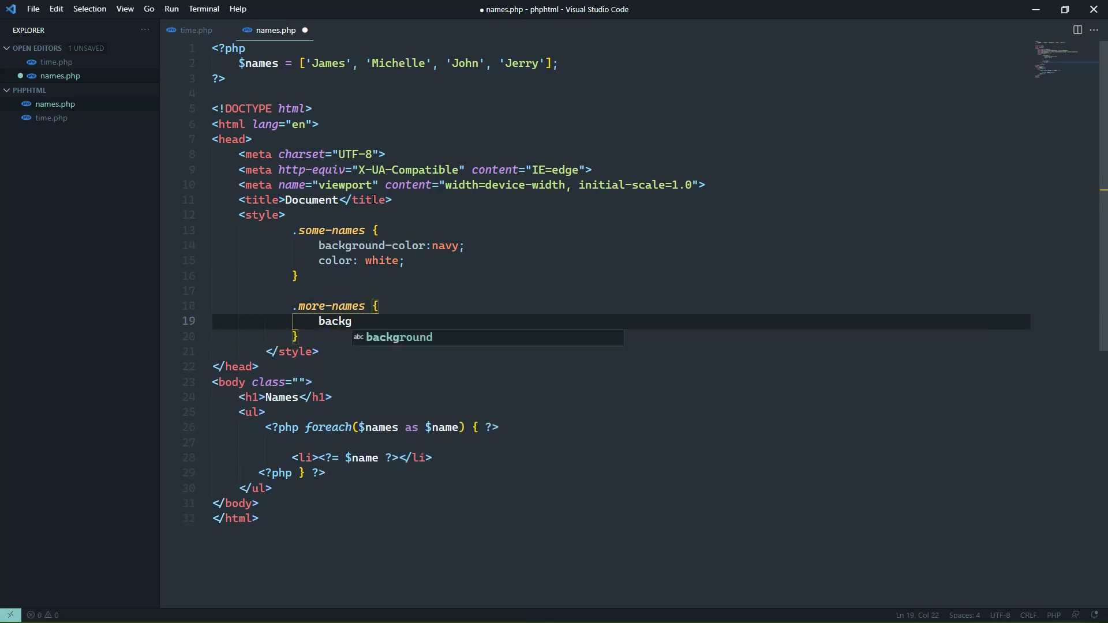
type("round-color: gray;")
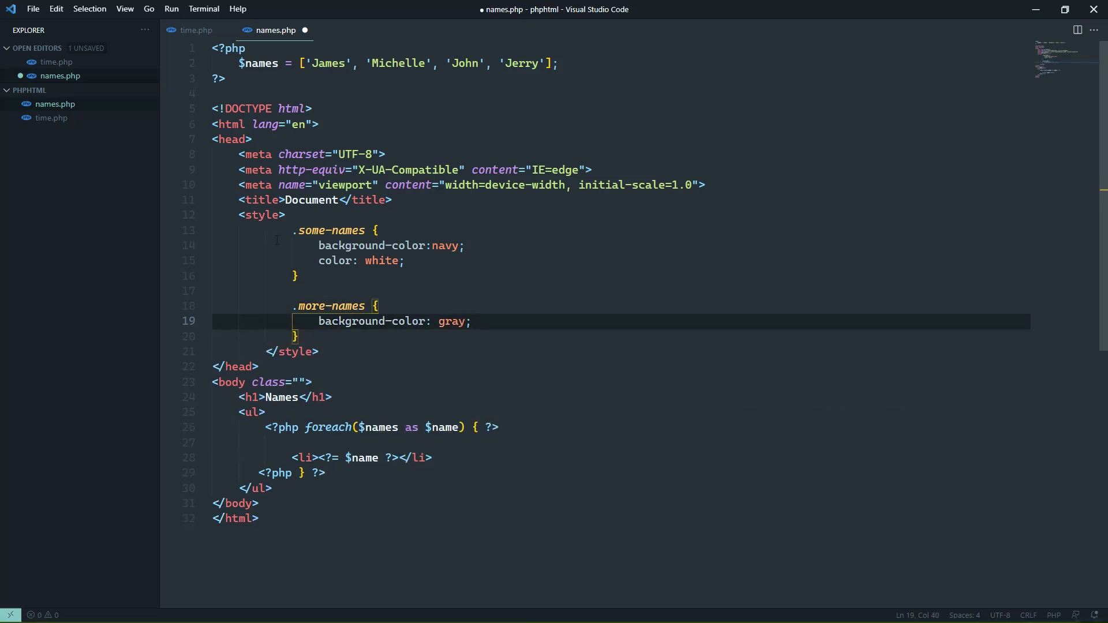
scroll("down", 3)
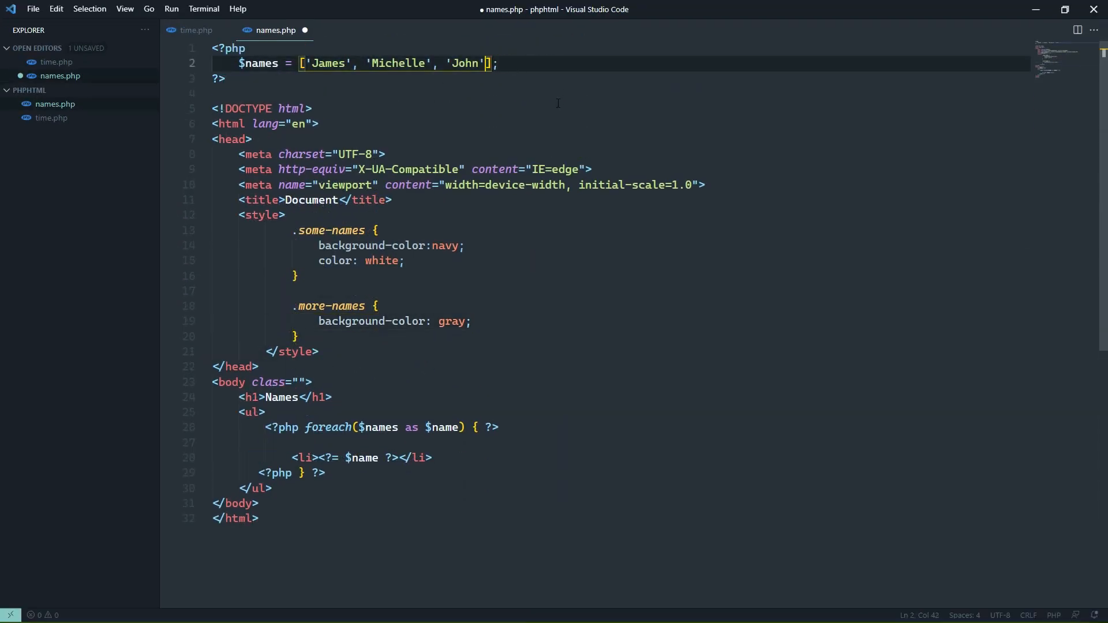
Step: Set the class via count($names) > 3 ? 'more-names' : 'some-names' and add 'Jerry' to $names
double_click(331, 231)
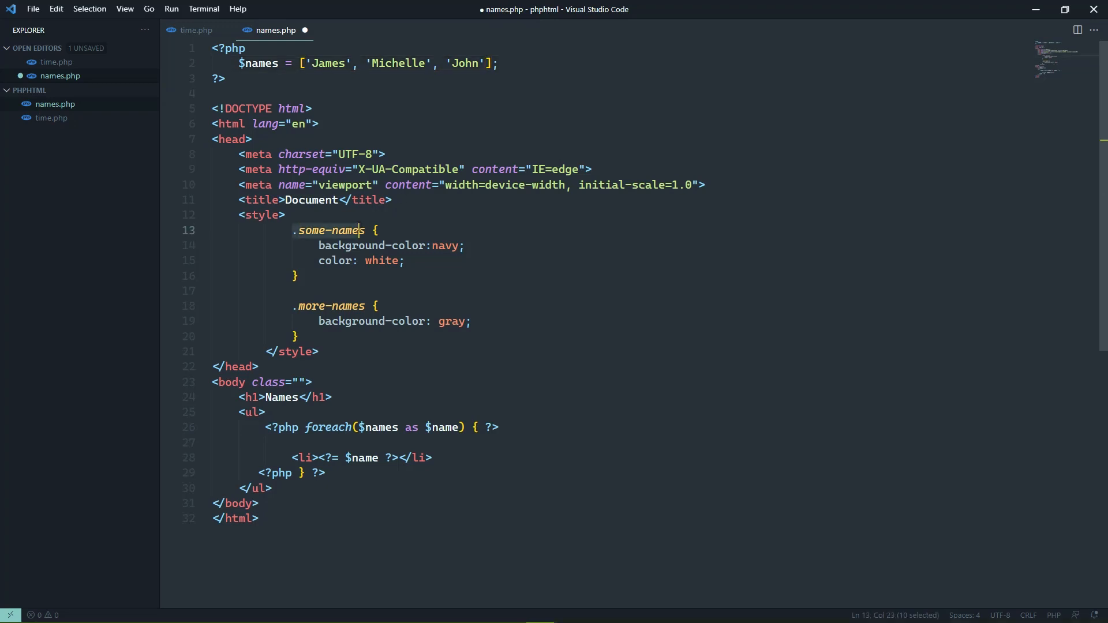
double_click(330, 306)
type(" class=\"<?= ")
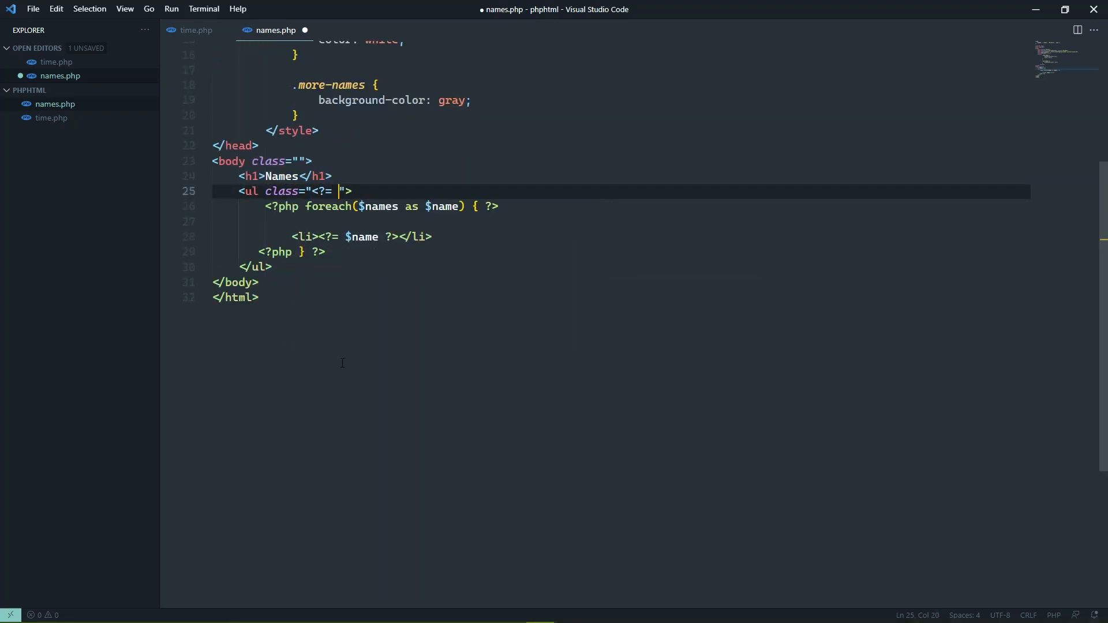
type("count ?>")
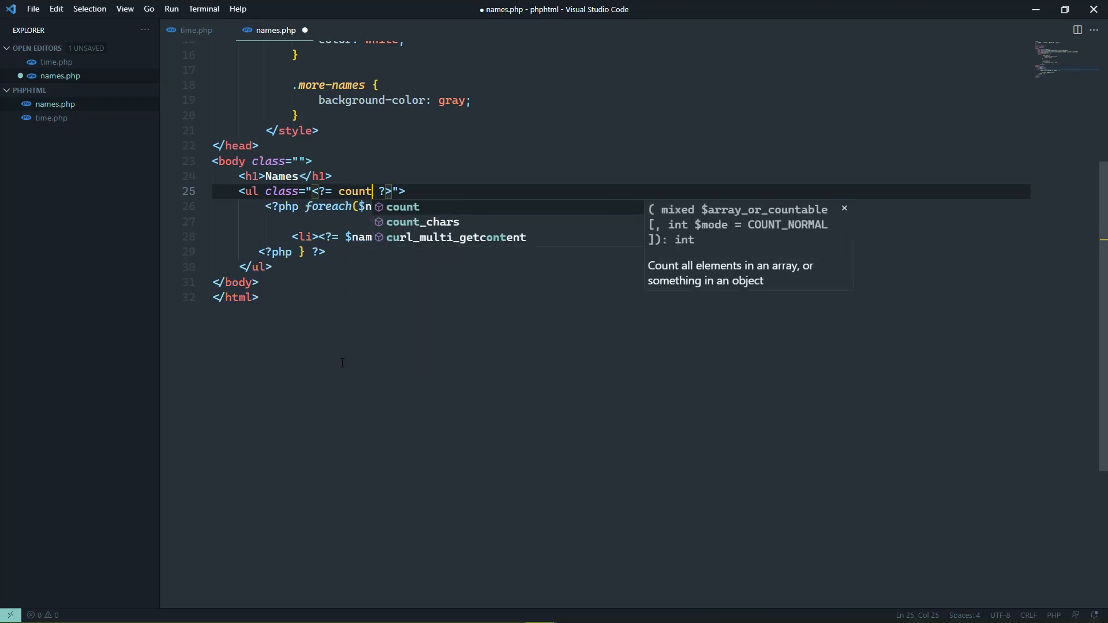
type("($names) >")
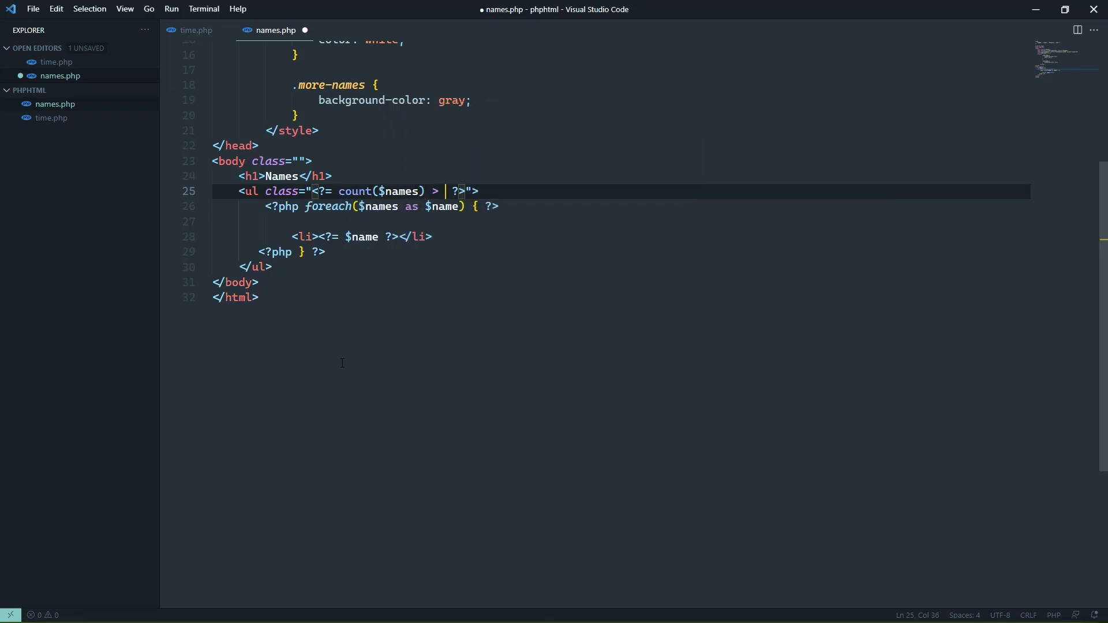
type("3 ?")
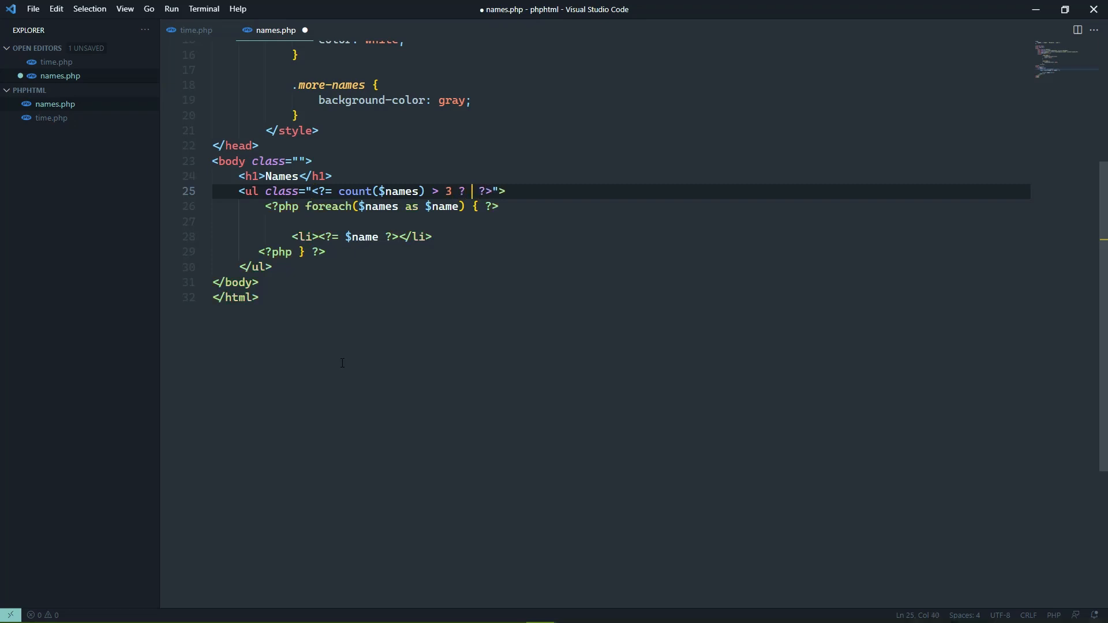
type("'more-'")
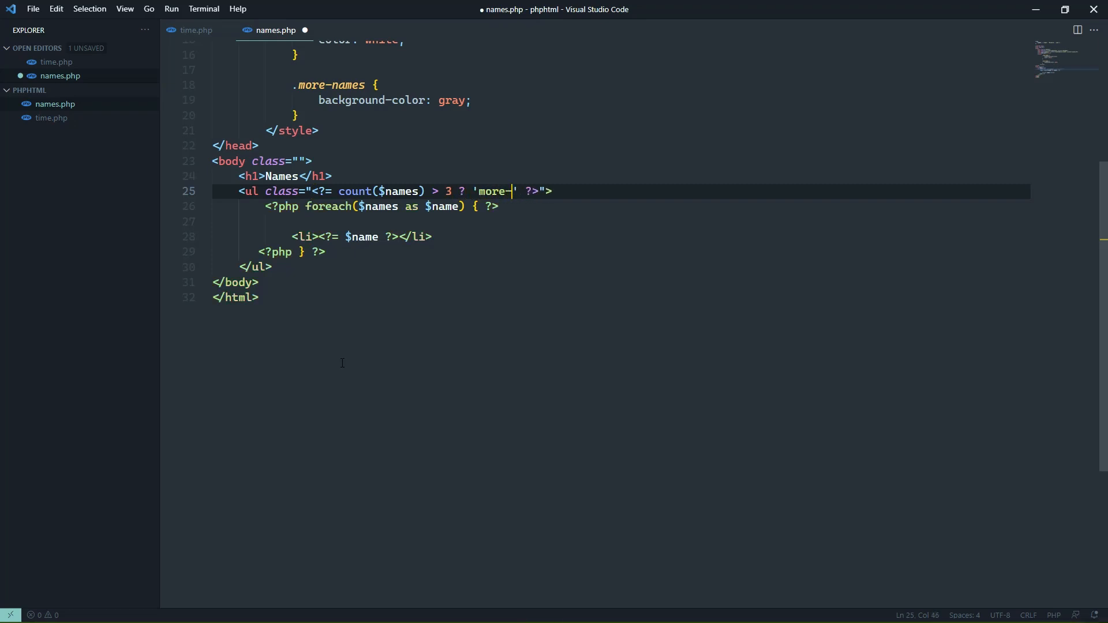
type("names")
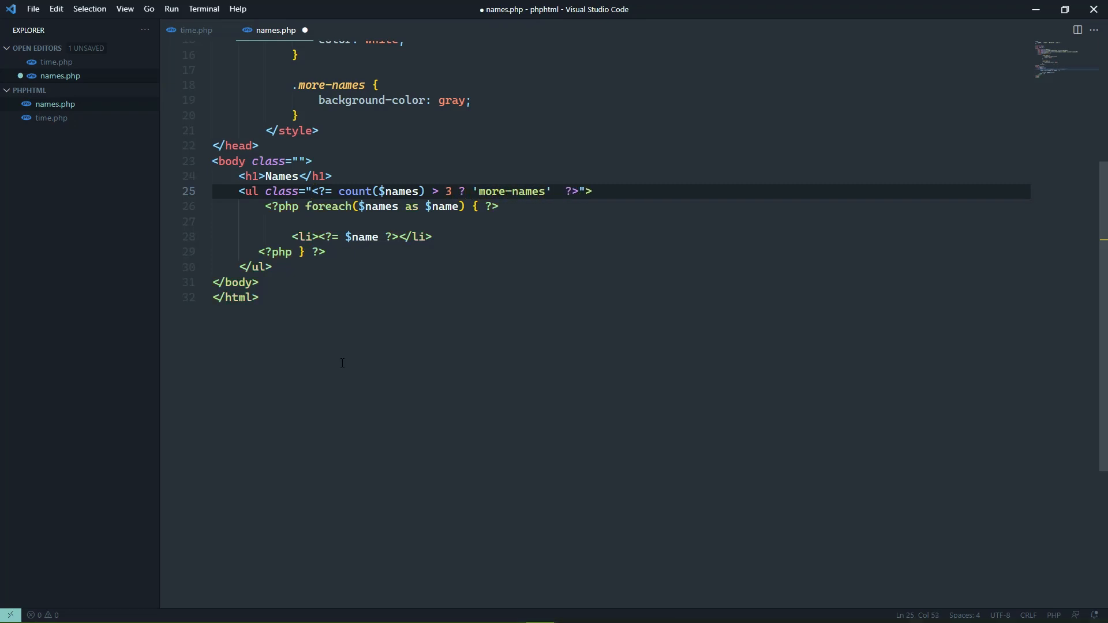
type(": 's'?")
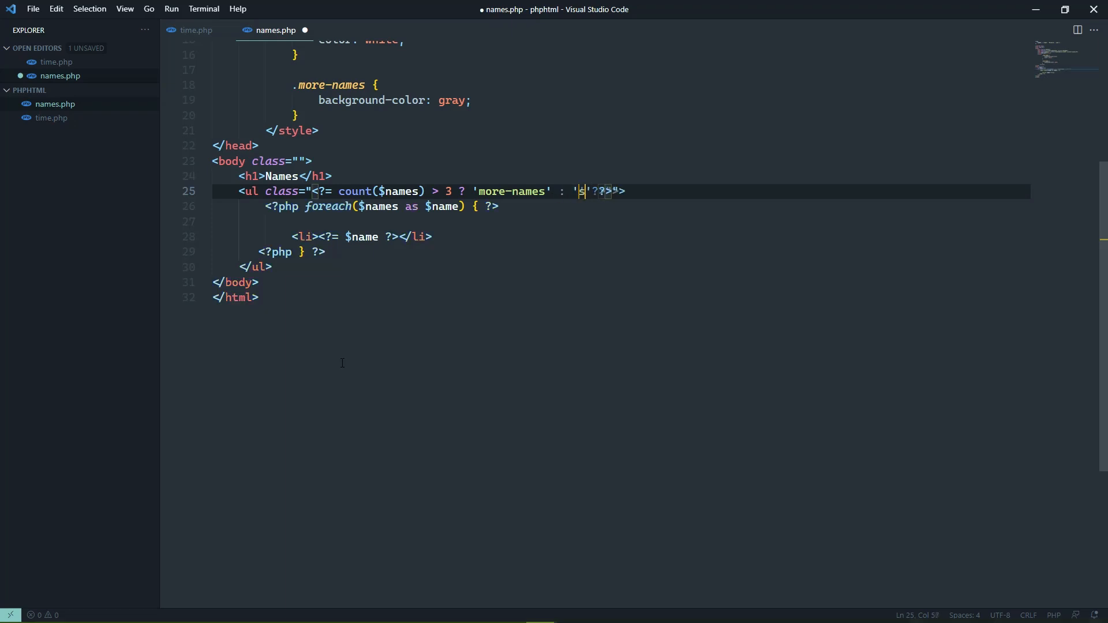
type("ome-names")
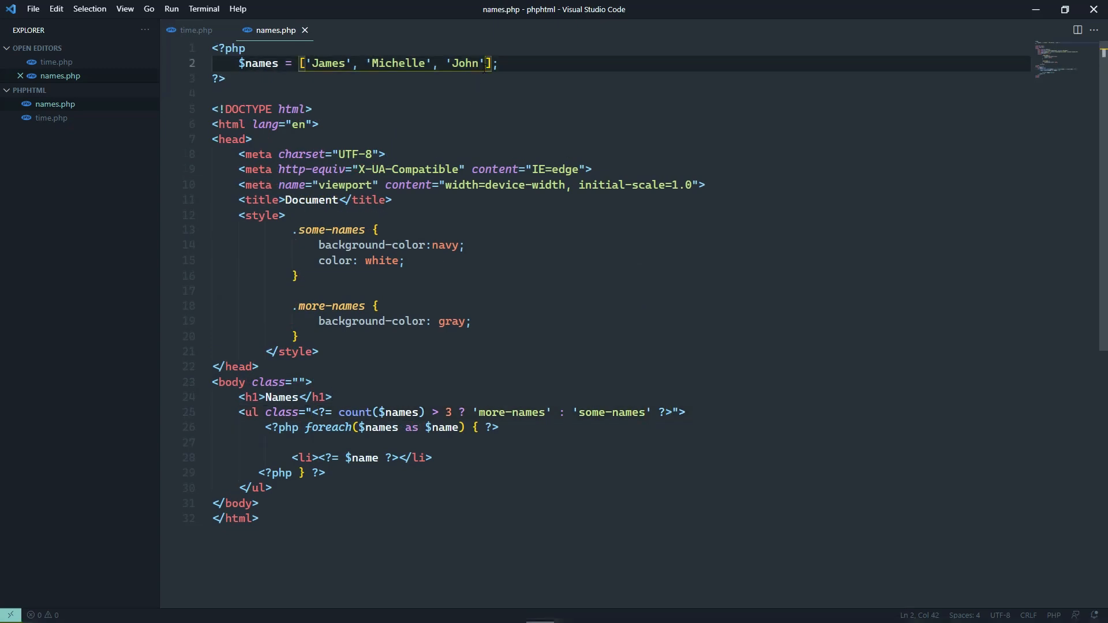
type(", 'Jerry'")
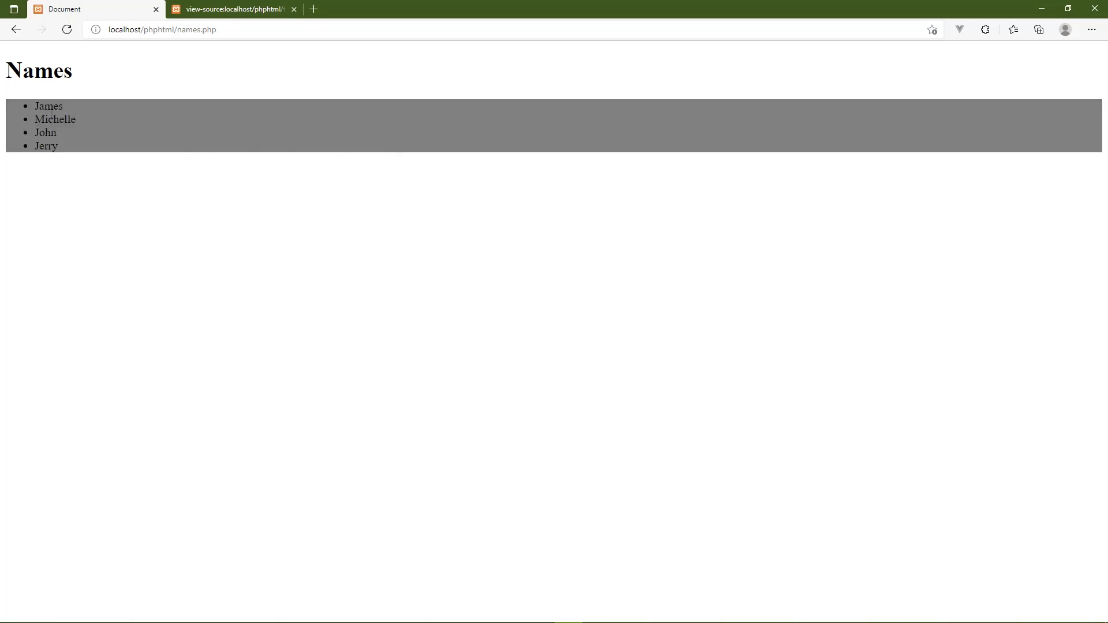
mouse_move(348, 311)
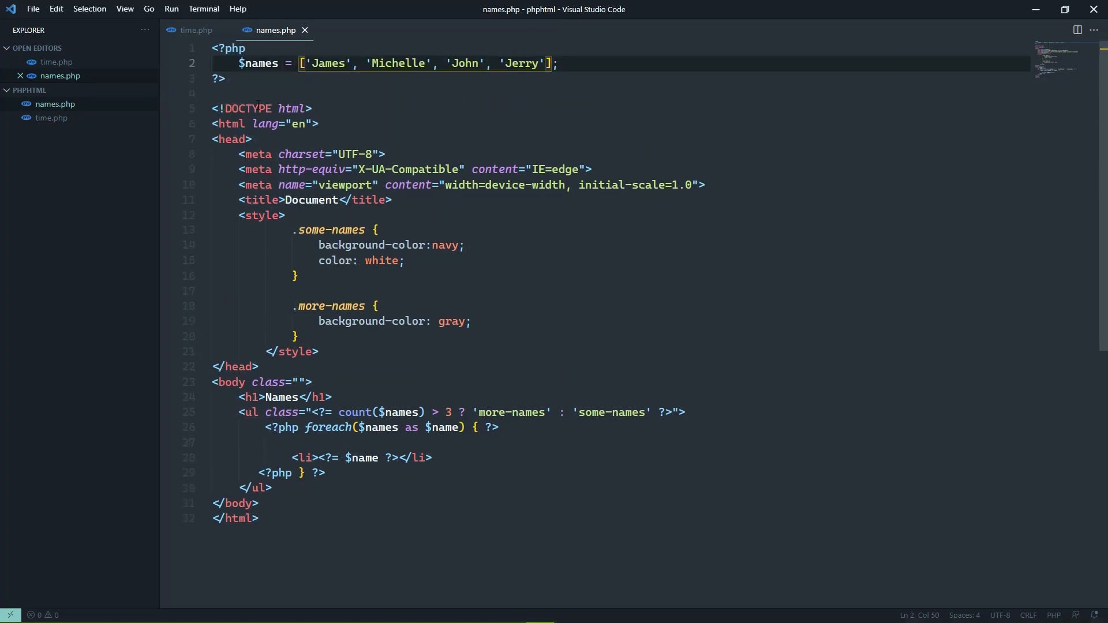
mouse_move(374, 390)
type("st")
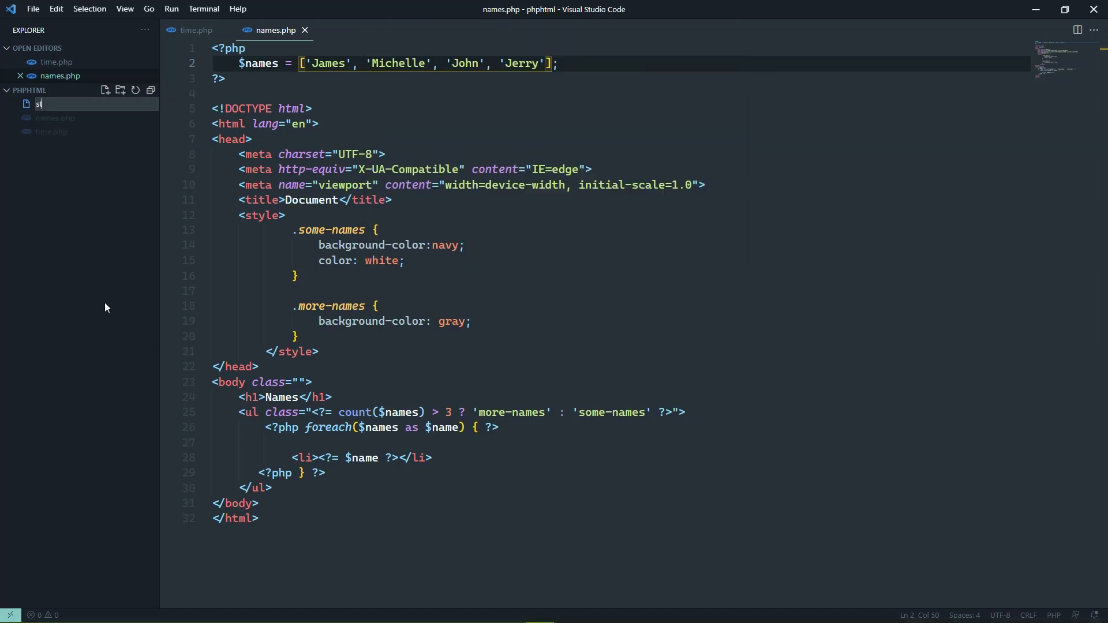
Step: Create style.php, move the <style> block out of names.php into it, and save
key("Enter")
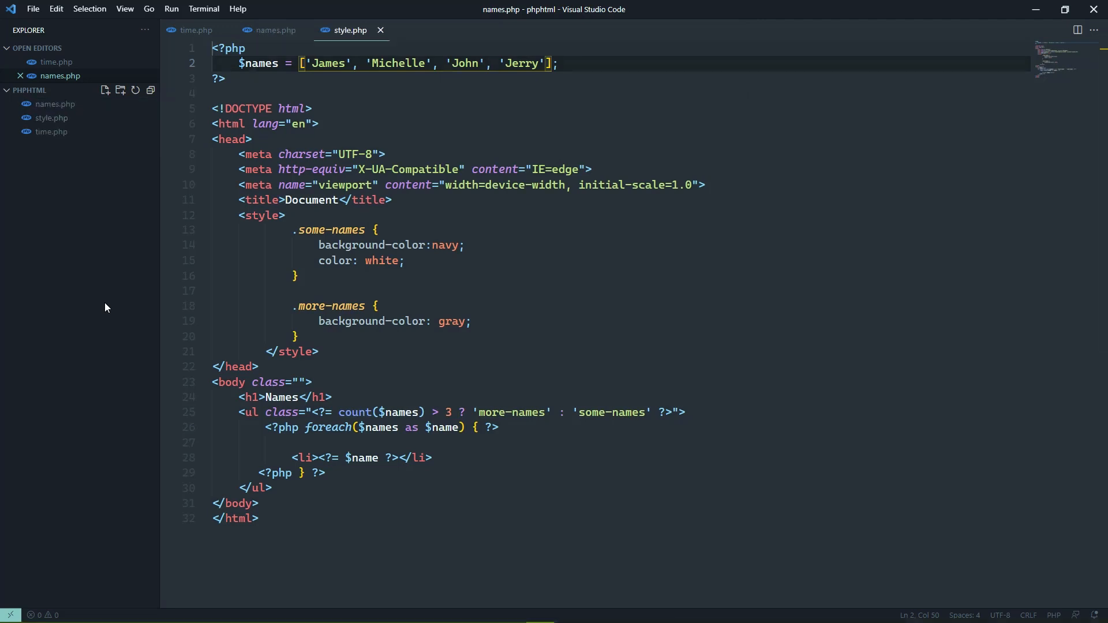
left_click(274, 30)
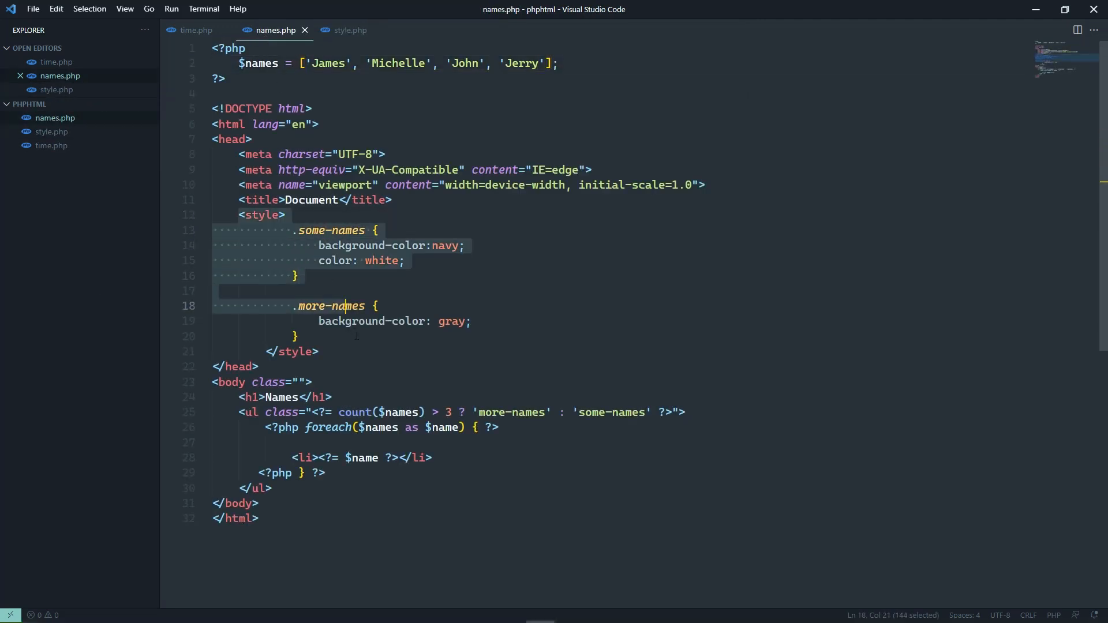
key("Delete")
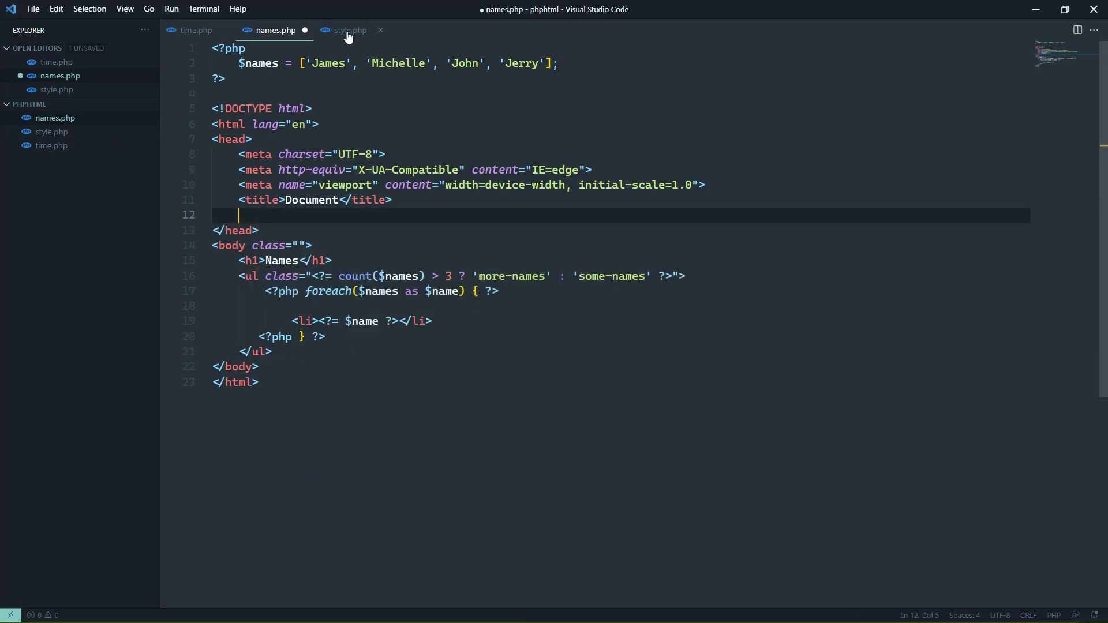
left_click(349, 30)
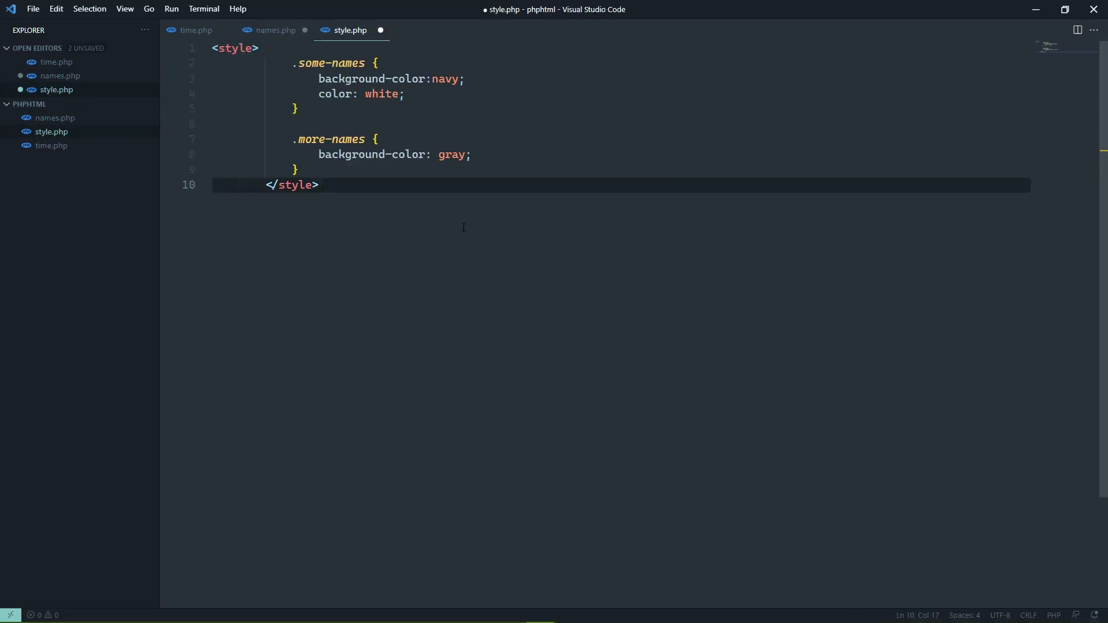
key("ctrl+s")
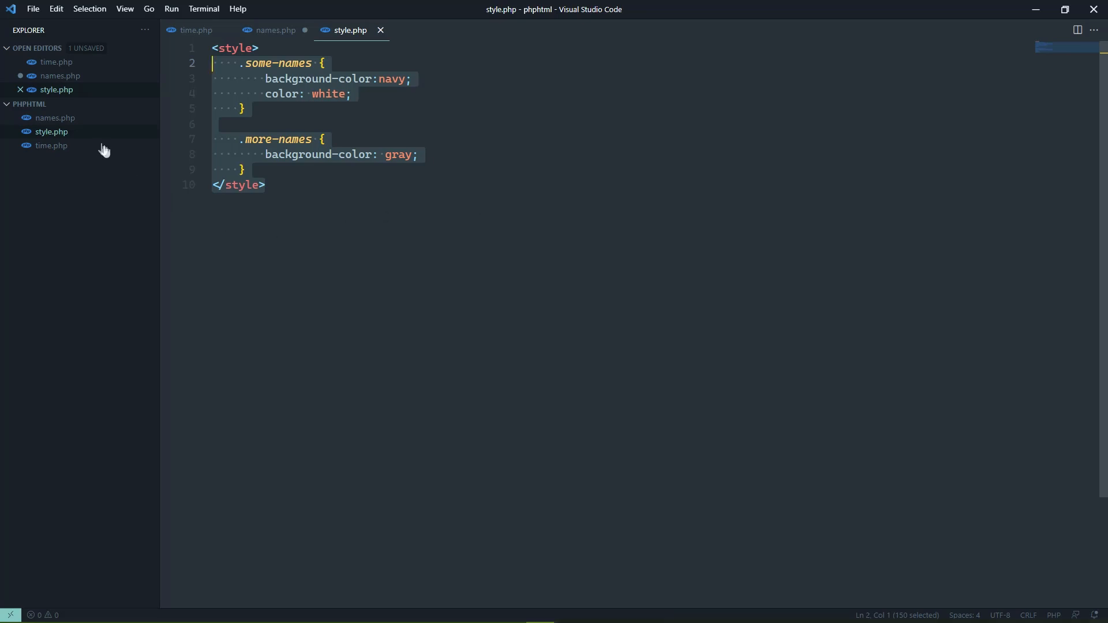
right_click(51, 146)
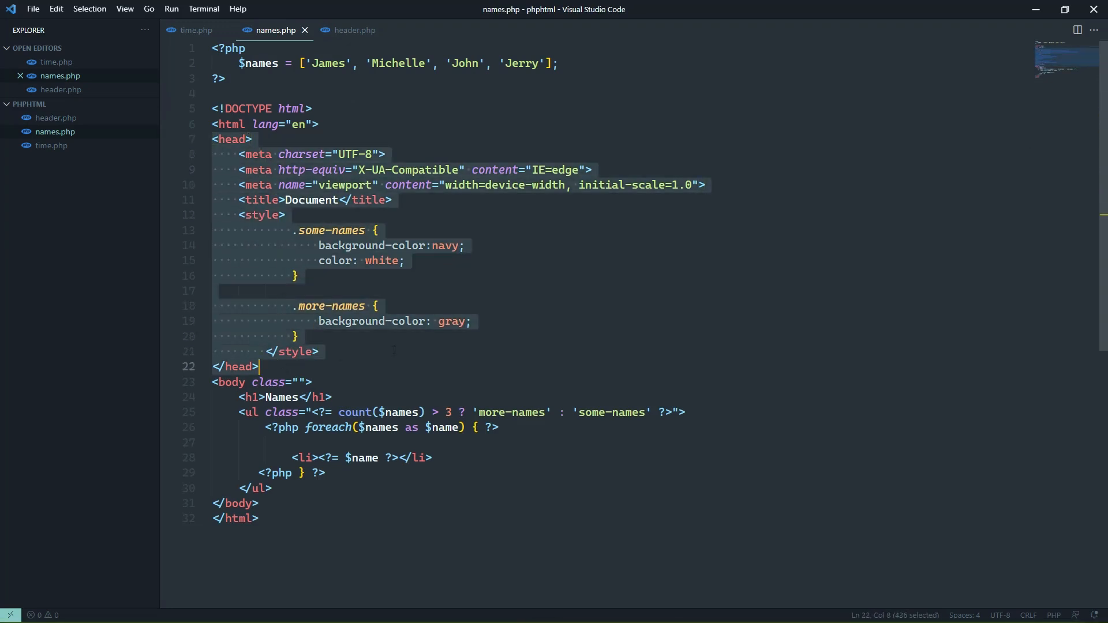
Step: Cut the <head> section from names.php into header.php and save header.php
key("Delete")
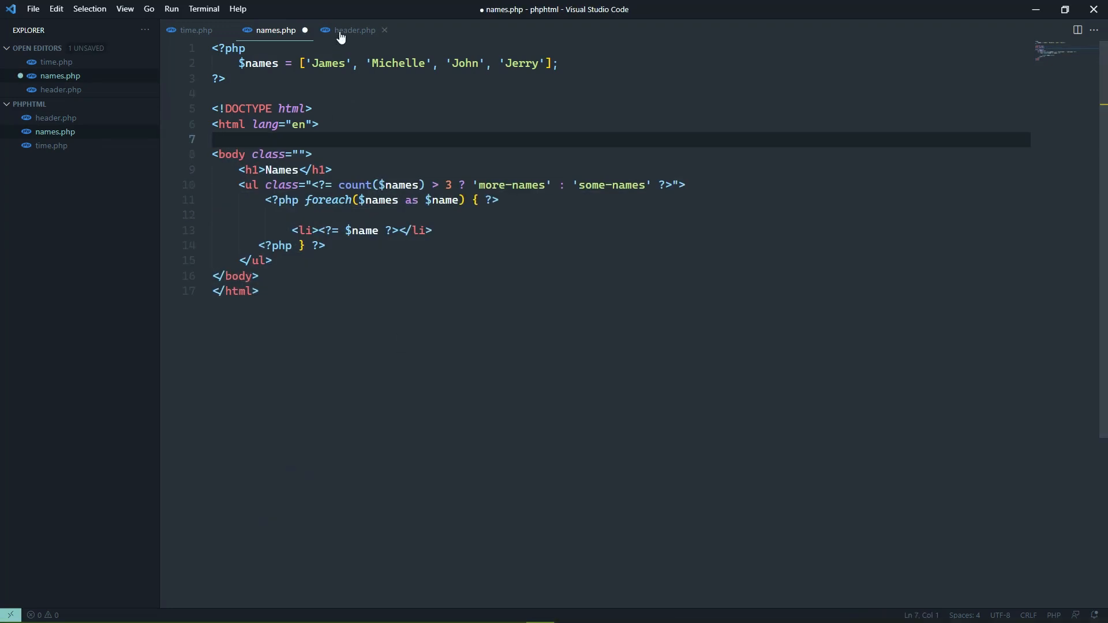
left_click(355, 30)
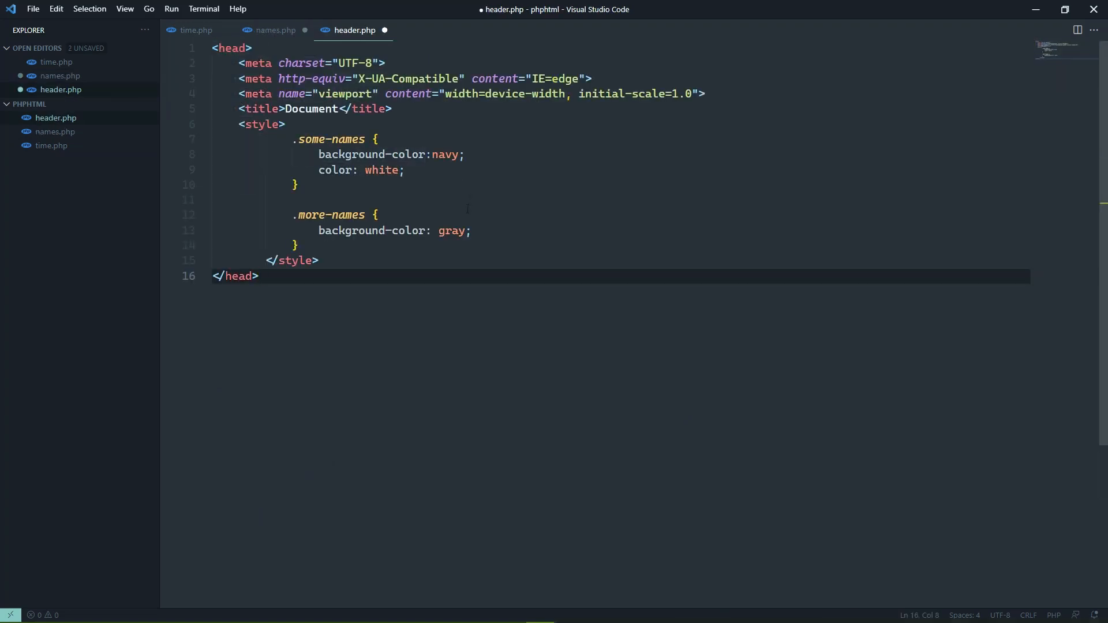
key("ctrl+s")
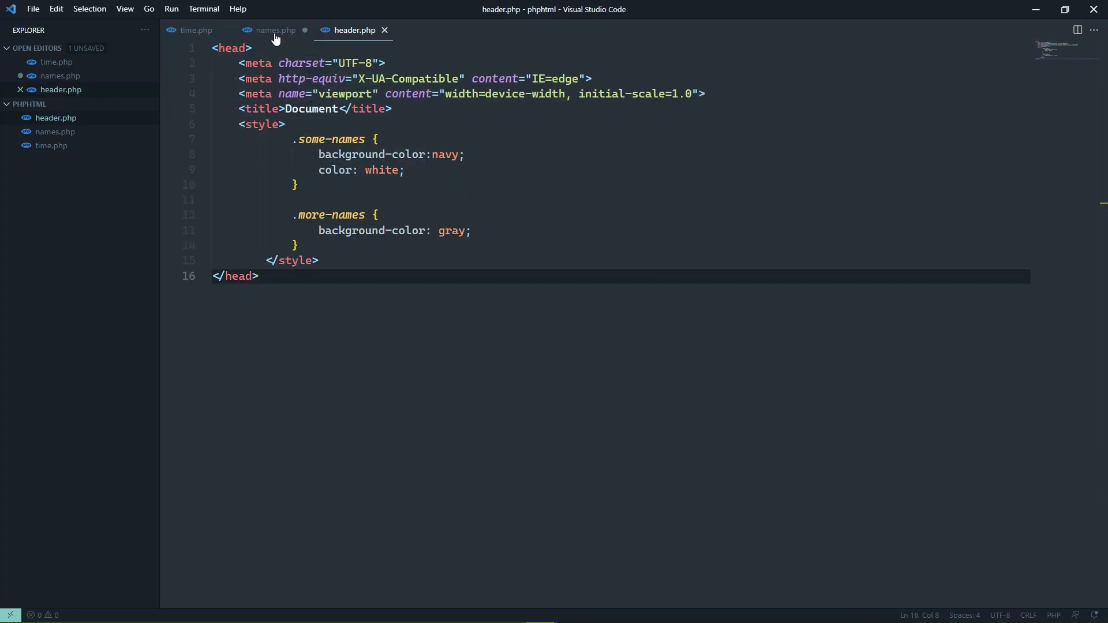
left_click(274, 30)
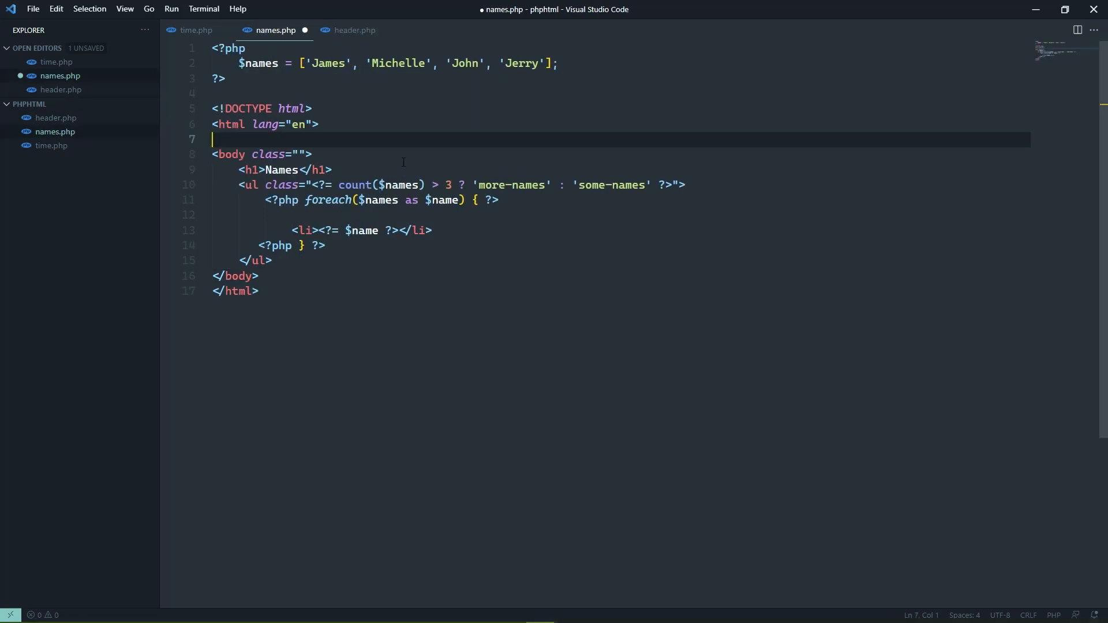
Step: Write include('header.php') on line 7 of names.php where the head used to be
type("includ")
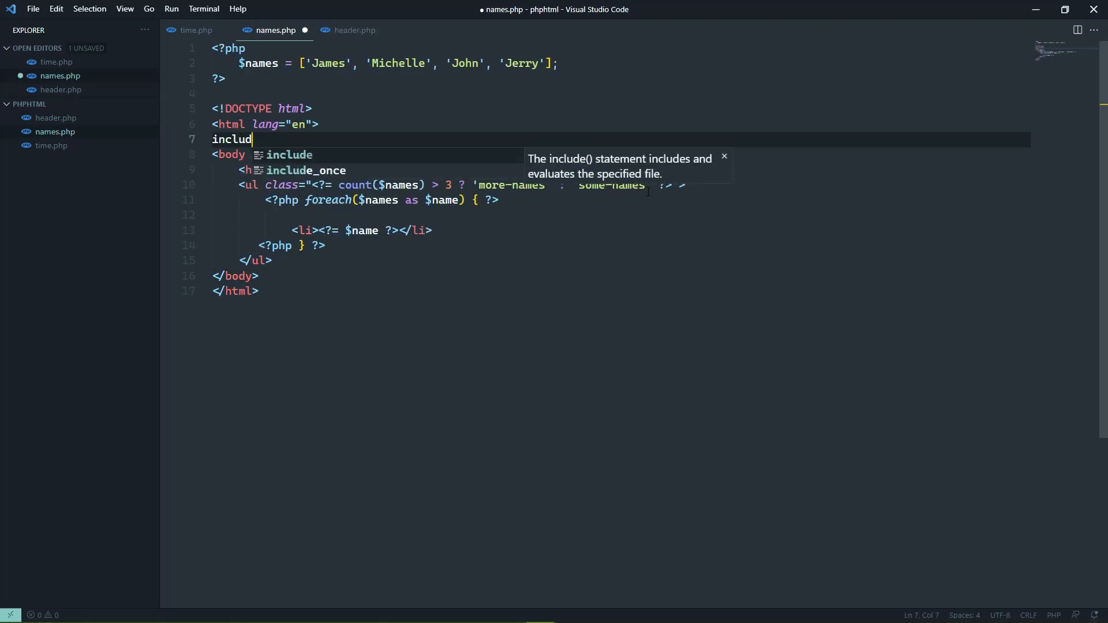
key("Tab")
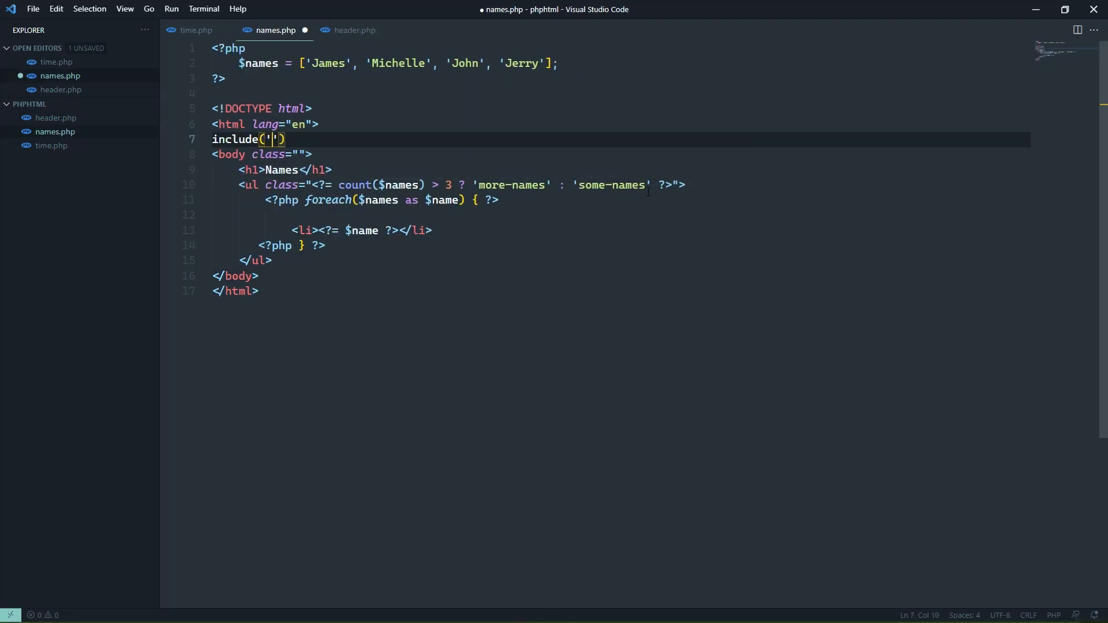
type("header")
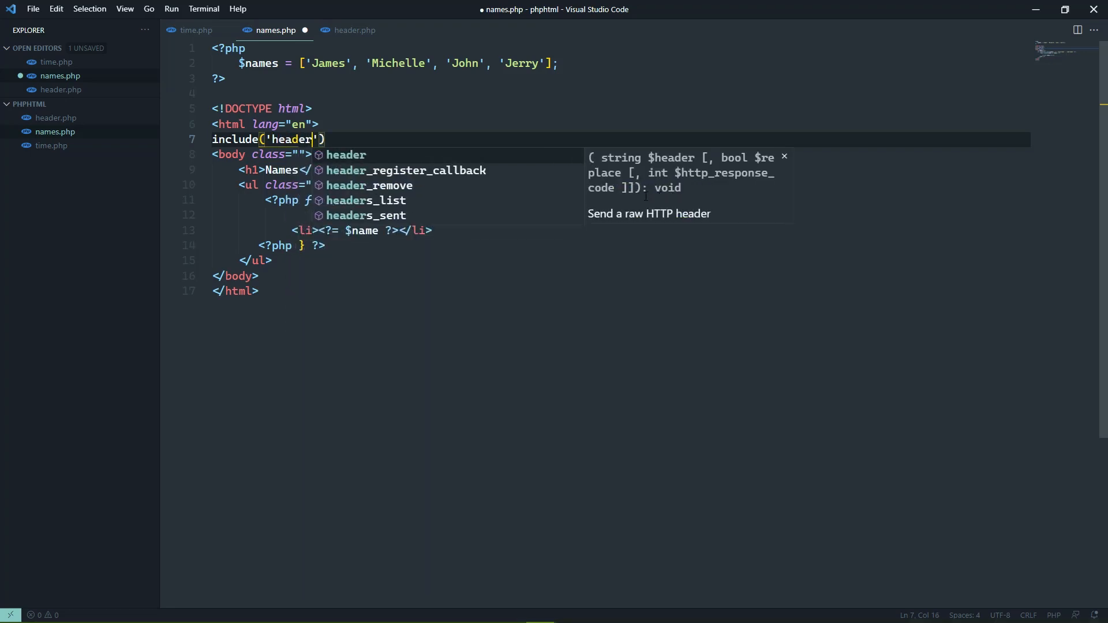
type(".php")
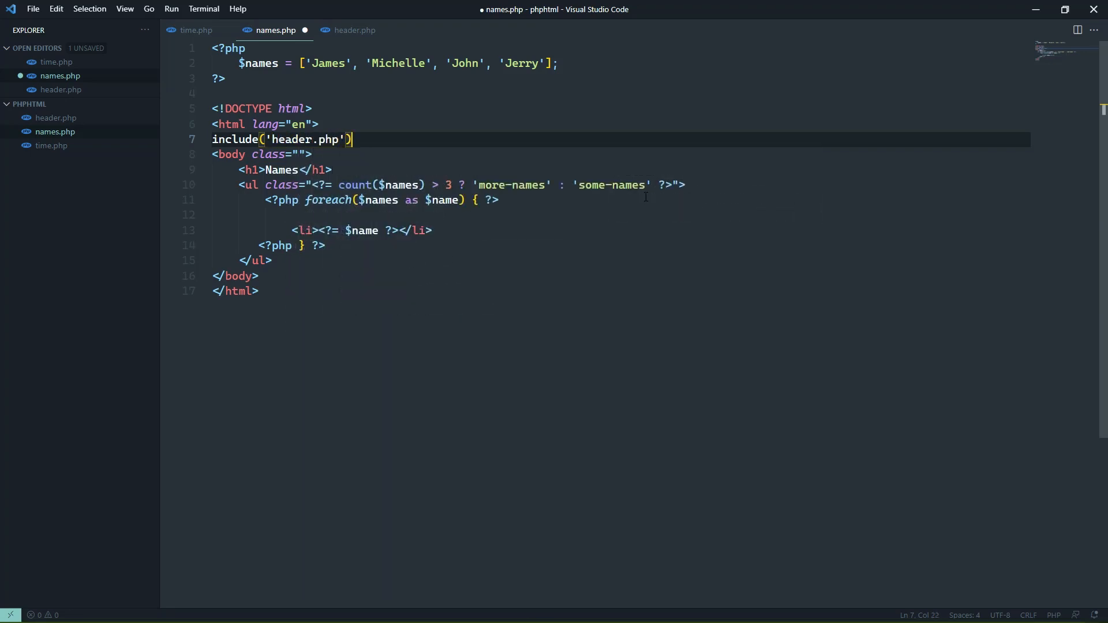
Step: Wrap the include in <?php ... ?> tags and put it on its own line
left_click(320, 140)
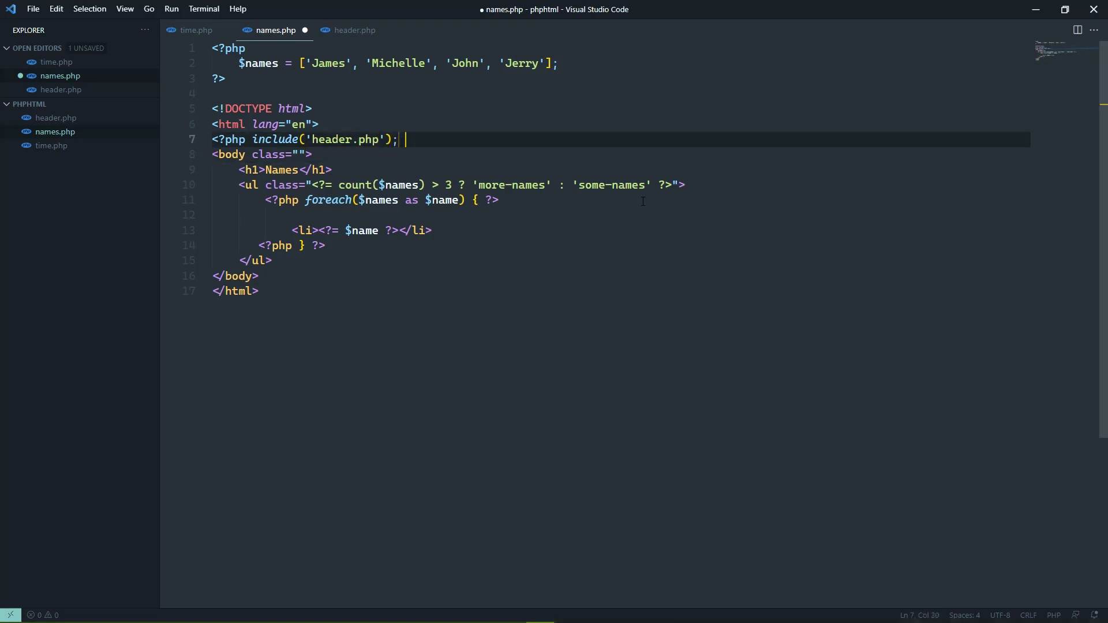
type("?>")
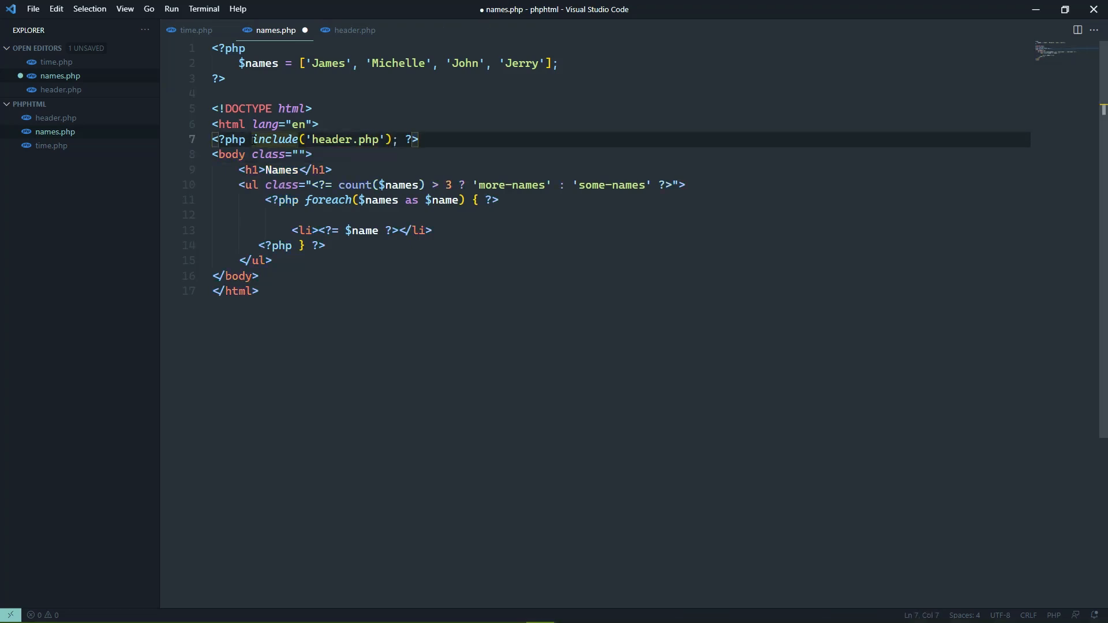
key("Enter")
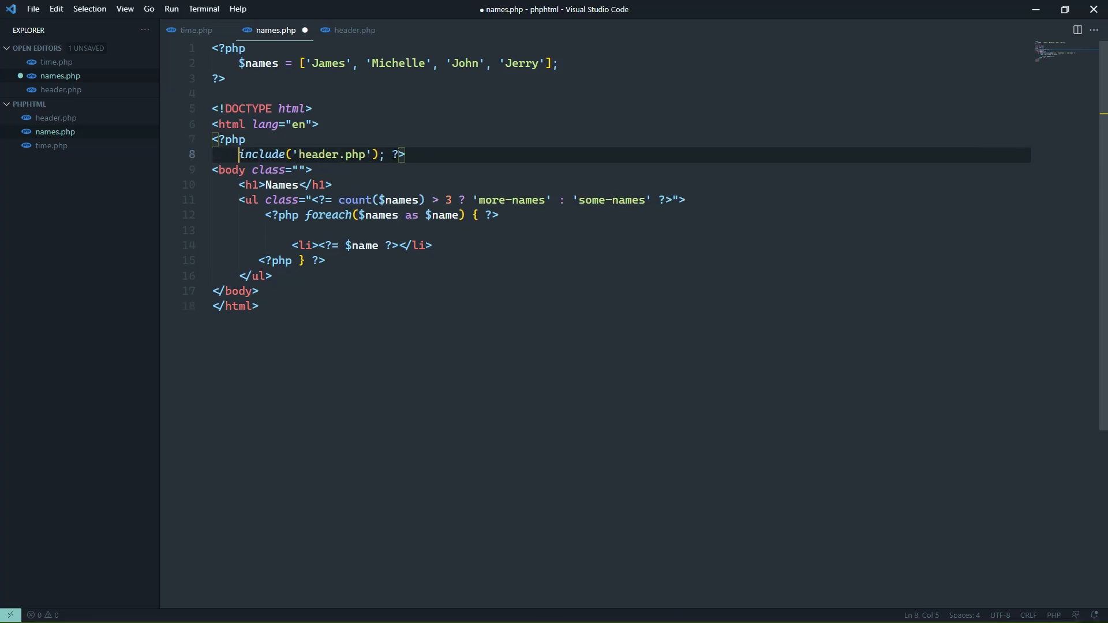
left_click(196, 31)
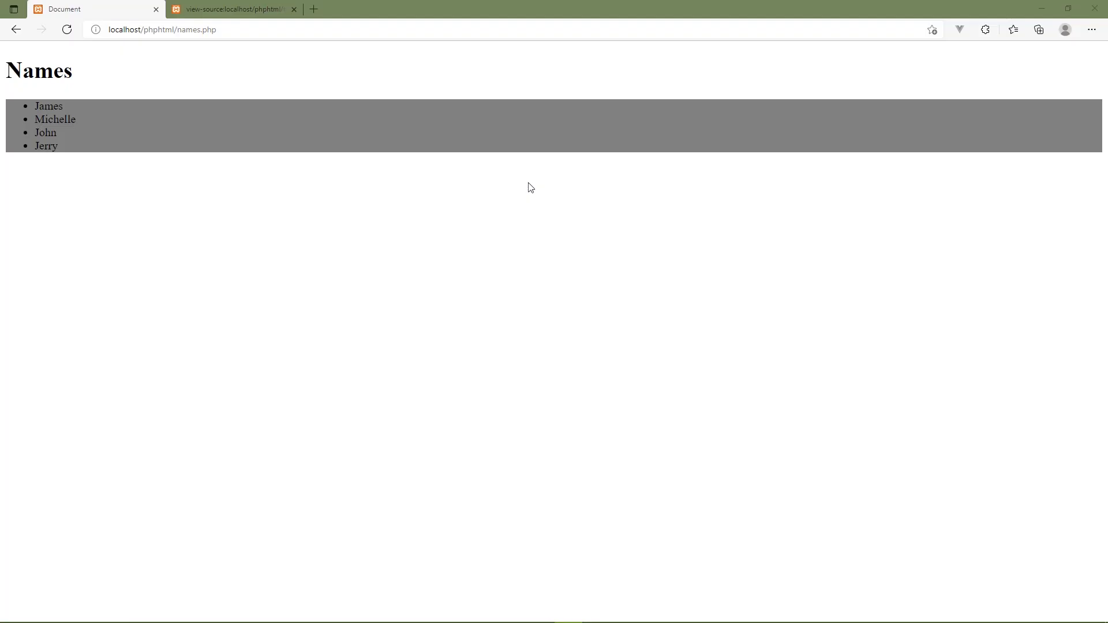
Step: Check the page source's shared head and retitle header.php to 'PHP Stuff'
left_click(233, 8)
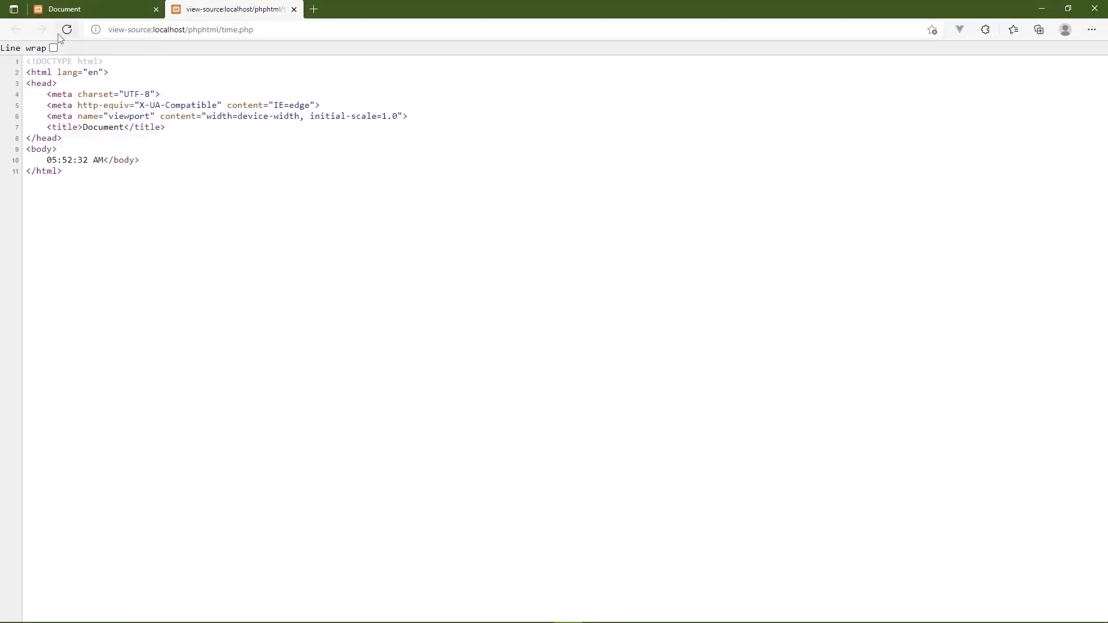
left_click(67, 30)
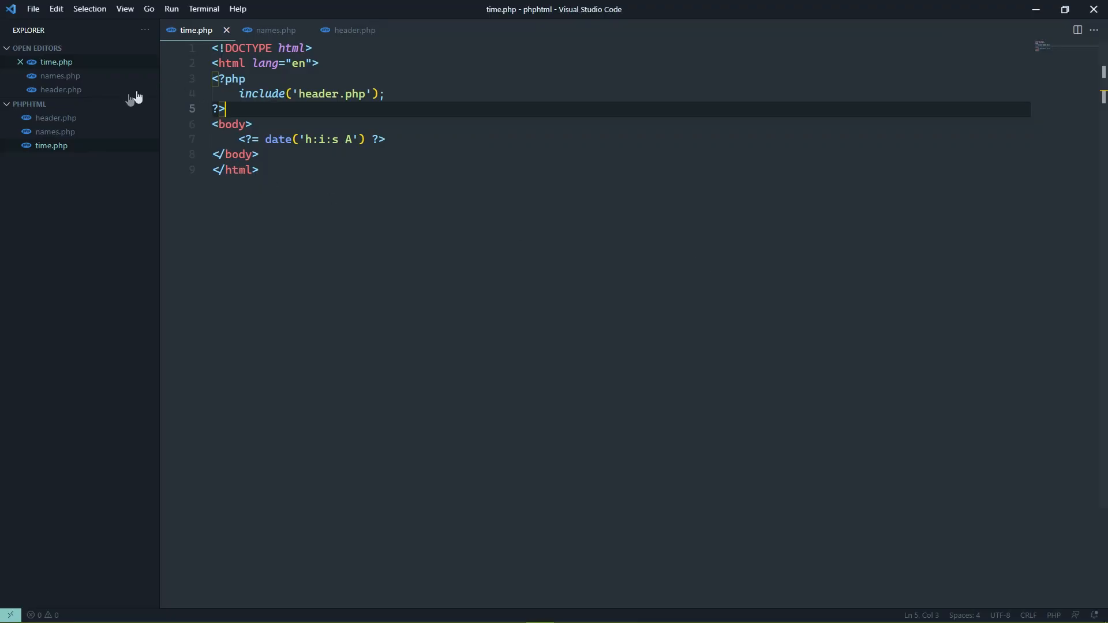
left_click(354, 30)
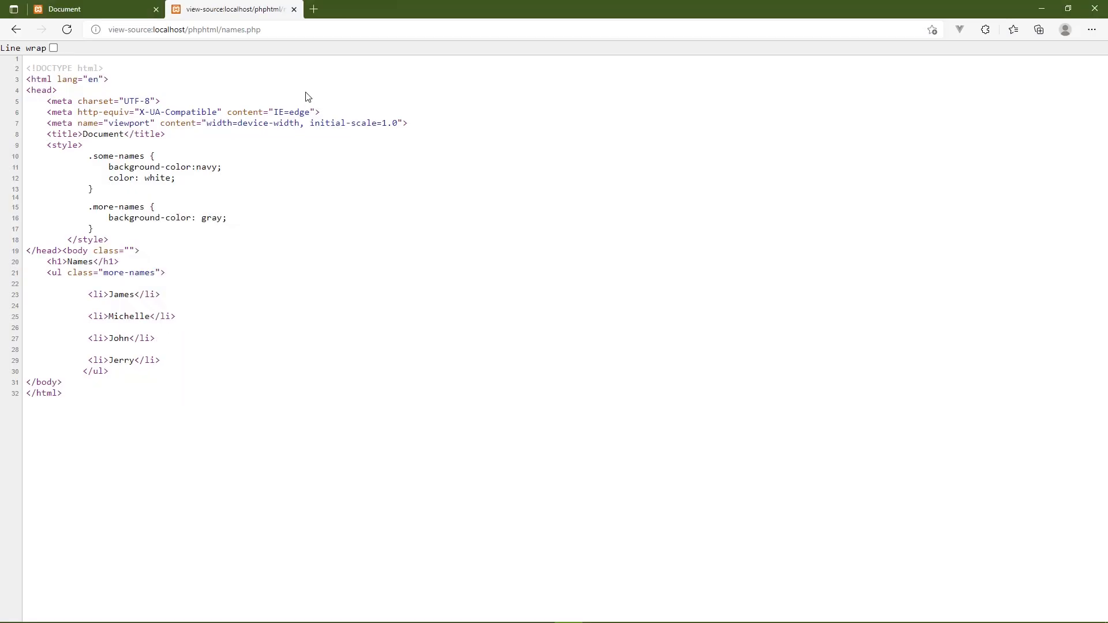
type("PHP Stuff")
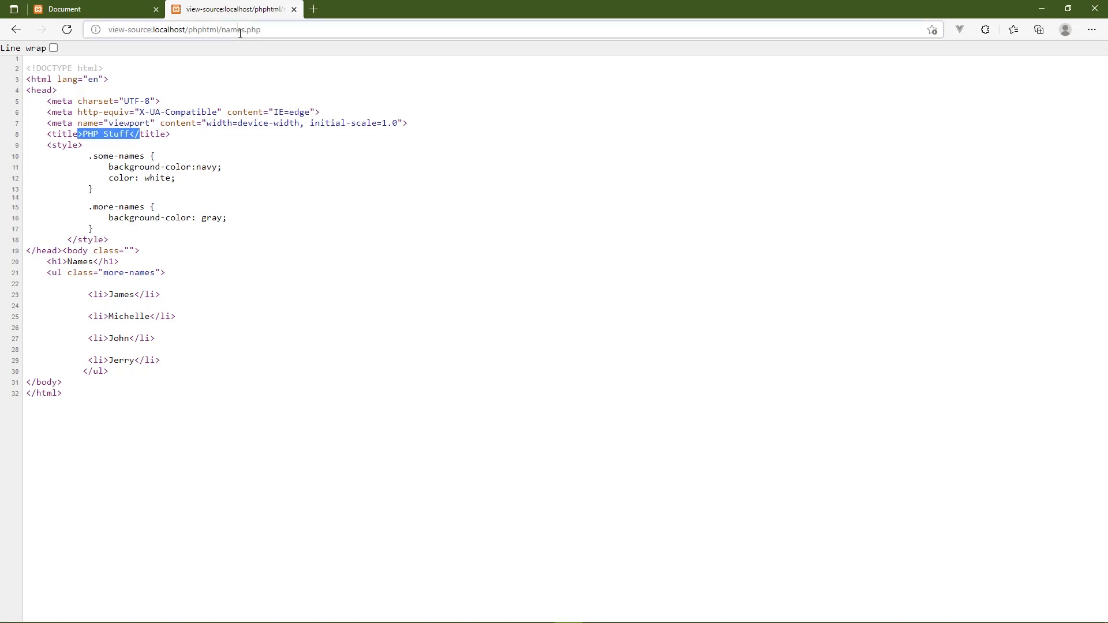
double_click(233, 30)
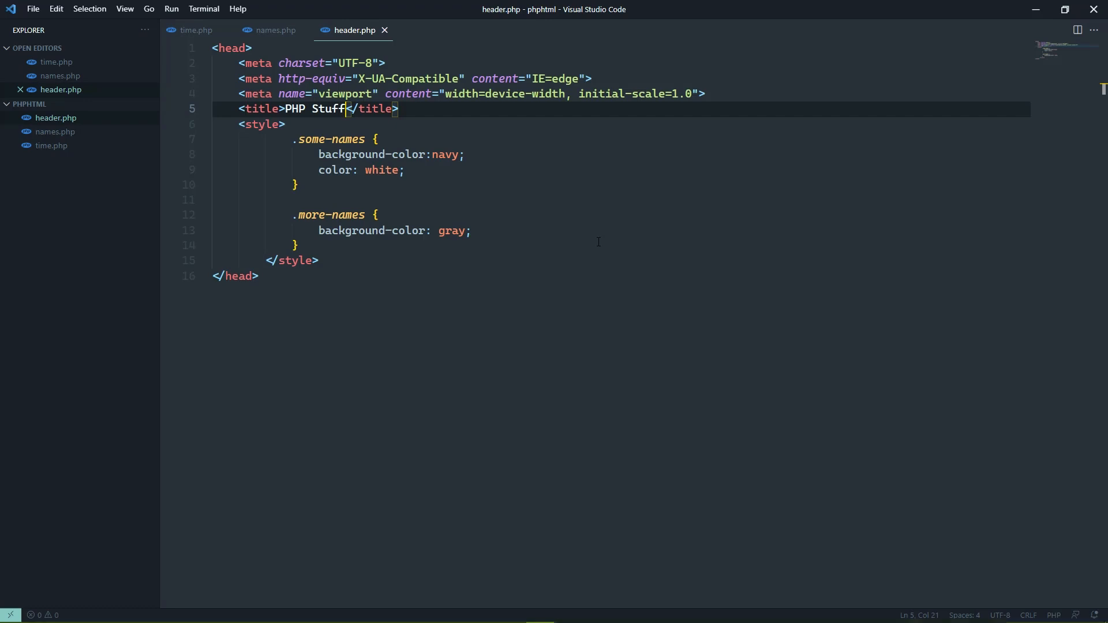
mouse_move(589, 245)
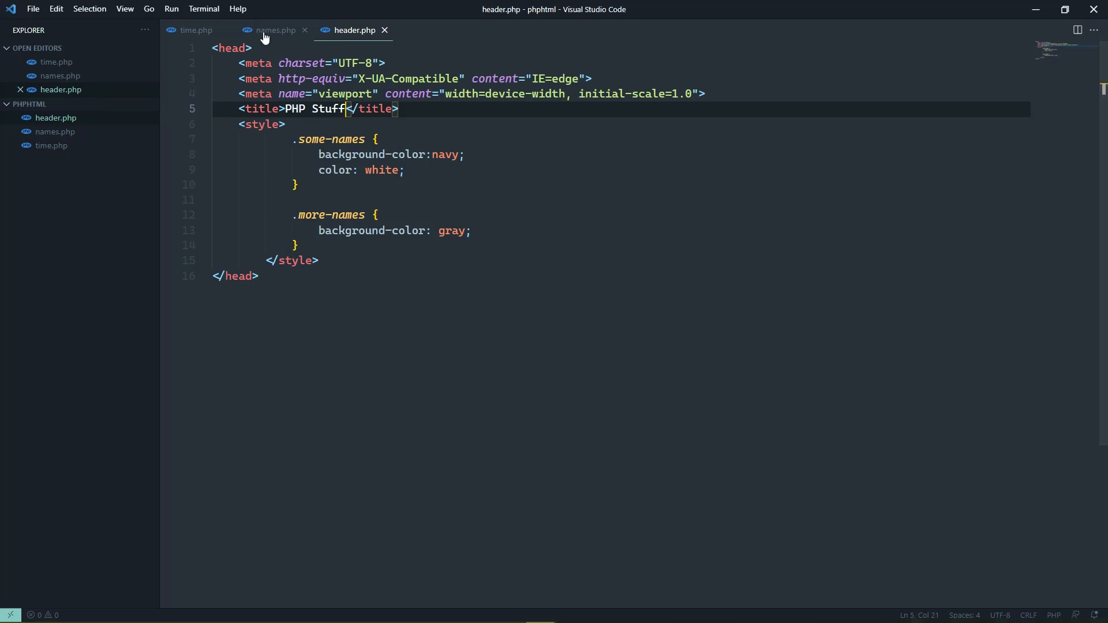
Step: Switch back to names.php, which now includes header.php in its own PHP block
left_click(274, 30)
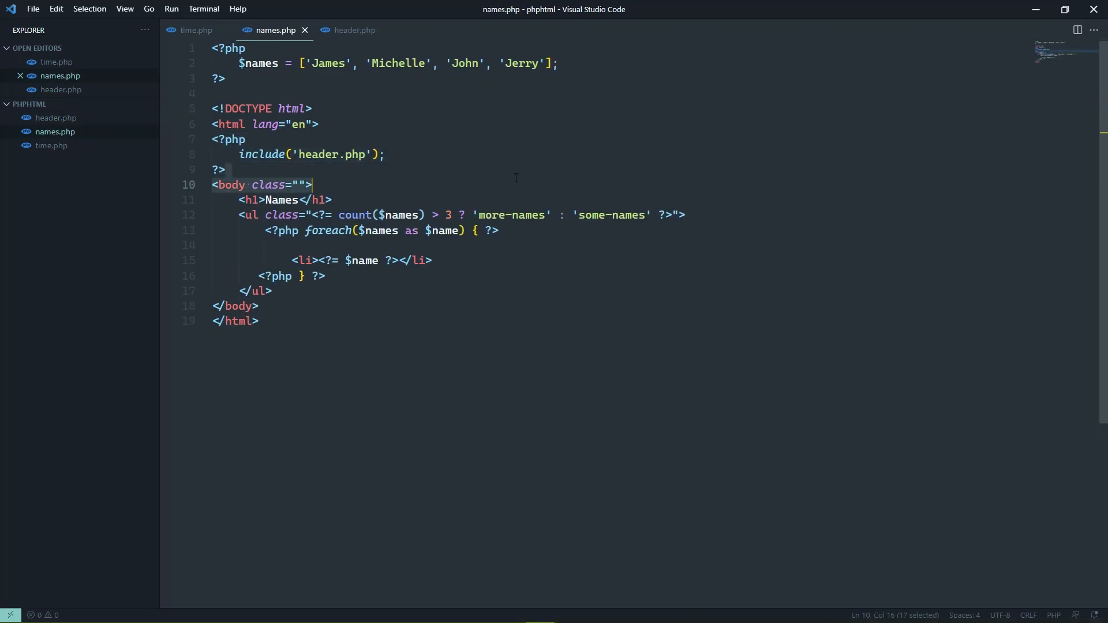